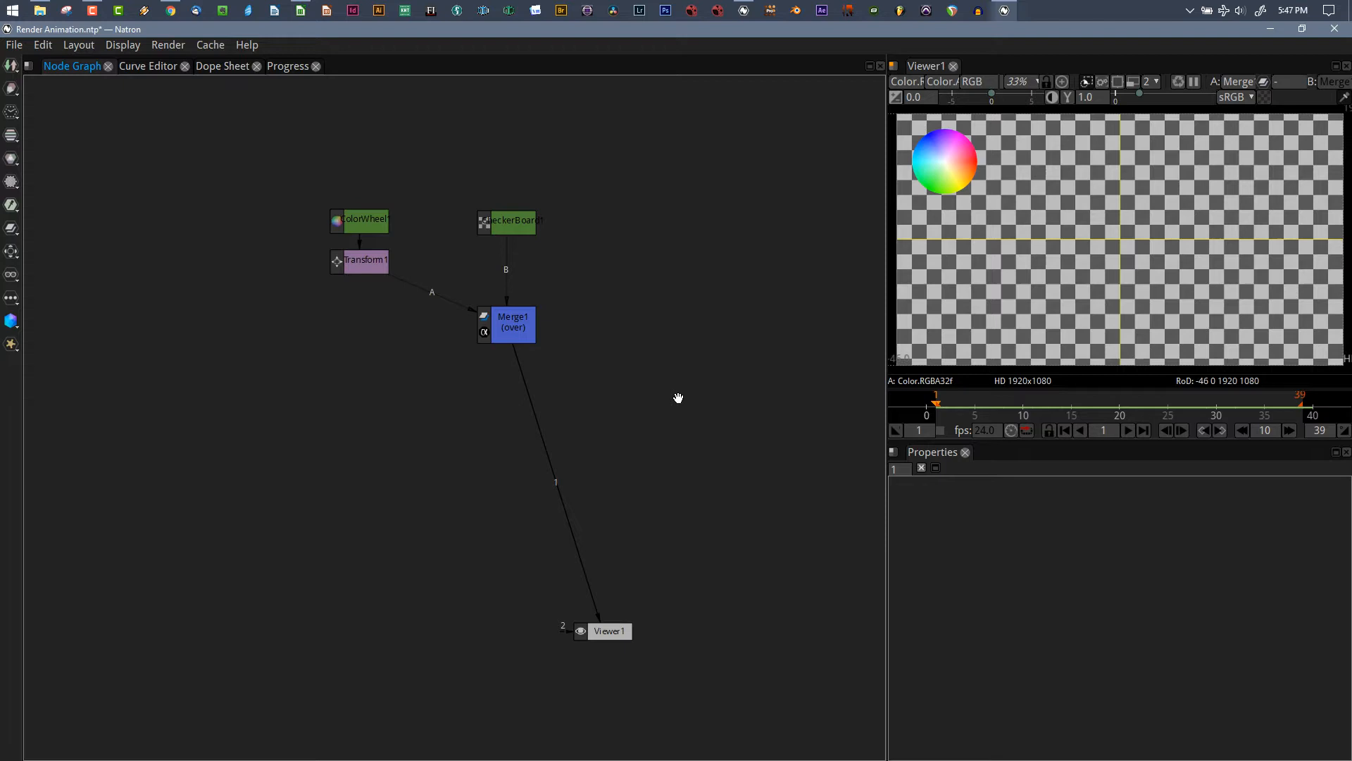
mouse_move(407, 303)
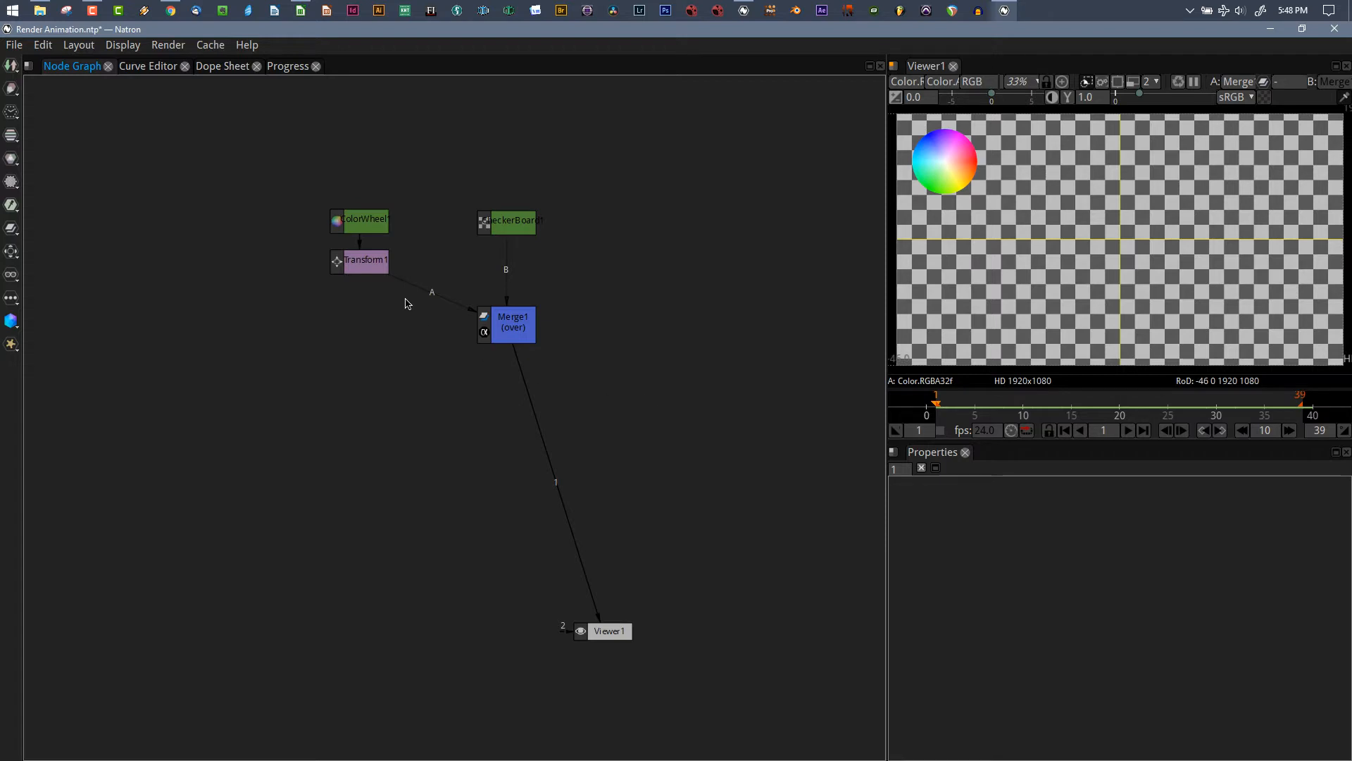
Save the Natron project to the Desktop as RenderAnimation.ntp.
left_click(223, 65)
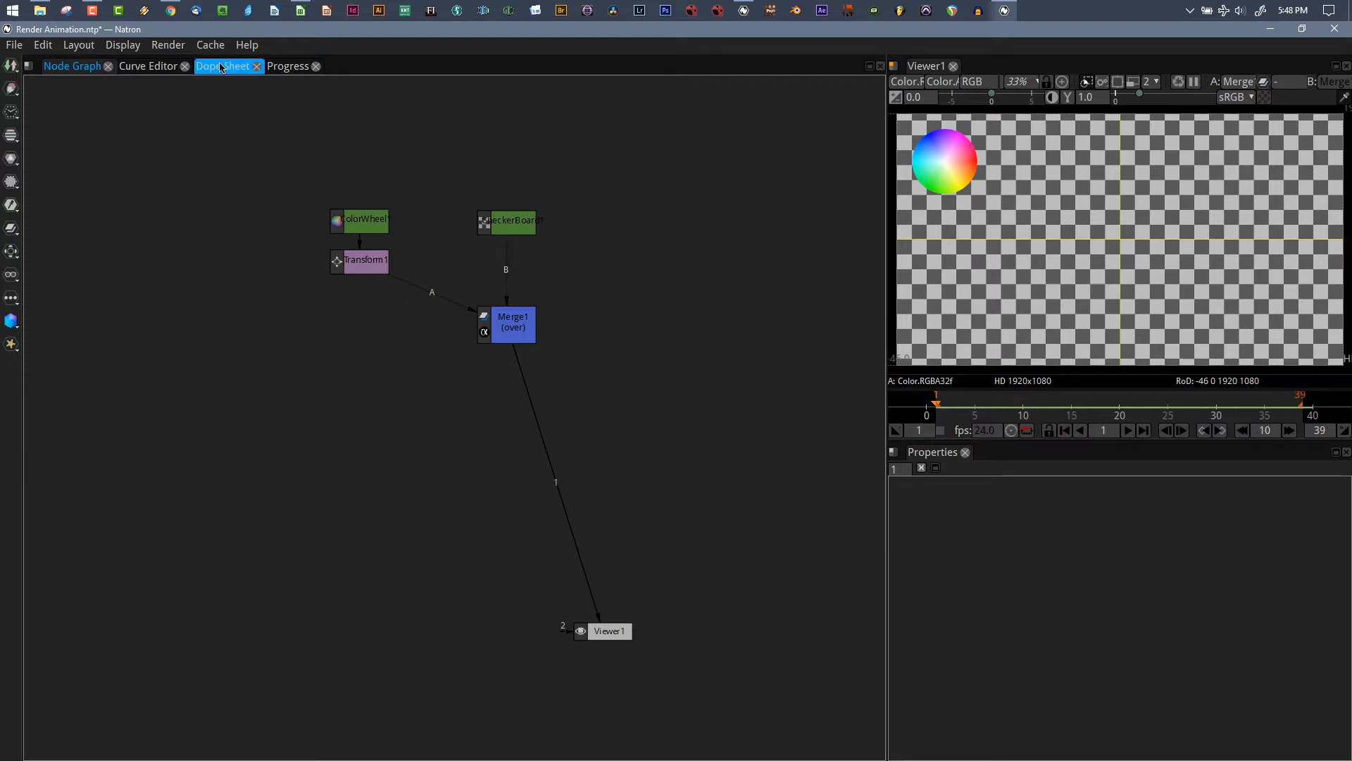
left_click(72, 66)
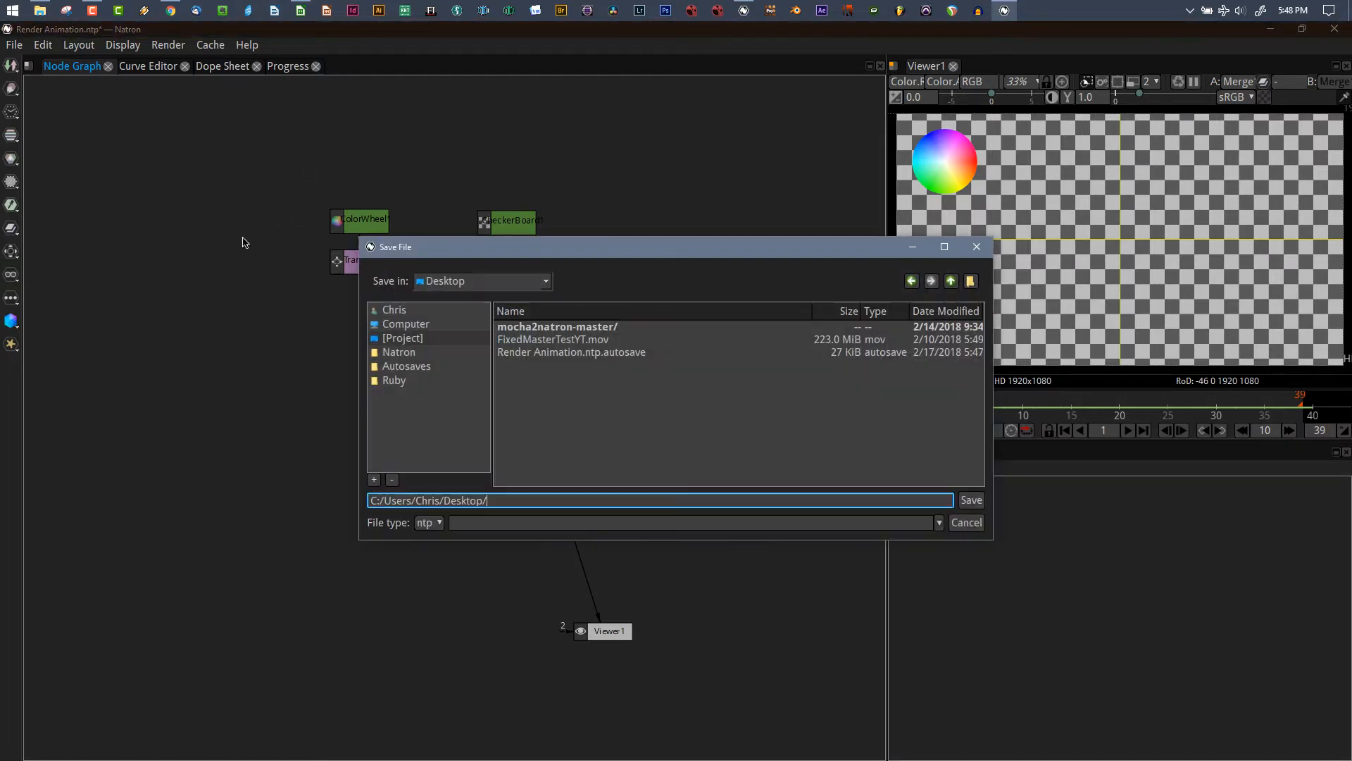
mouse_move(571, 356)
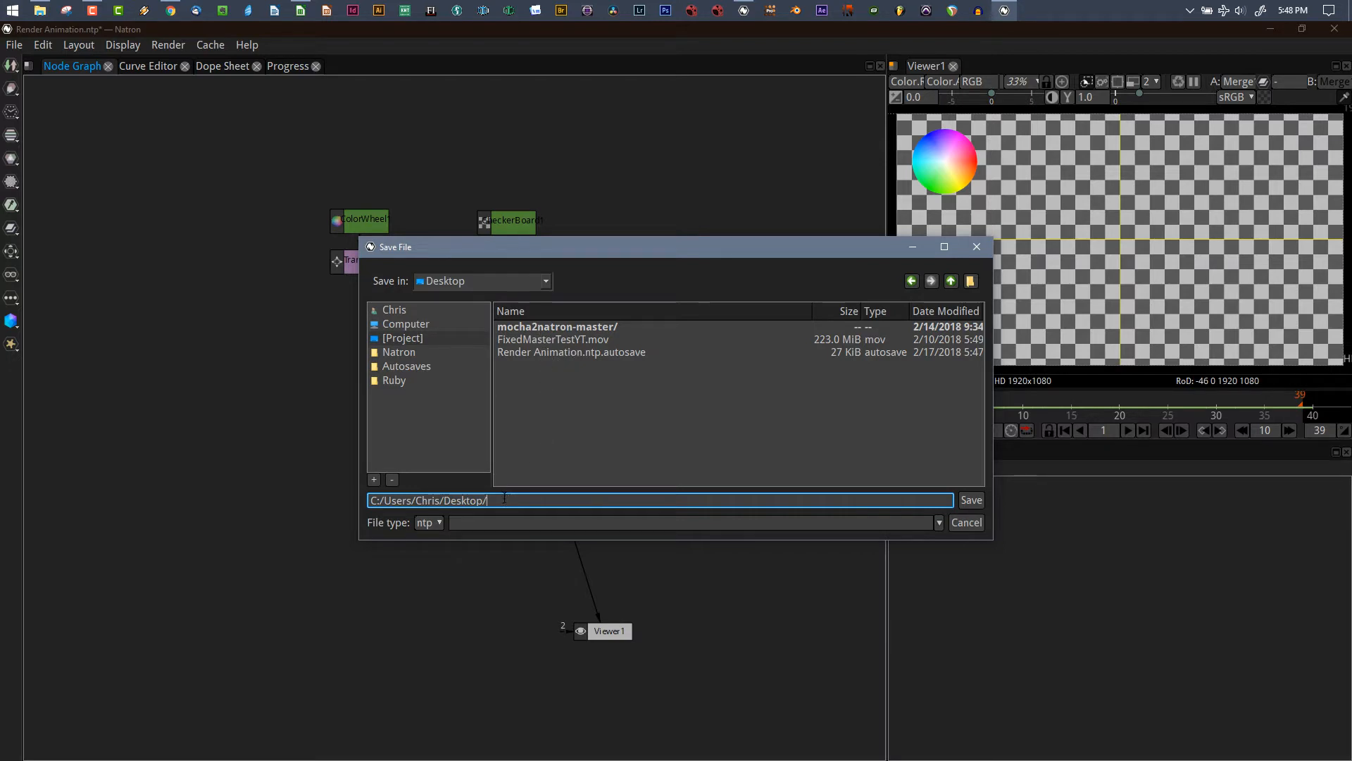
type("E")
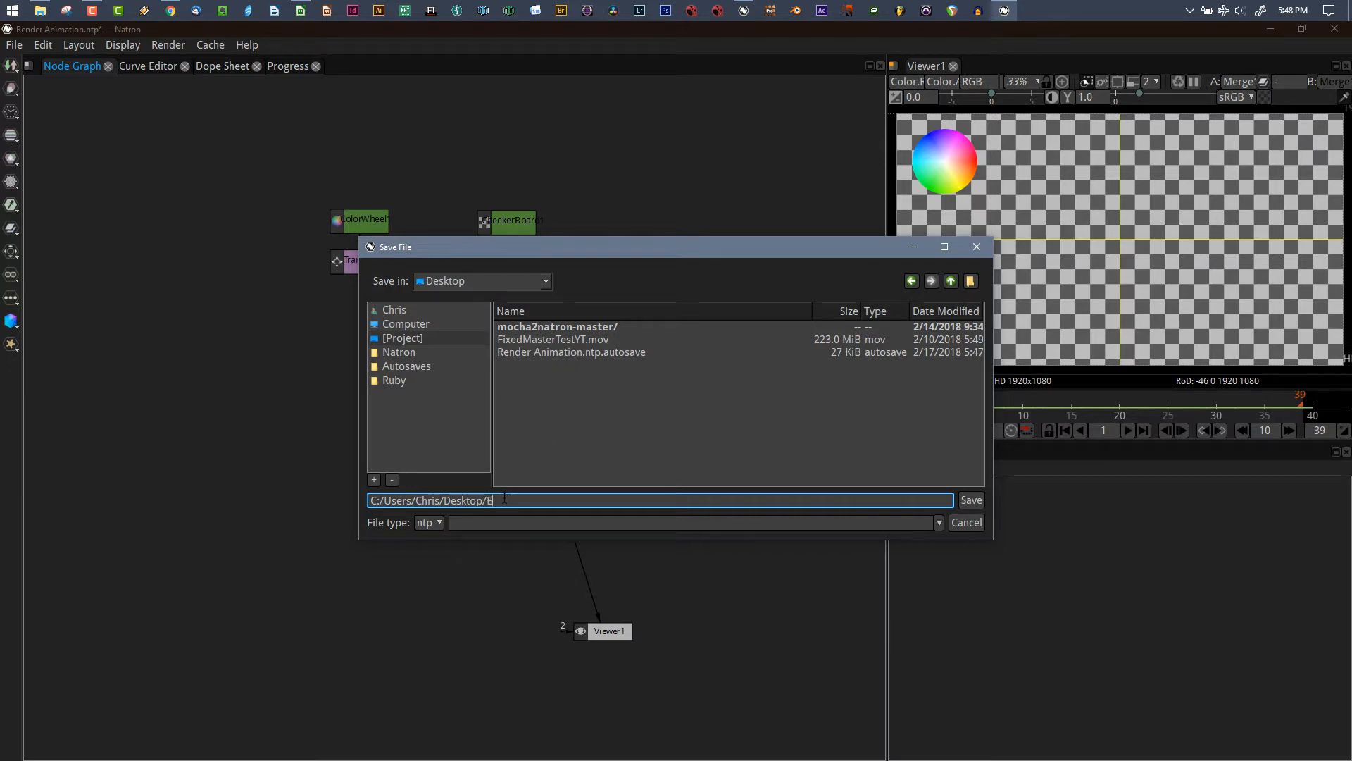
type("RenderA")
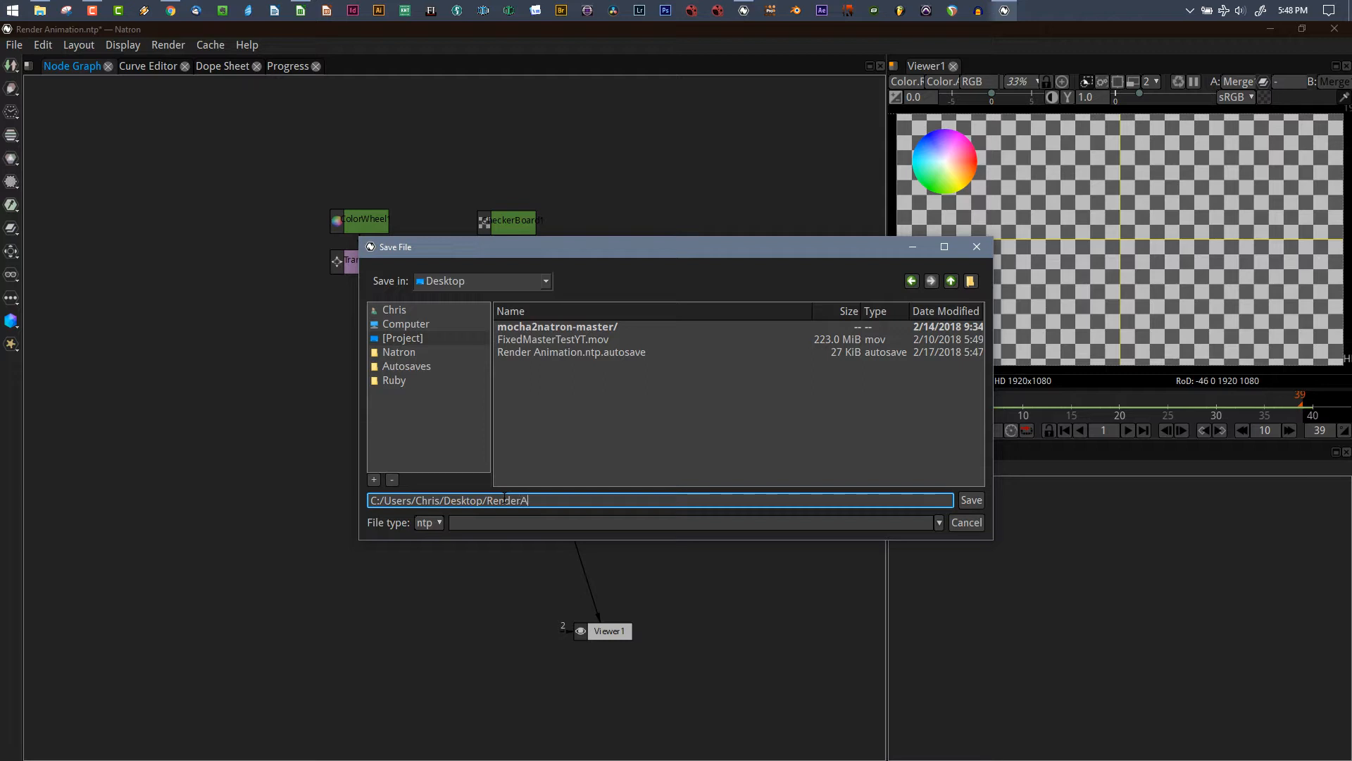
type("nimation")
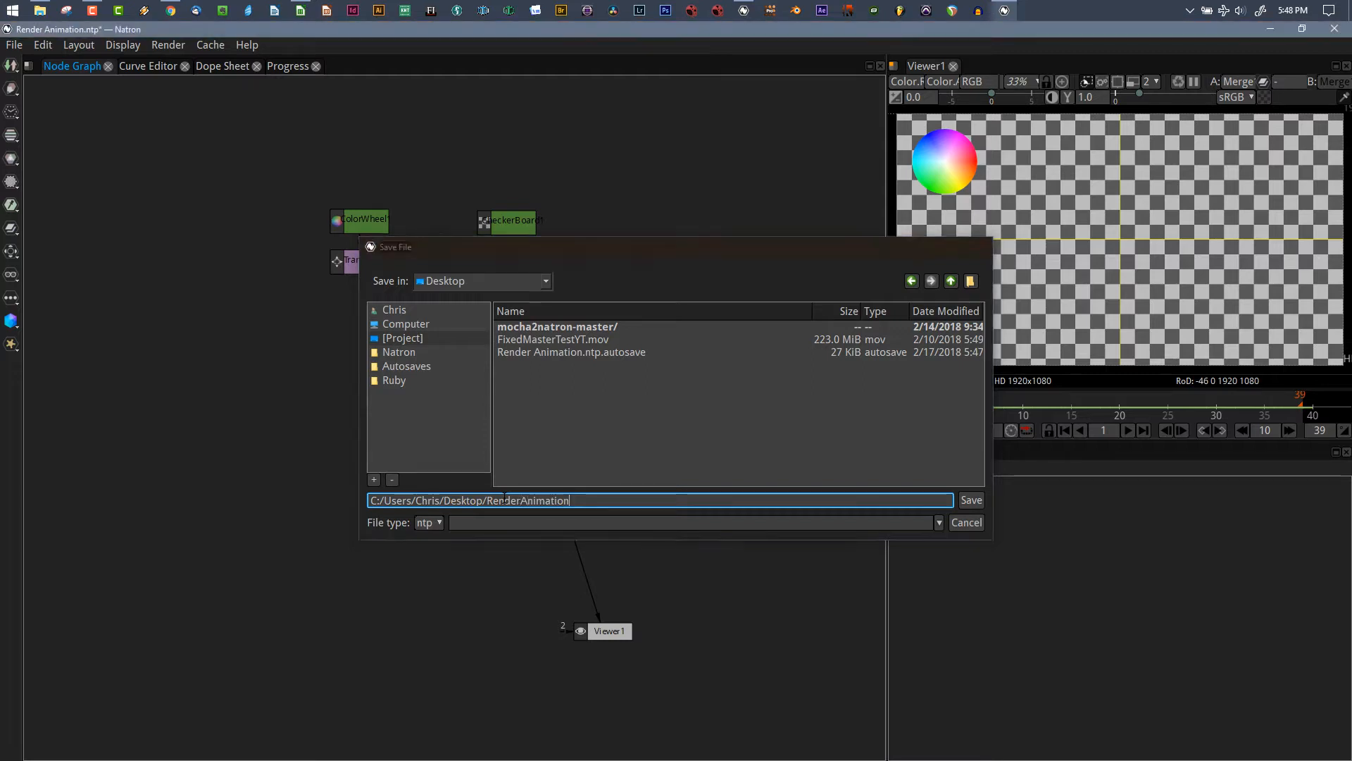
left_click(969, 500)
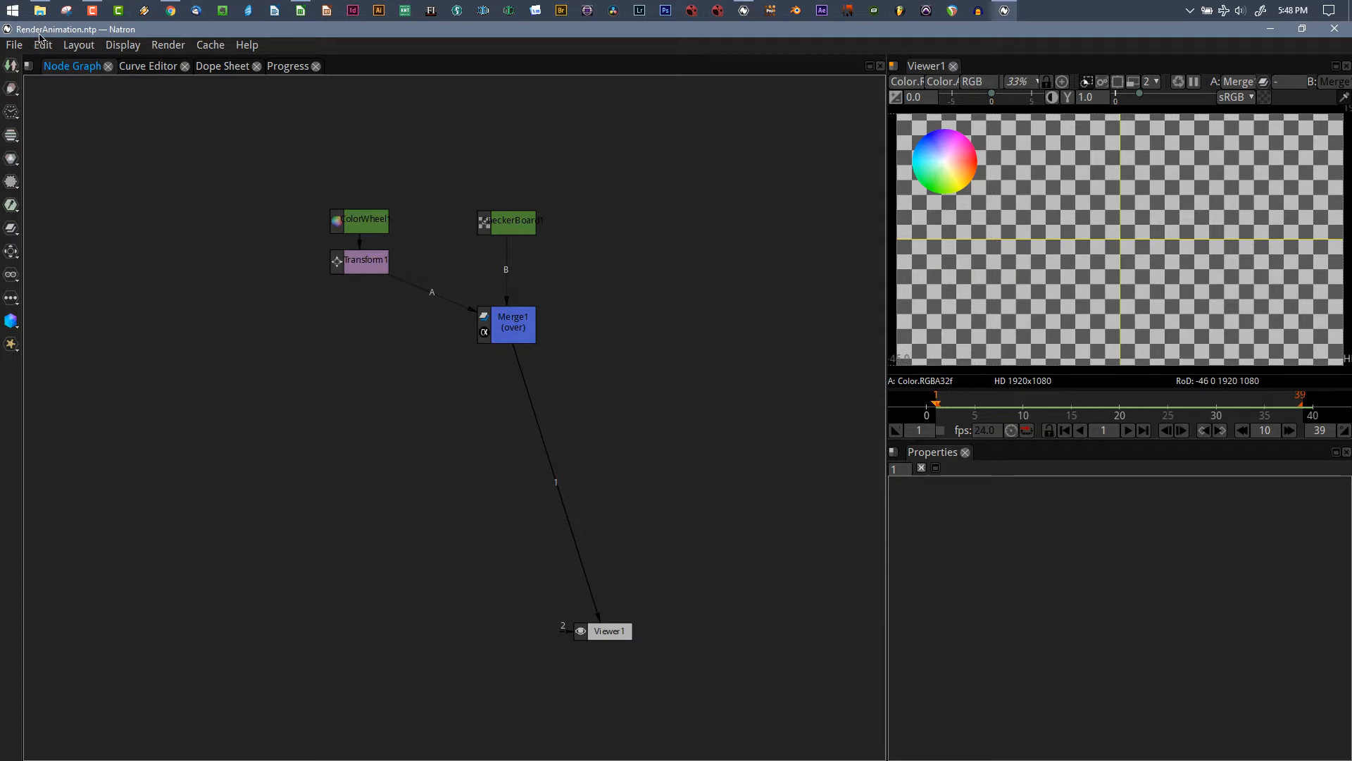
mouse_move(76, 42)
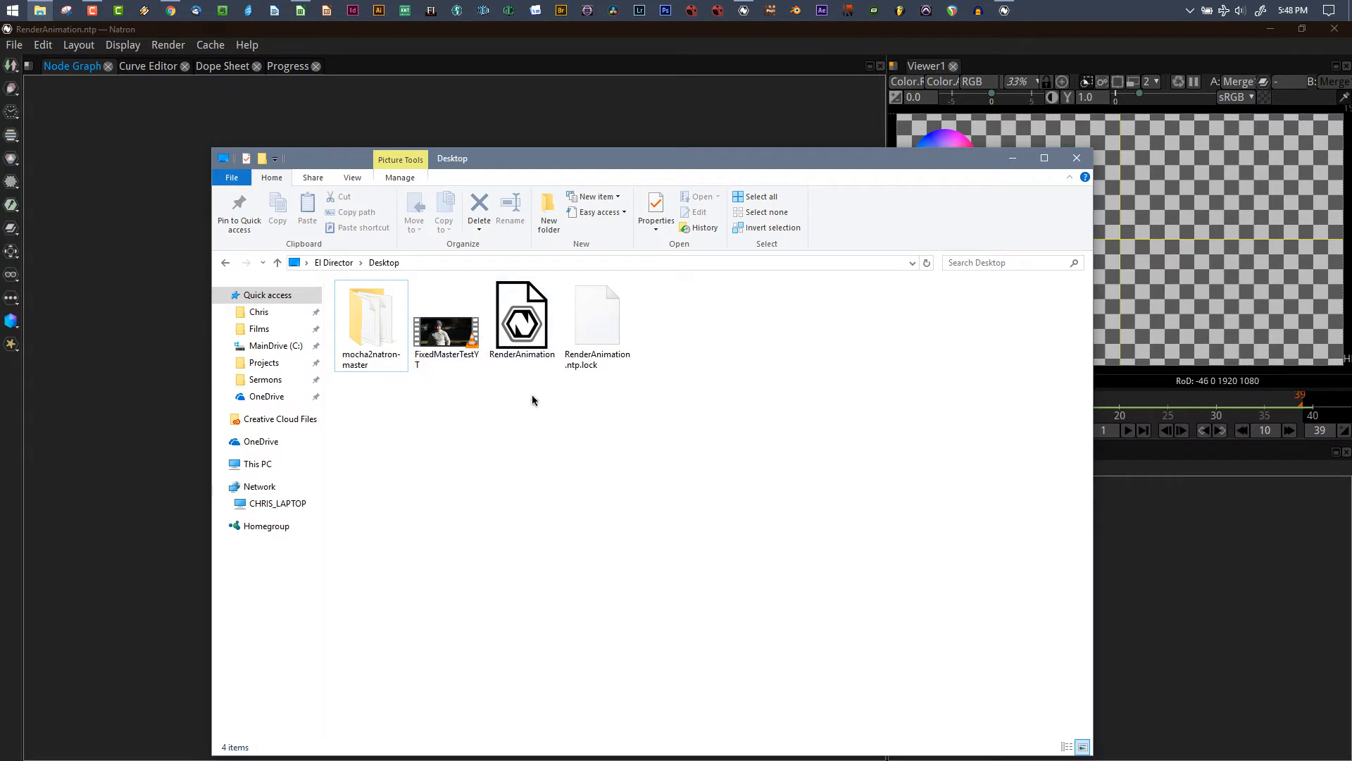
Select the RenderAnimation project file on the Desktop and bring up its Open with menu.
left_click(521, 314)
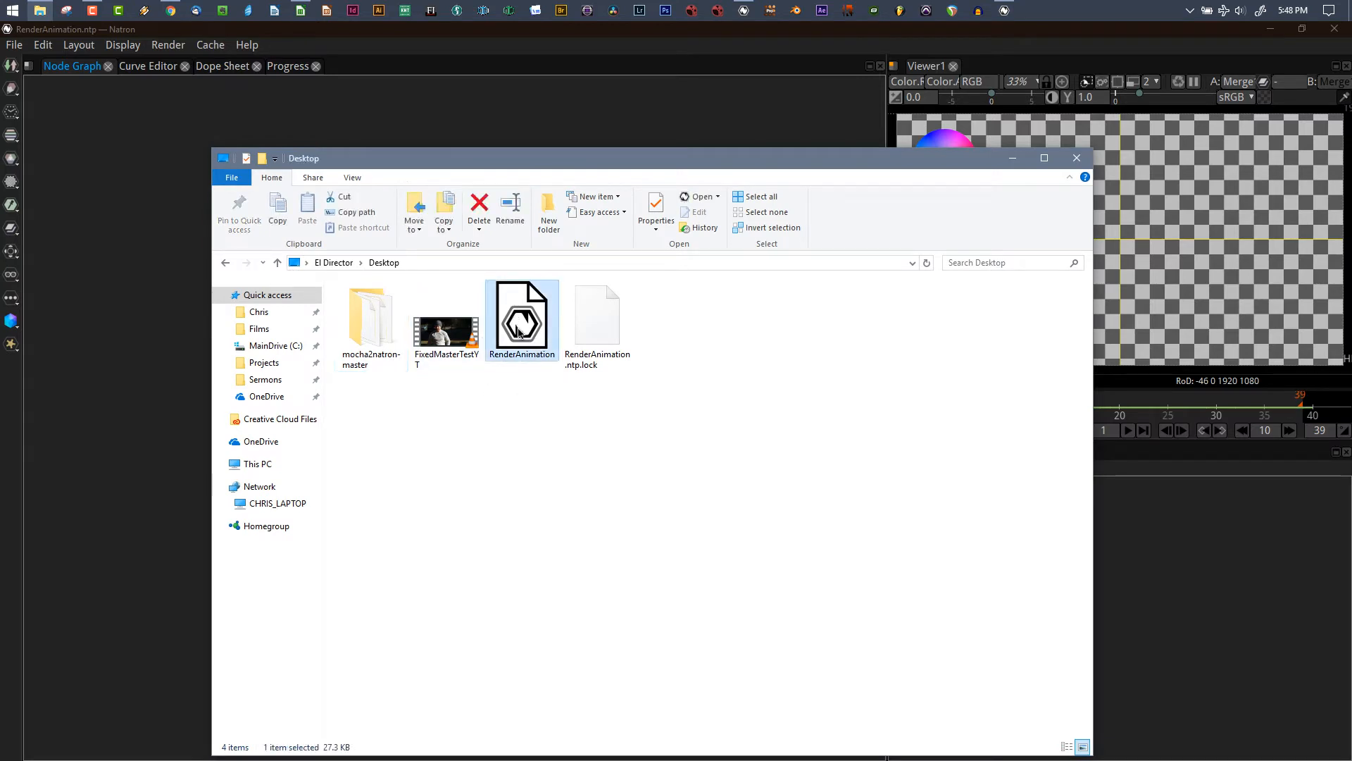
right_click(522, 319)
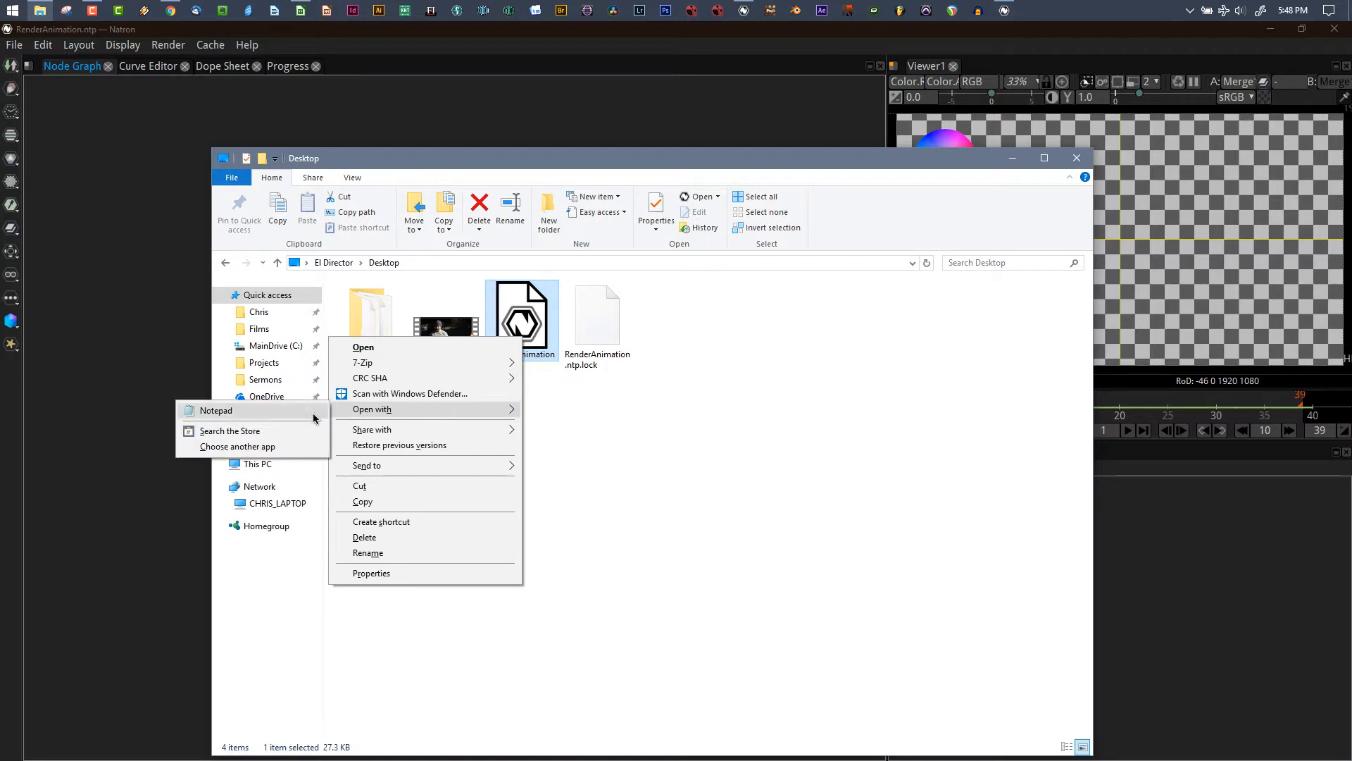
Open RenderAnimation in Notepad, scroll through its XML, and close Notepad.
left_click(217, 411)
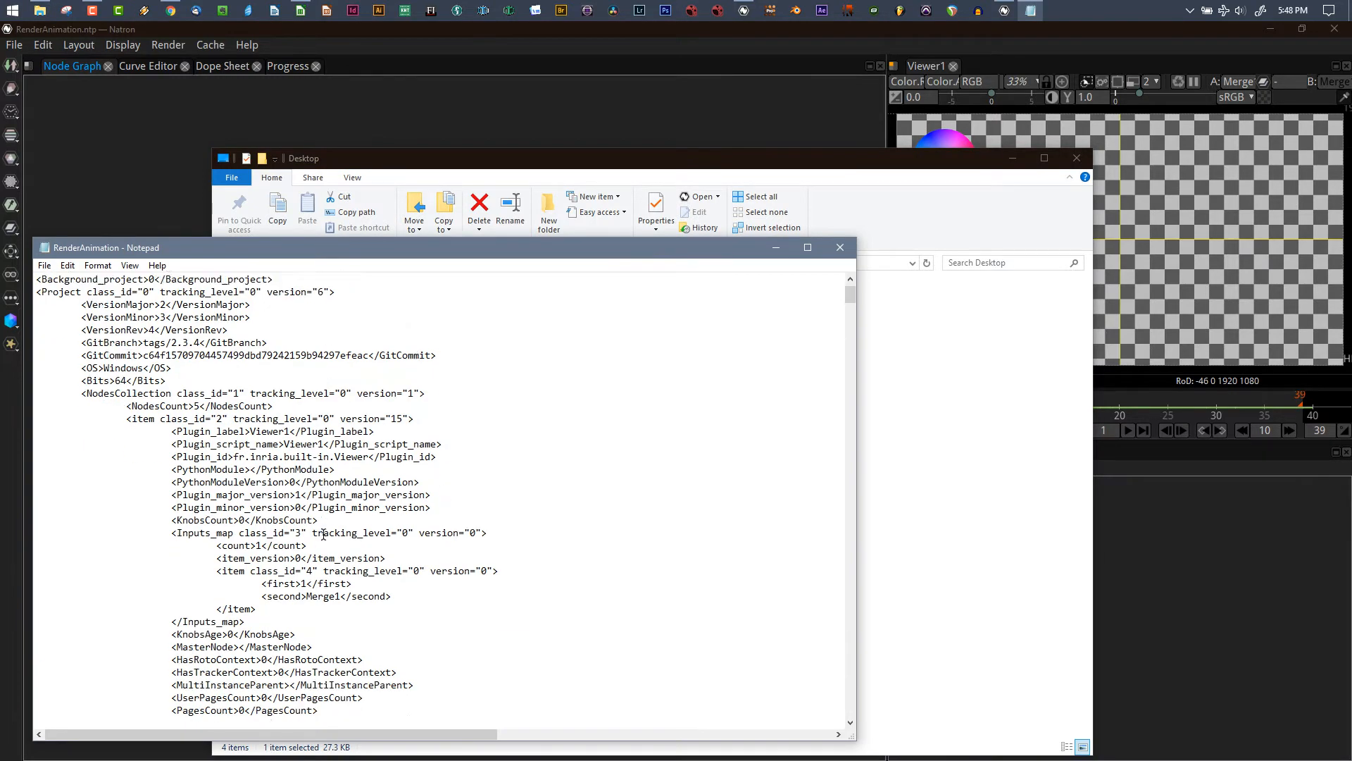
scroll("down", 3)
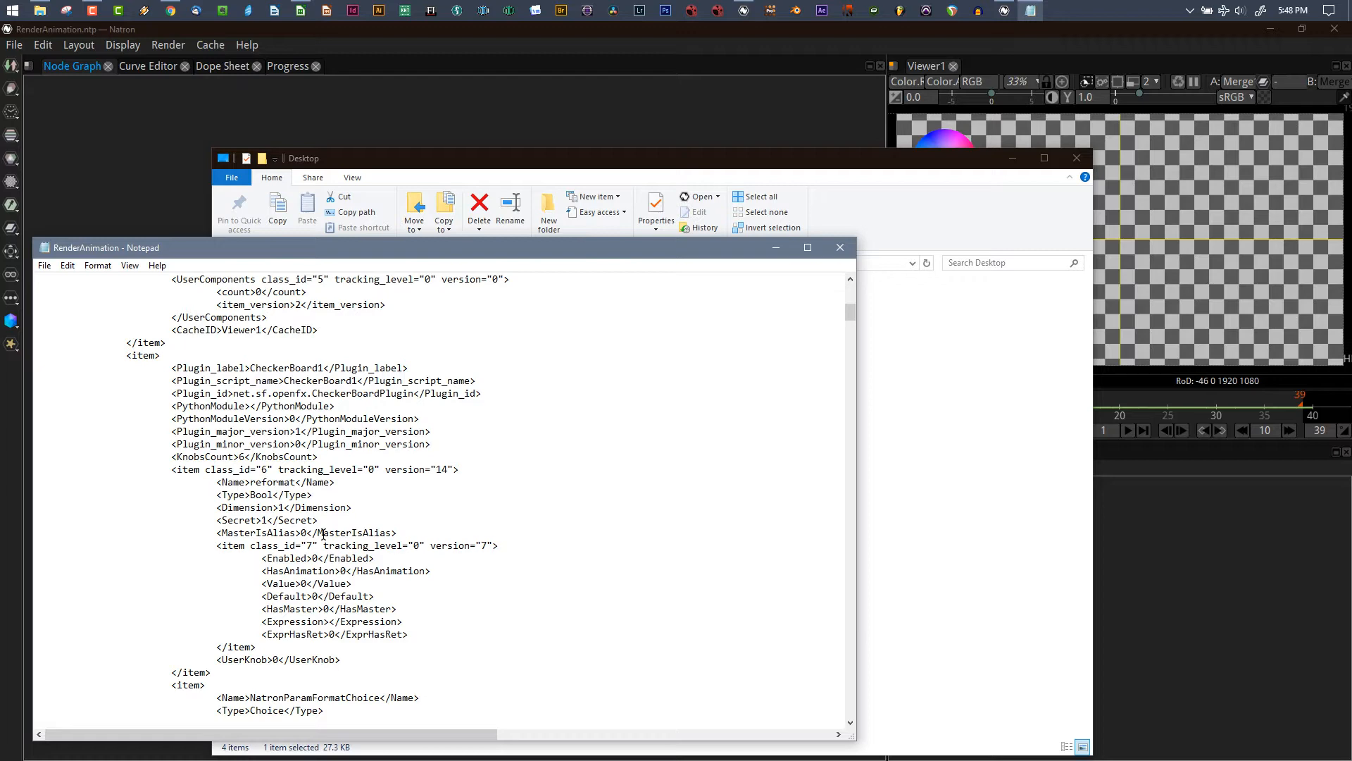
scroll("down", 3)
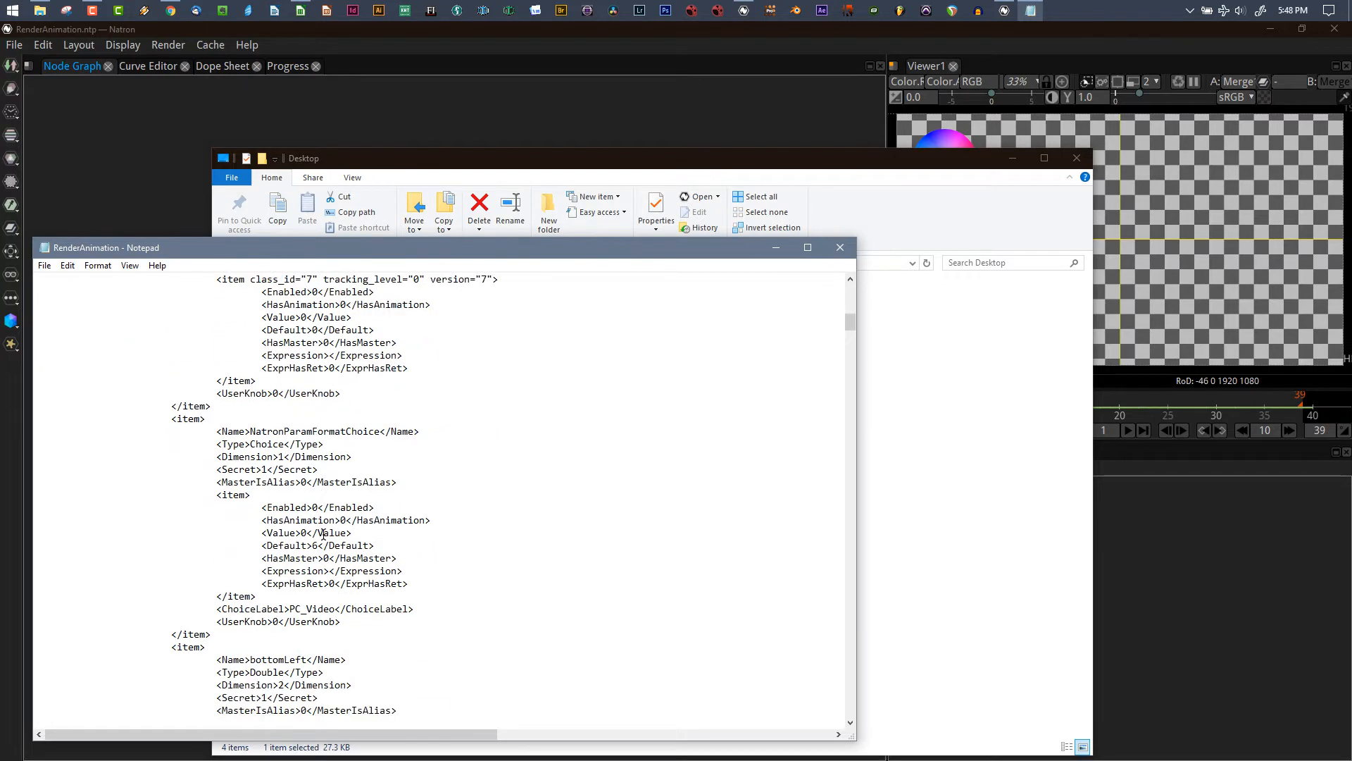
mouse_move(839, 247)
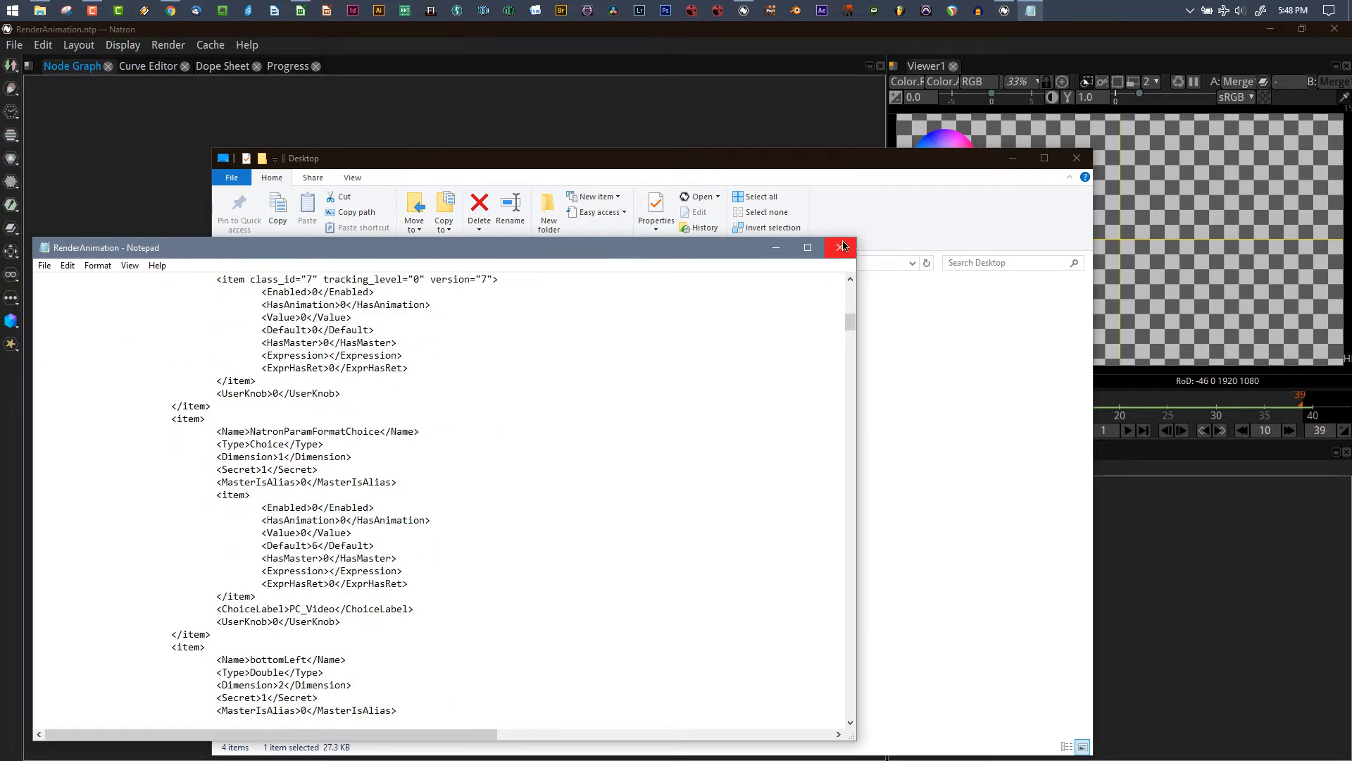
left_click(841, 247)
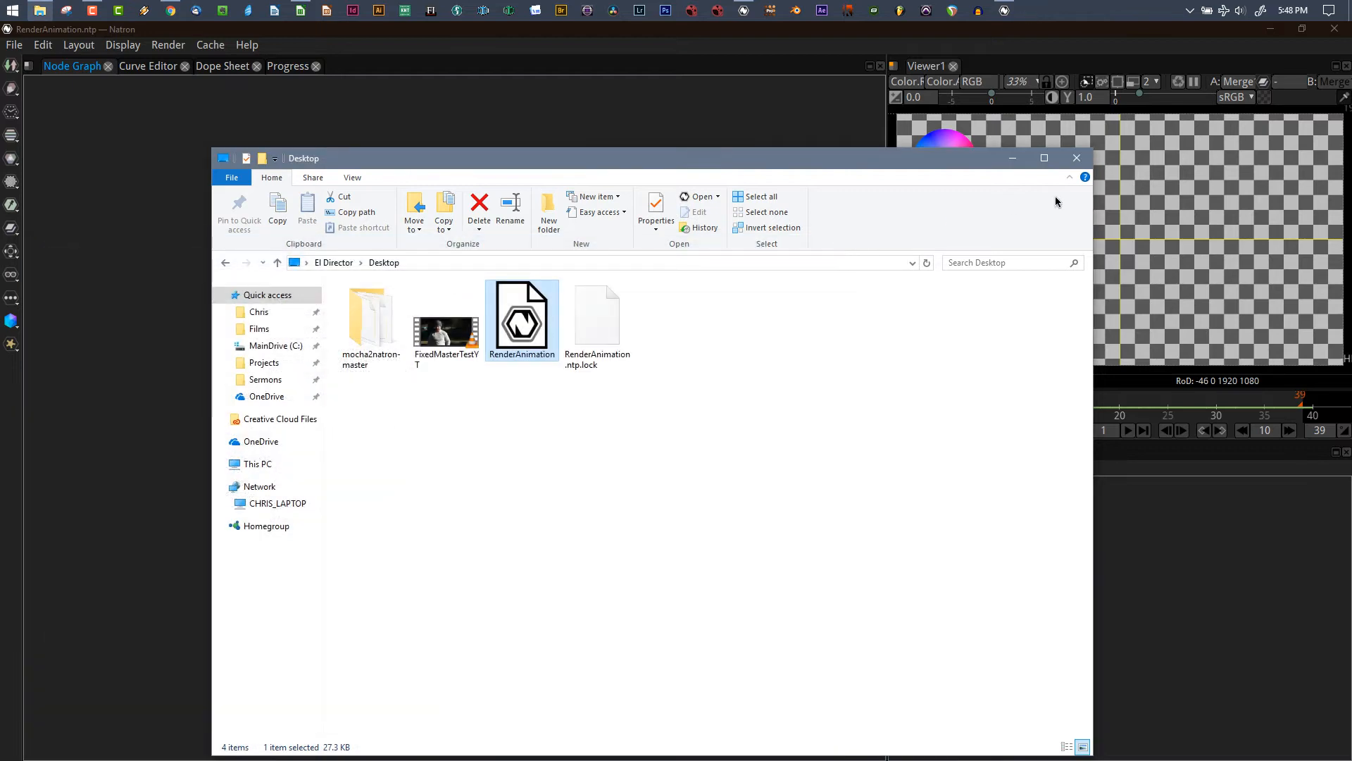
mouse_move(518, 438)
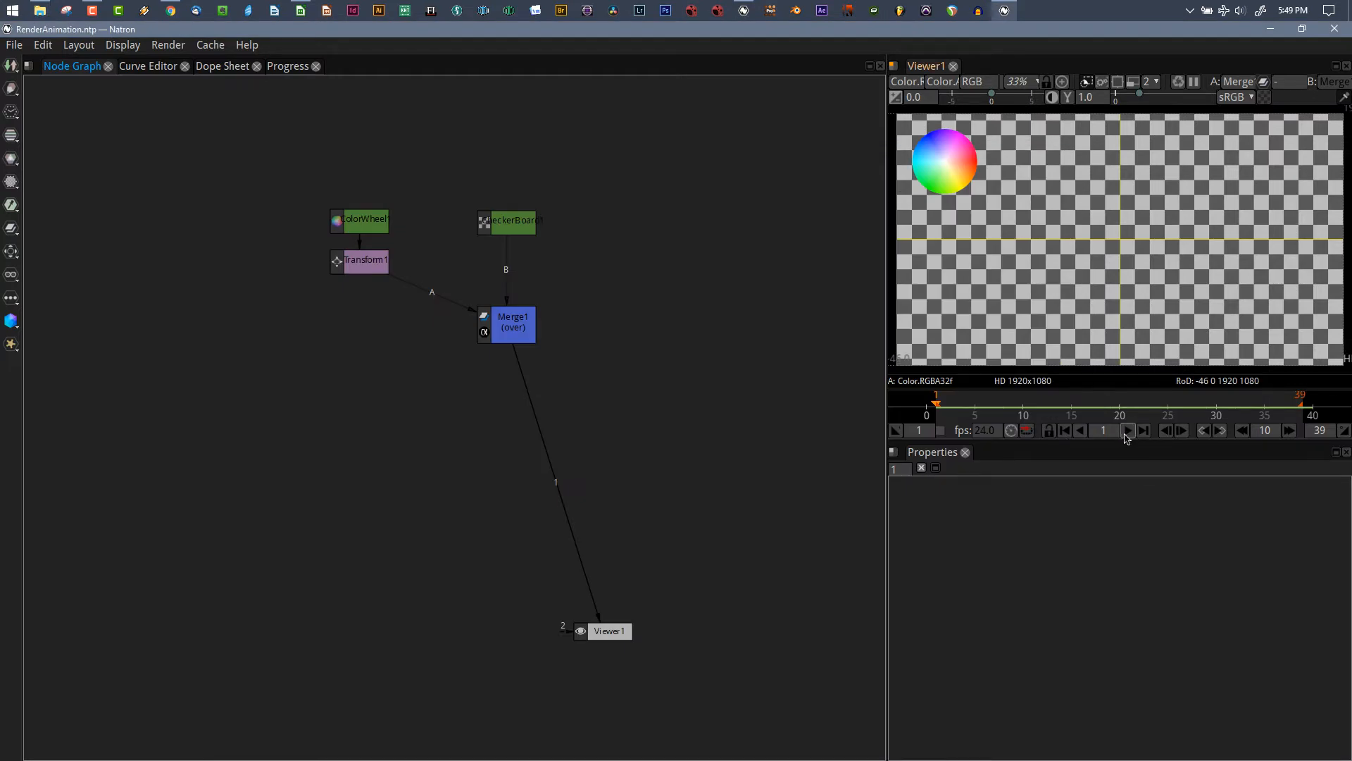
Play the color wheel animation in the viewer and stop it at frame 16.
left_click(1127, 430)
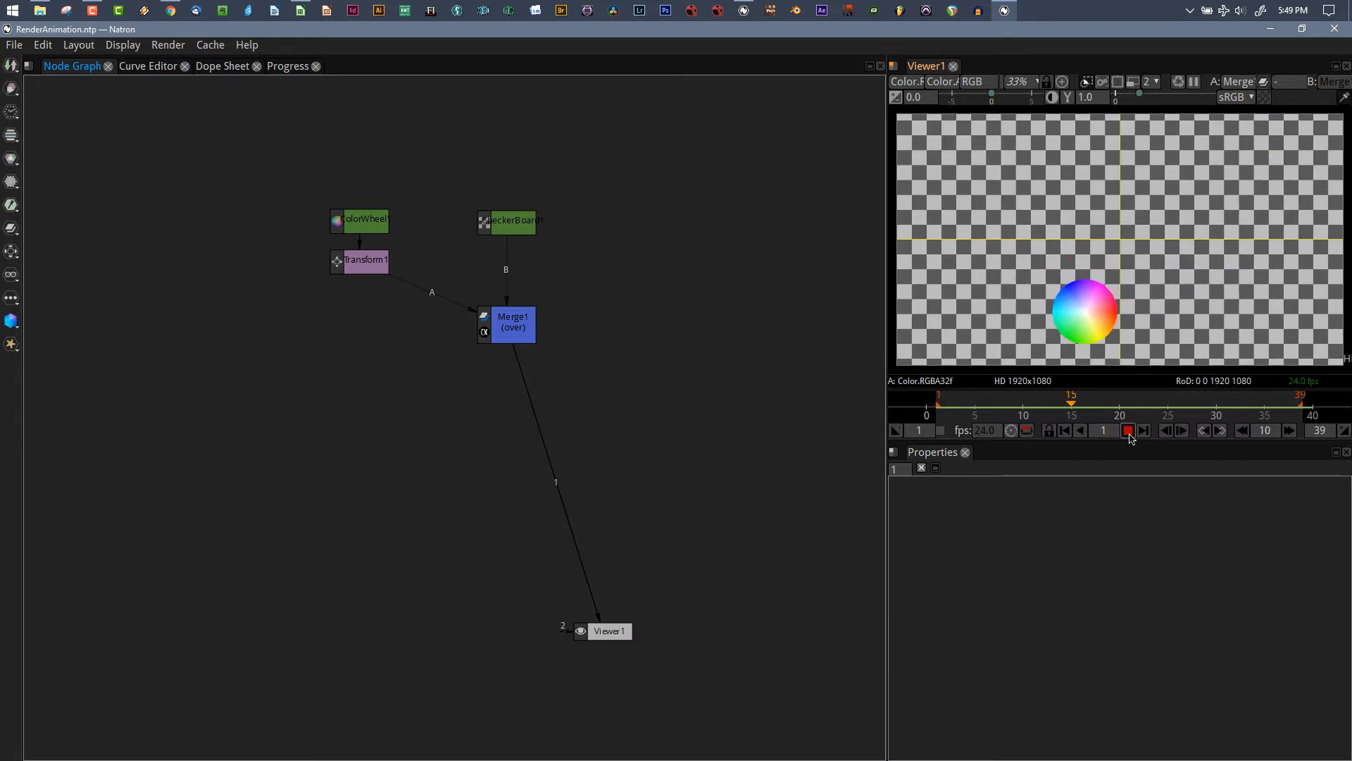
left_click(1127, 430)
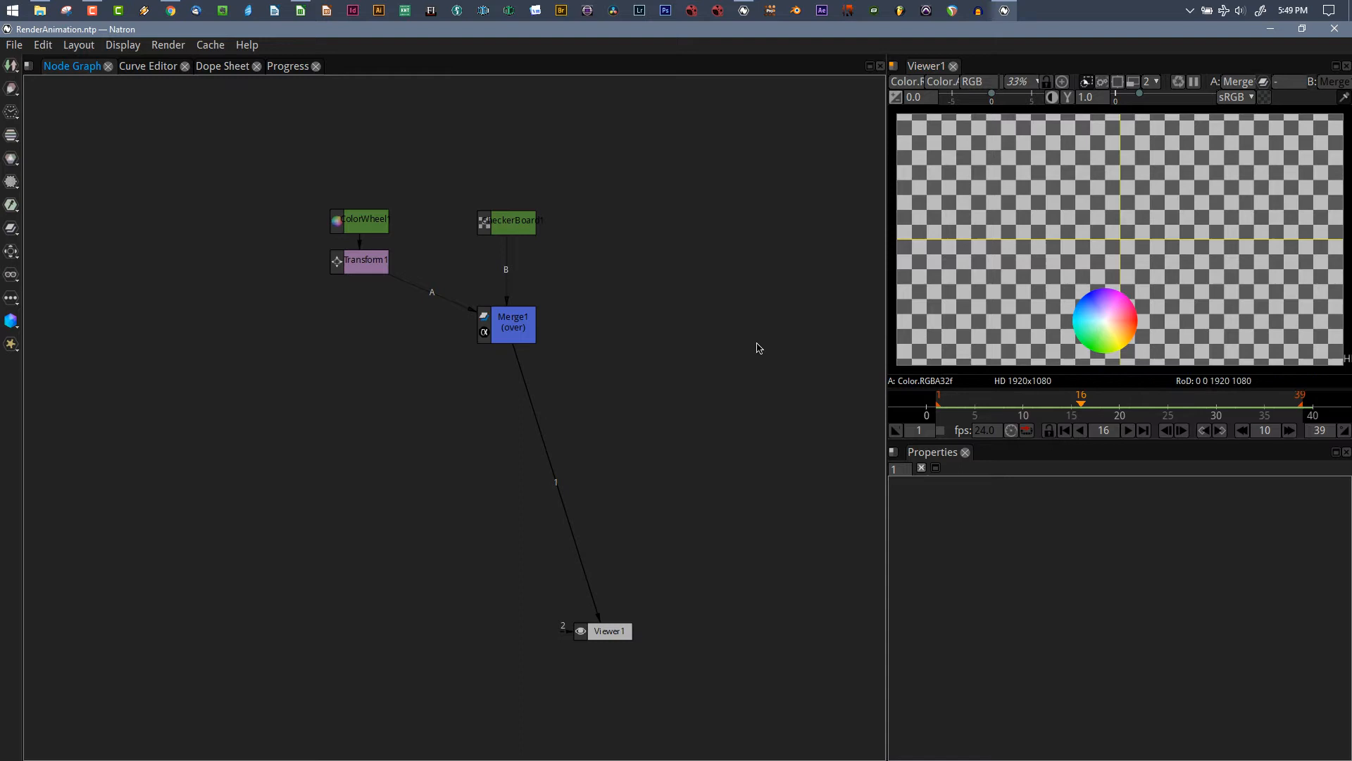
left_click(506, 324)
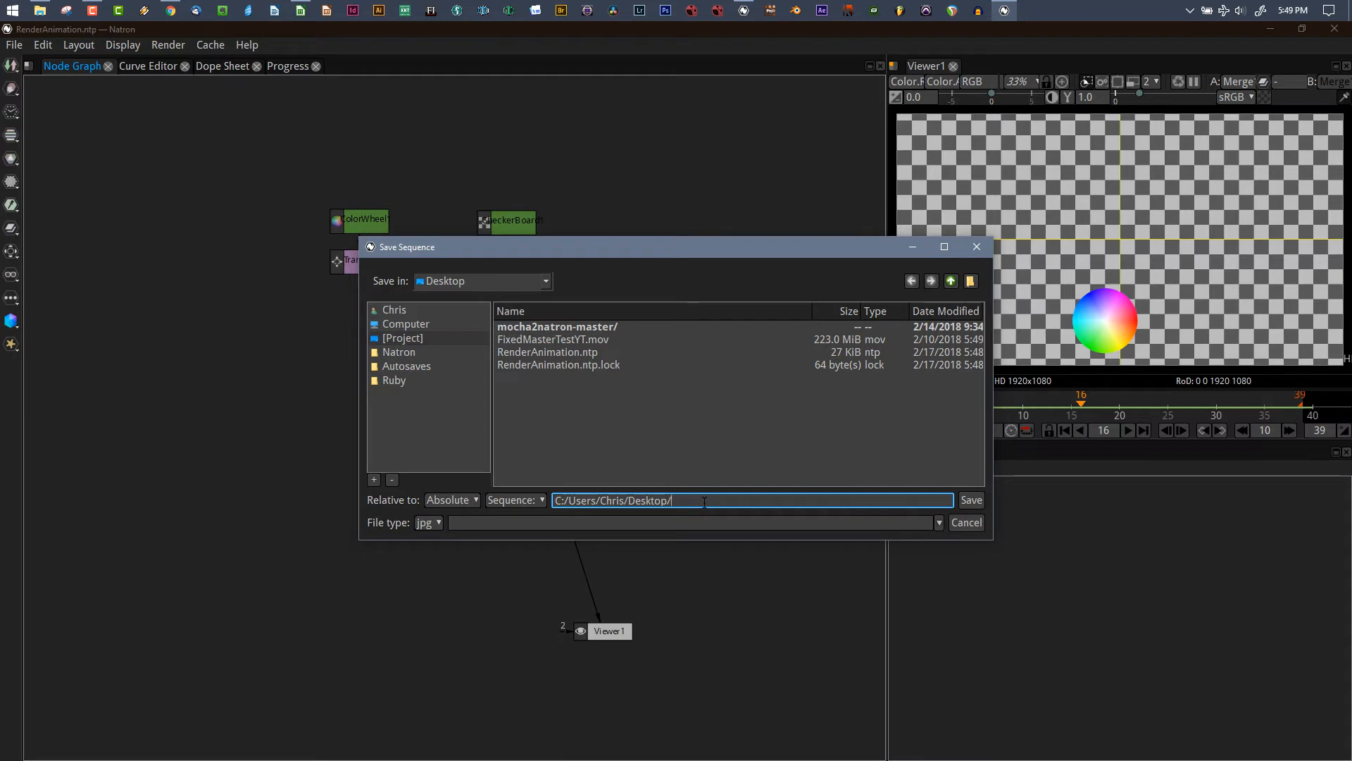
Name the Write output RenderAnimation.mov on the Desktop with mov file type.
type("RenderA")
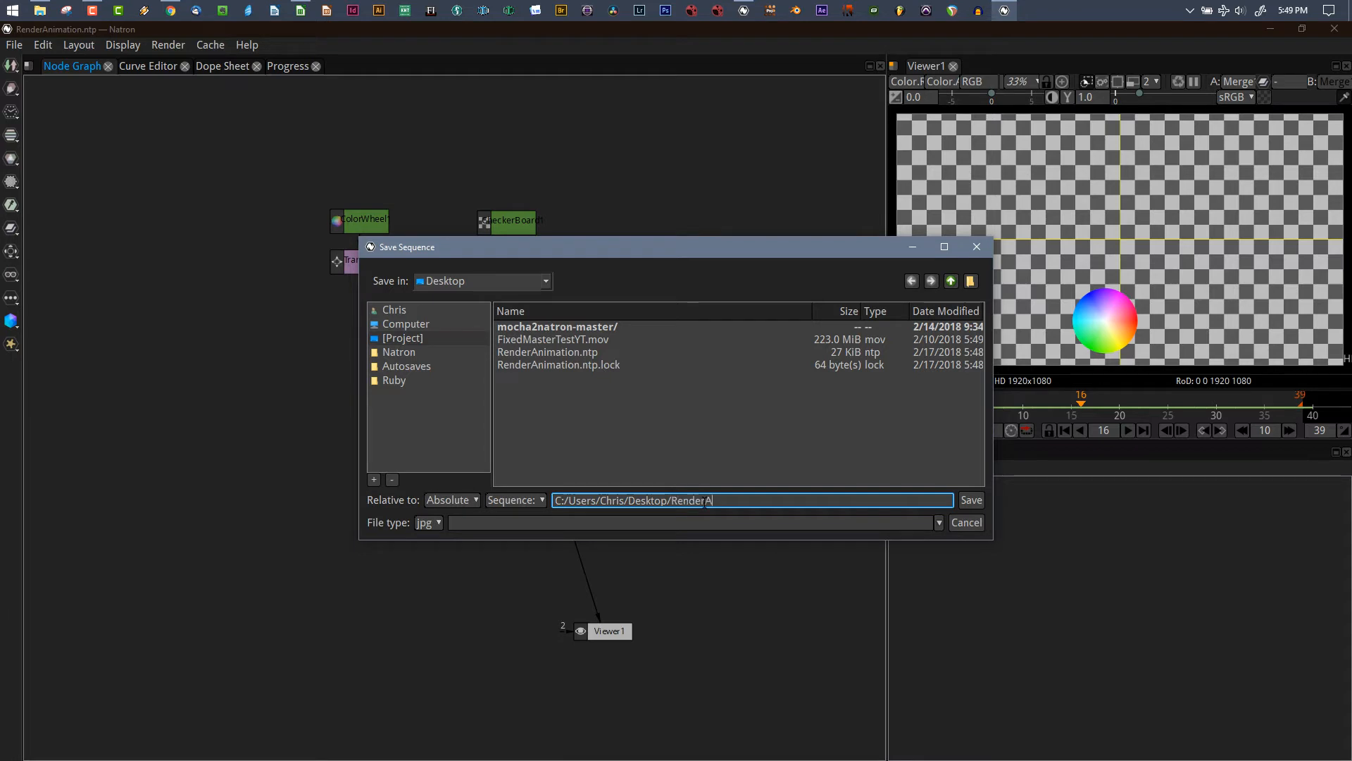
type("nimation.")
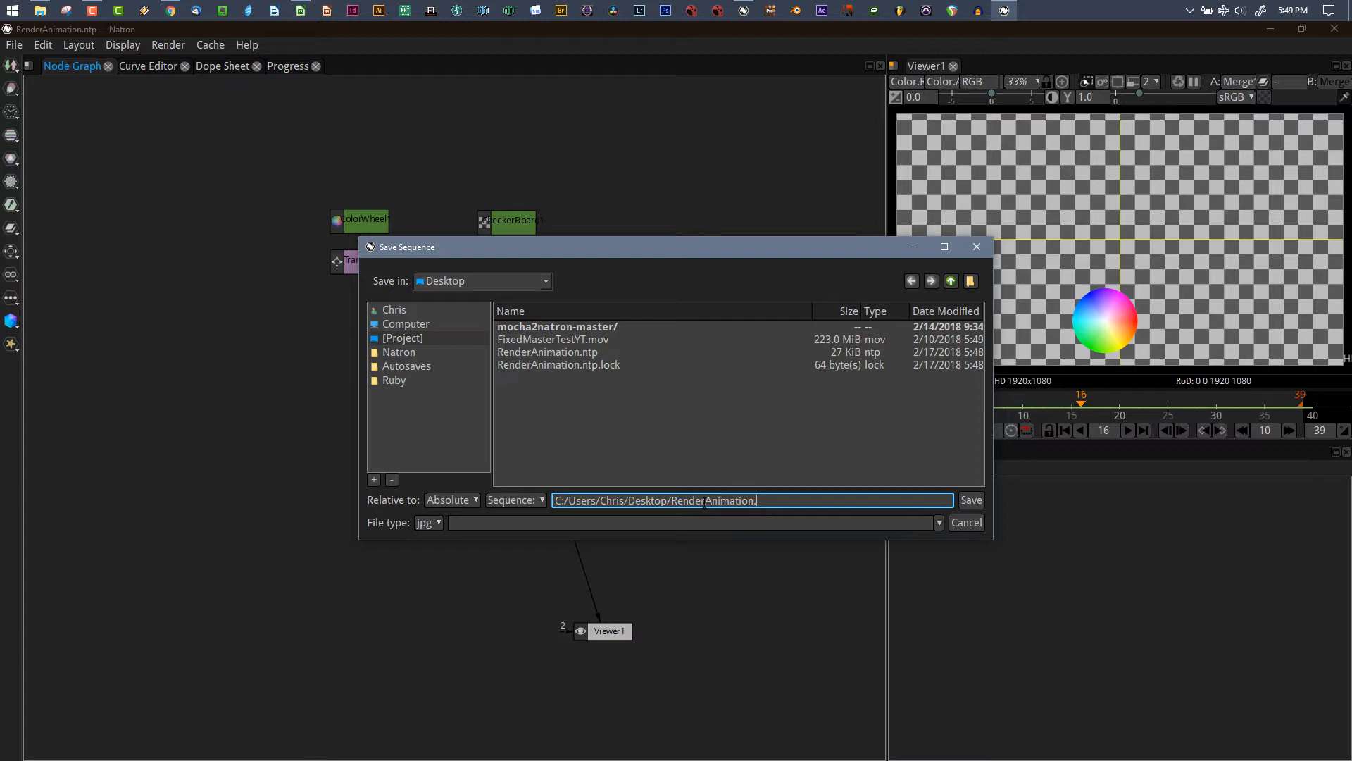
left_click(429, 522)
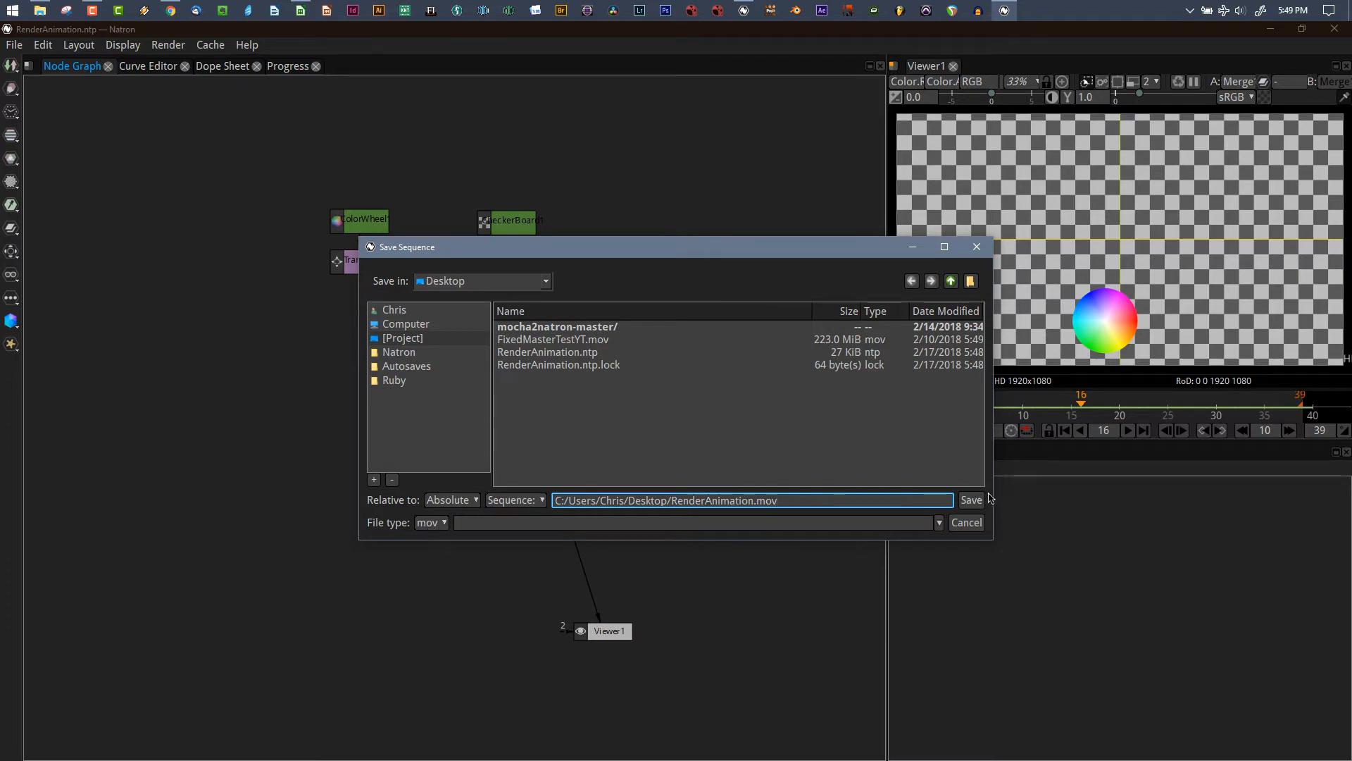
left_click(971, 500)
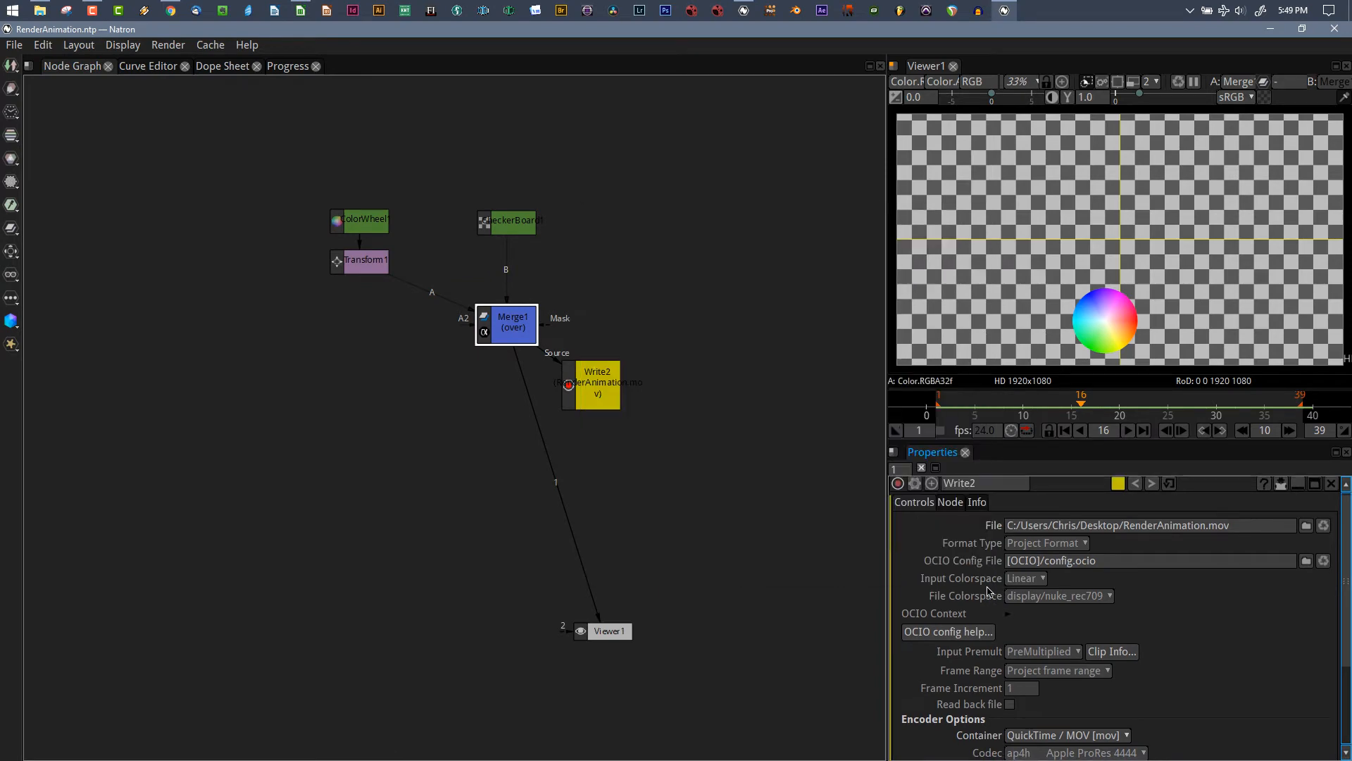
Change the Write2 codec from ProRes 4444 to apcn Apple ProRes 422.
scroll("down", 3)
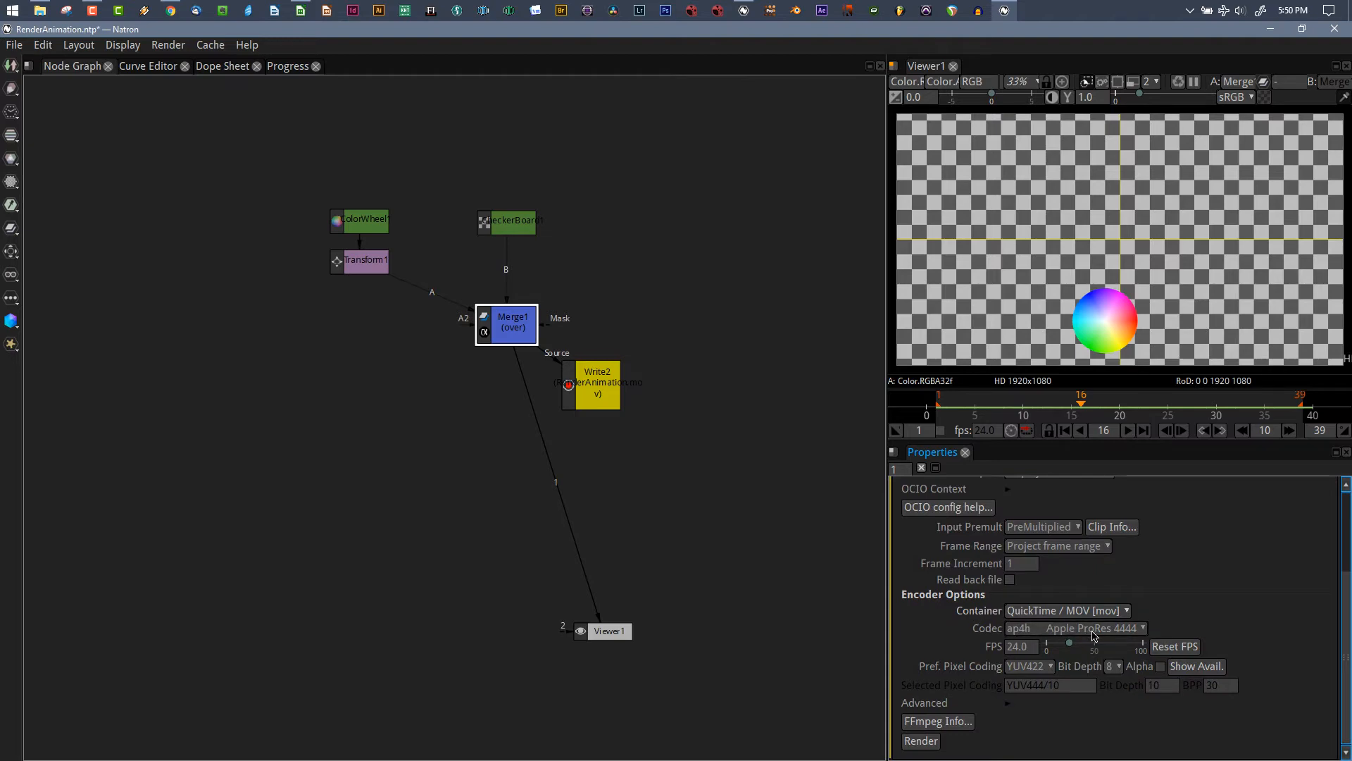
left_click(1076, 627)
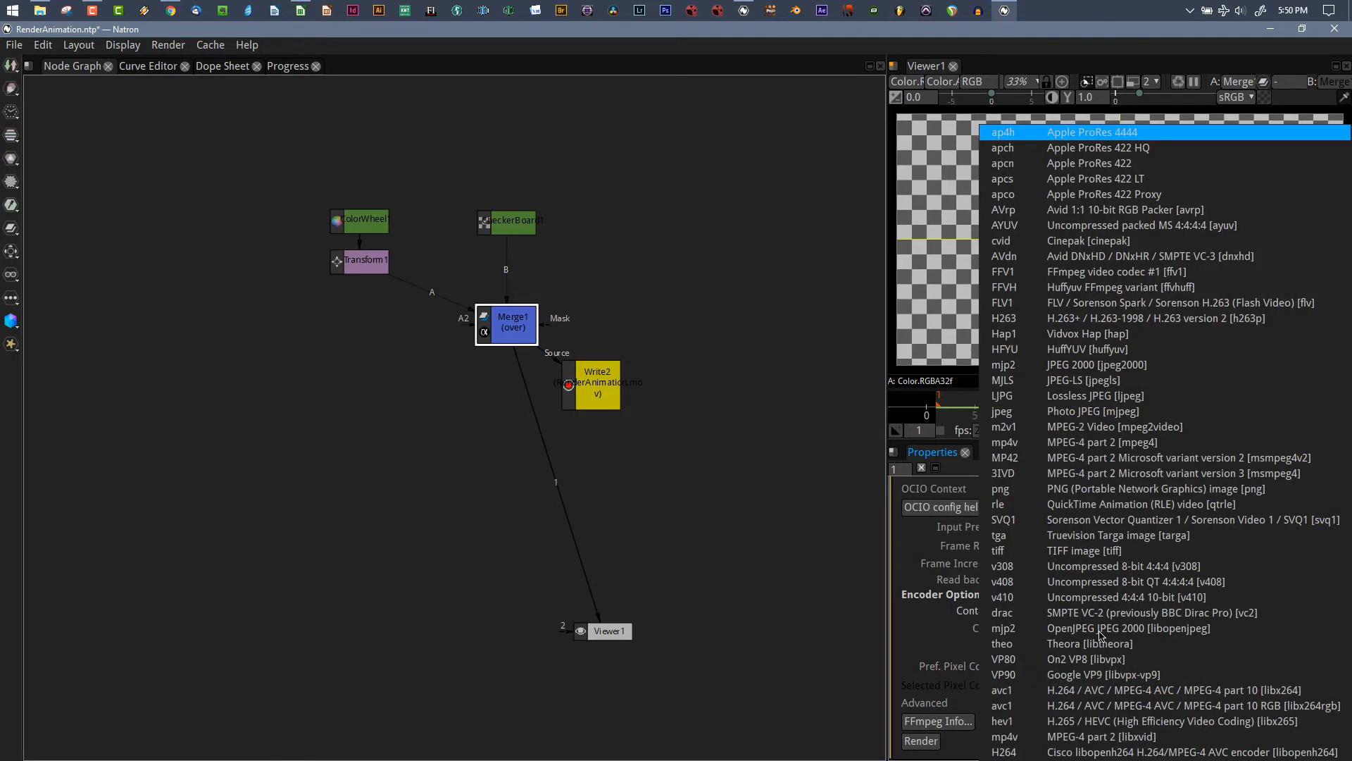
mouse_move(1088, 163)
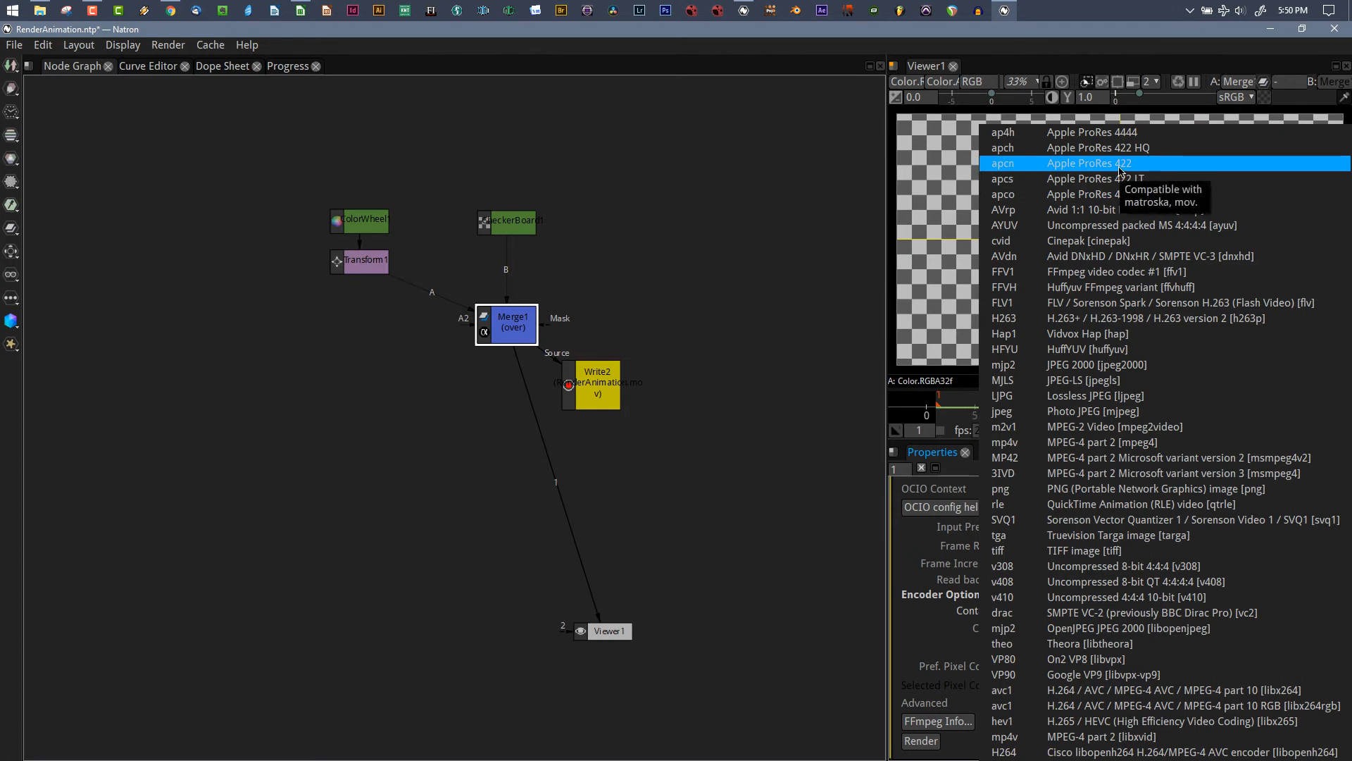
left_click(1089, 163)
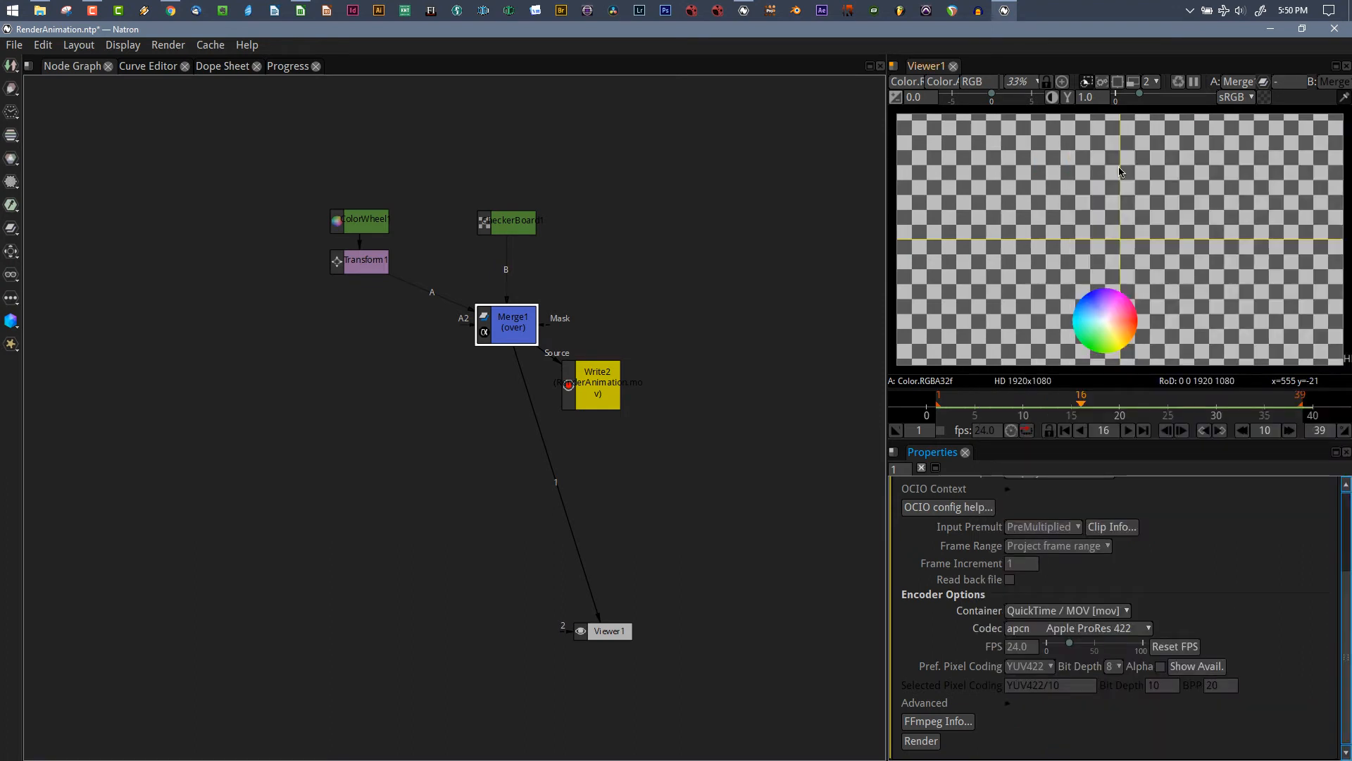
mouse_move(1069, 235)
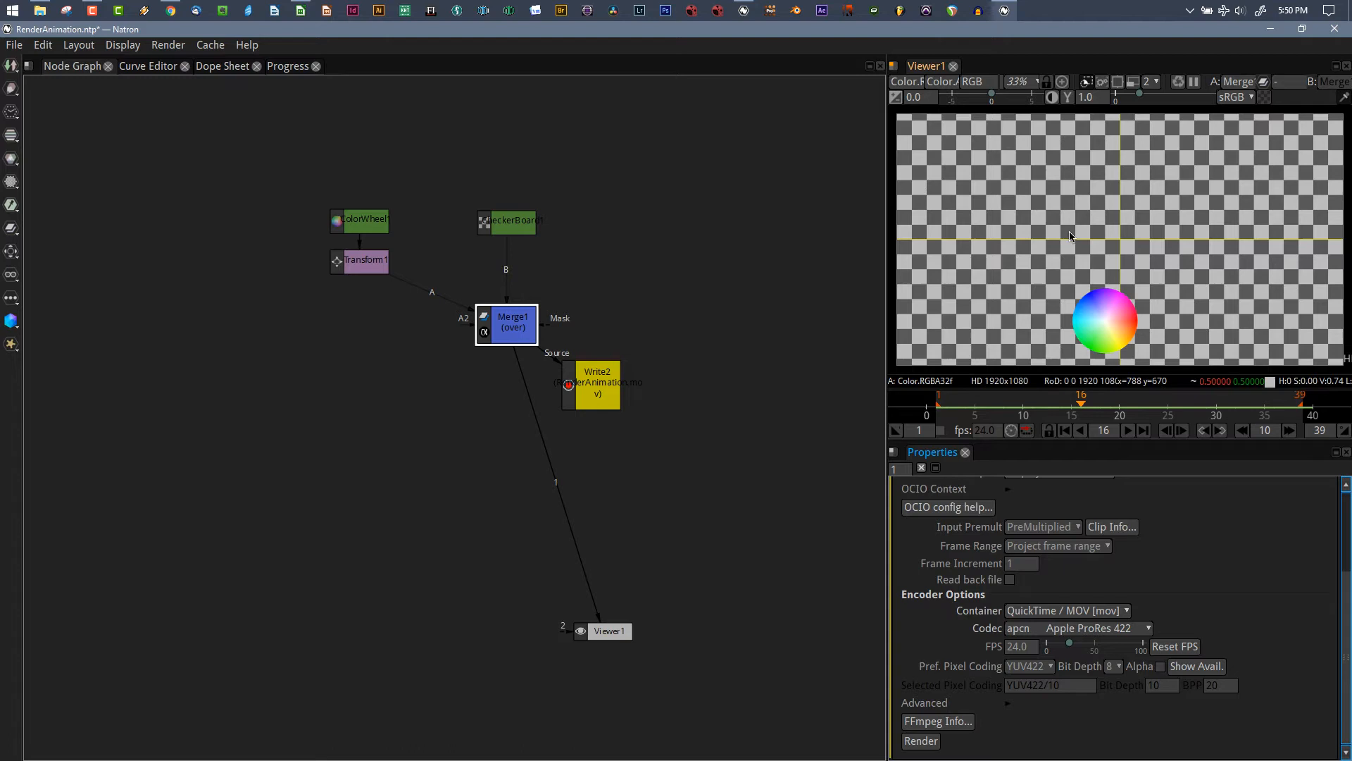
mouse_move(972, 612)
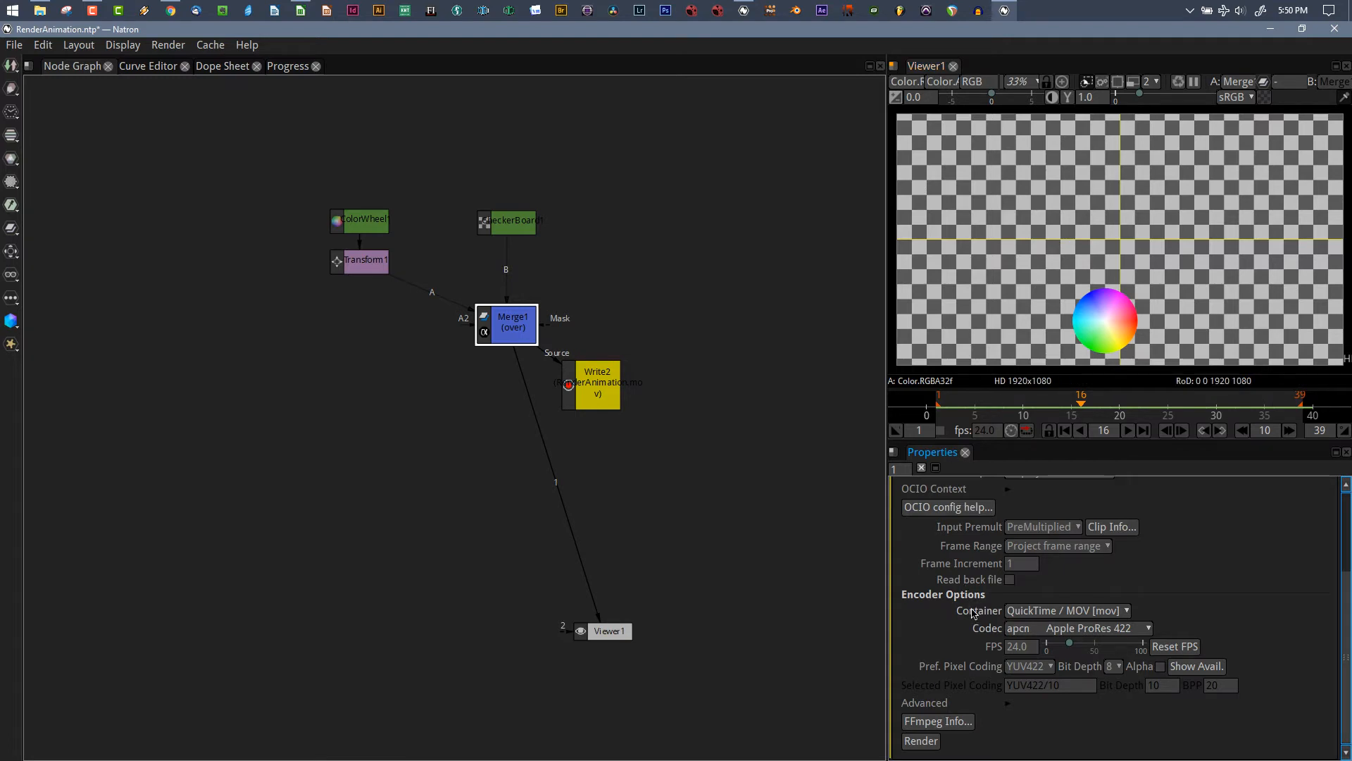
mouse_move(955, 644)
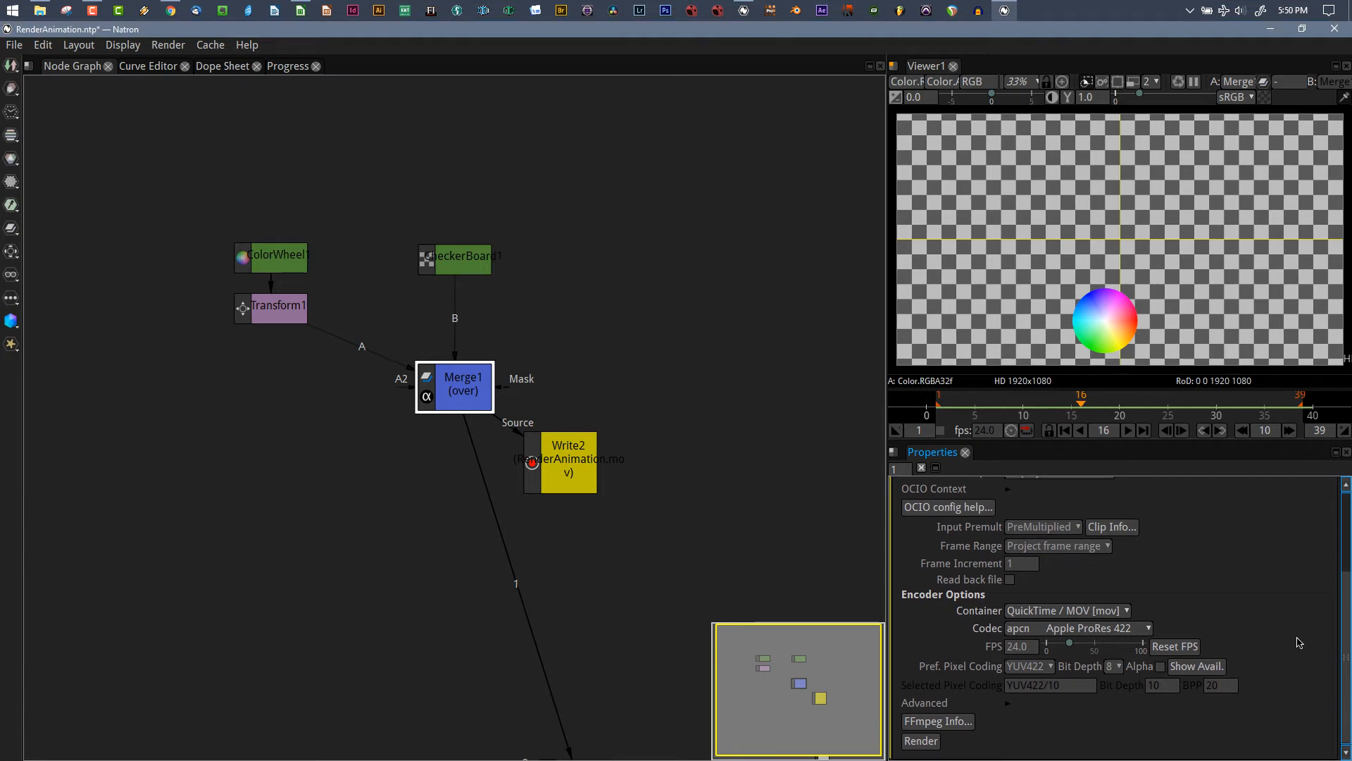
mouse_move(916, 735)
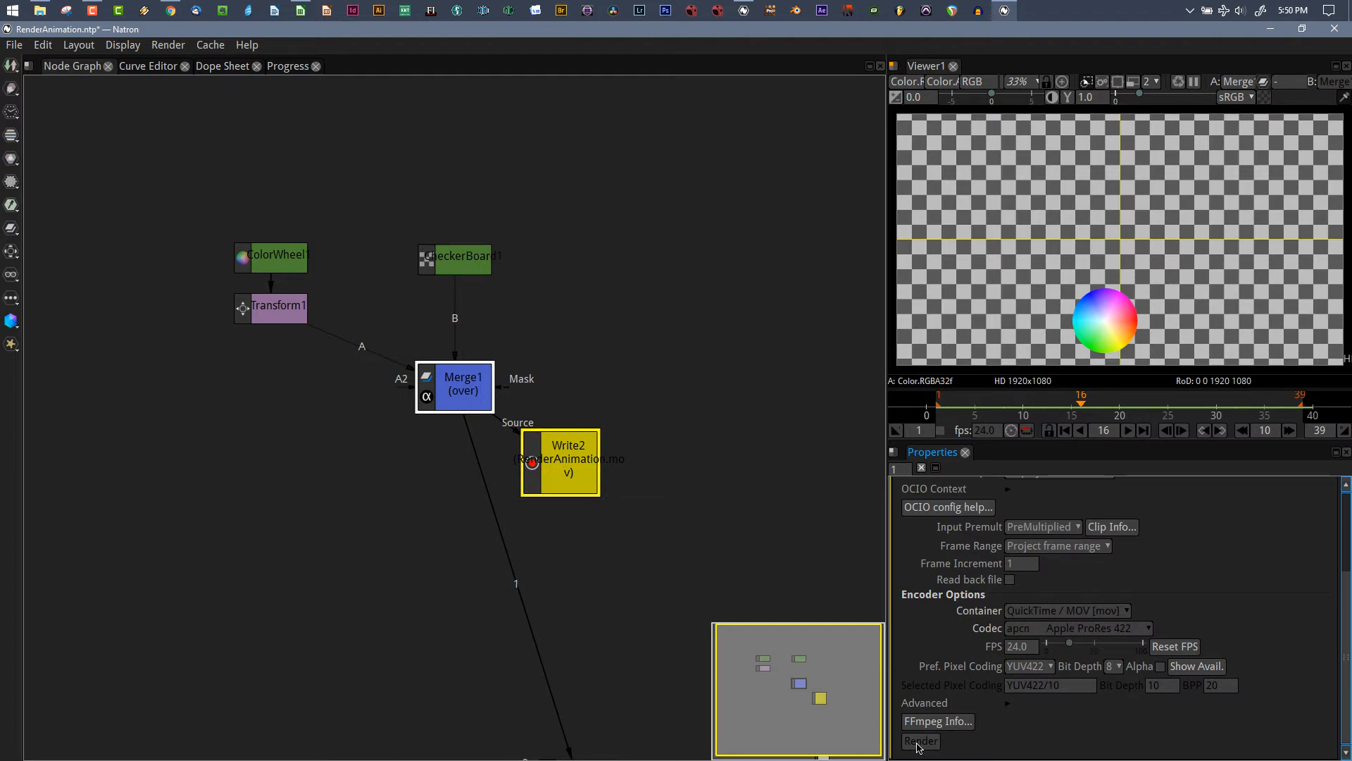
Render Write2 out to RenderAnimation.mov from its properties panel.
left_click(919, 740)
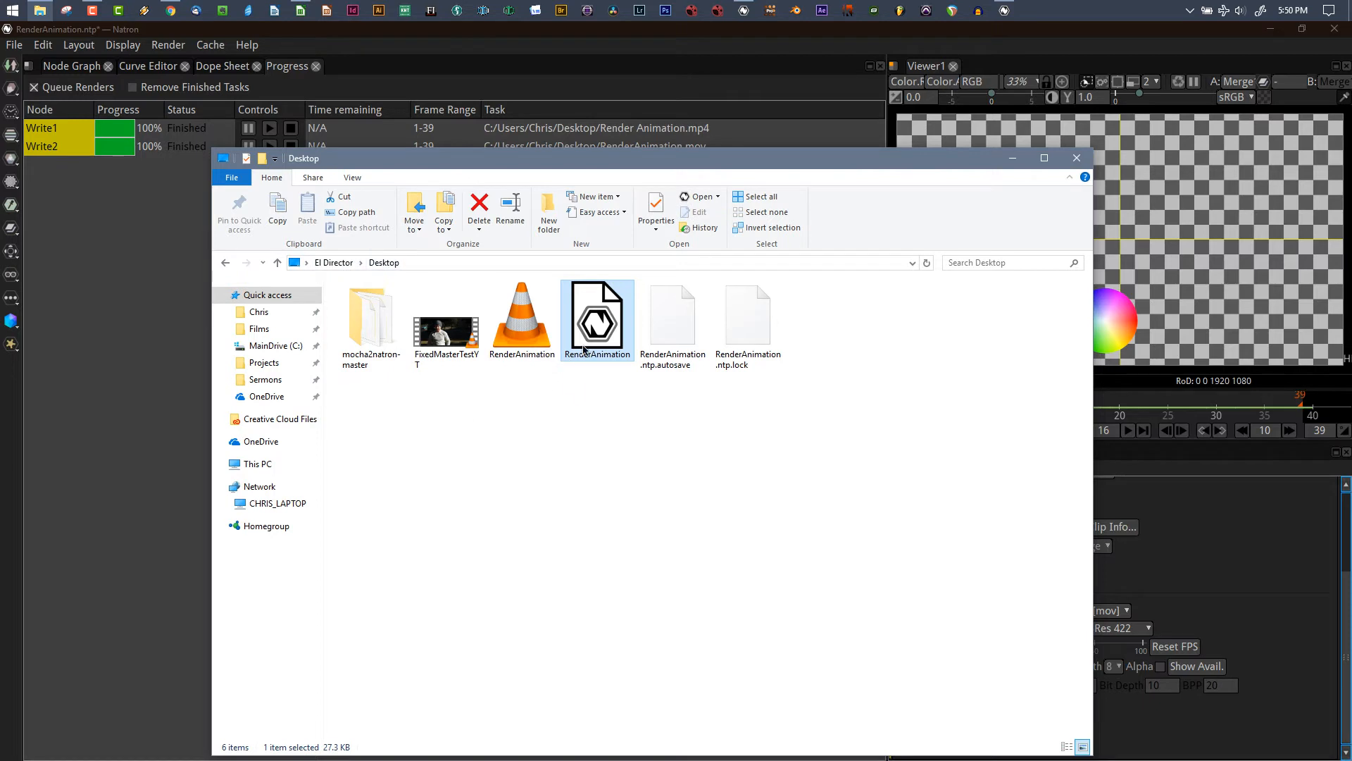
mouse_move(597, 310)
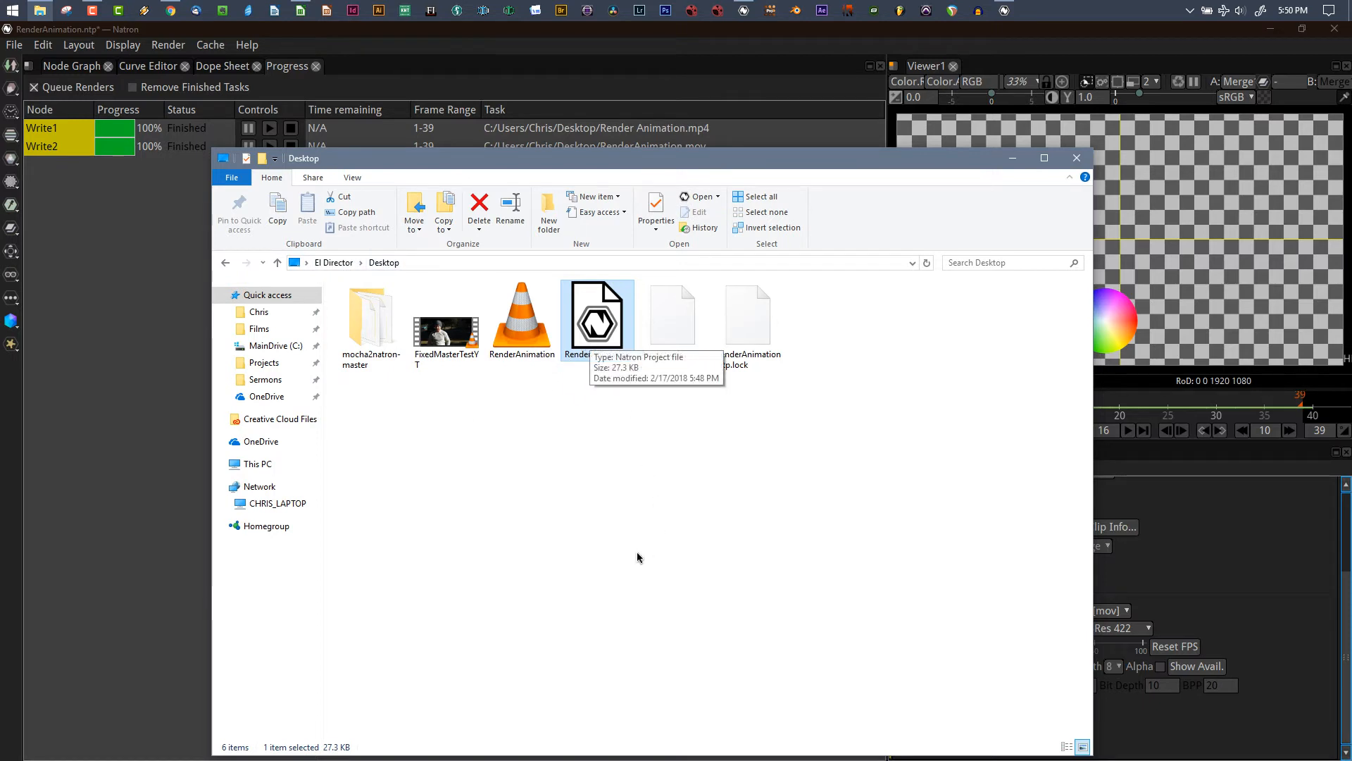
Open RenderAnimation.mov from the Desktop folder in VLC.
left_click(521, 313)
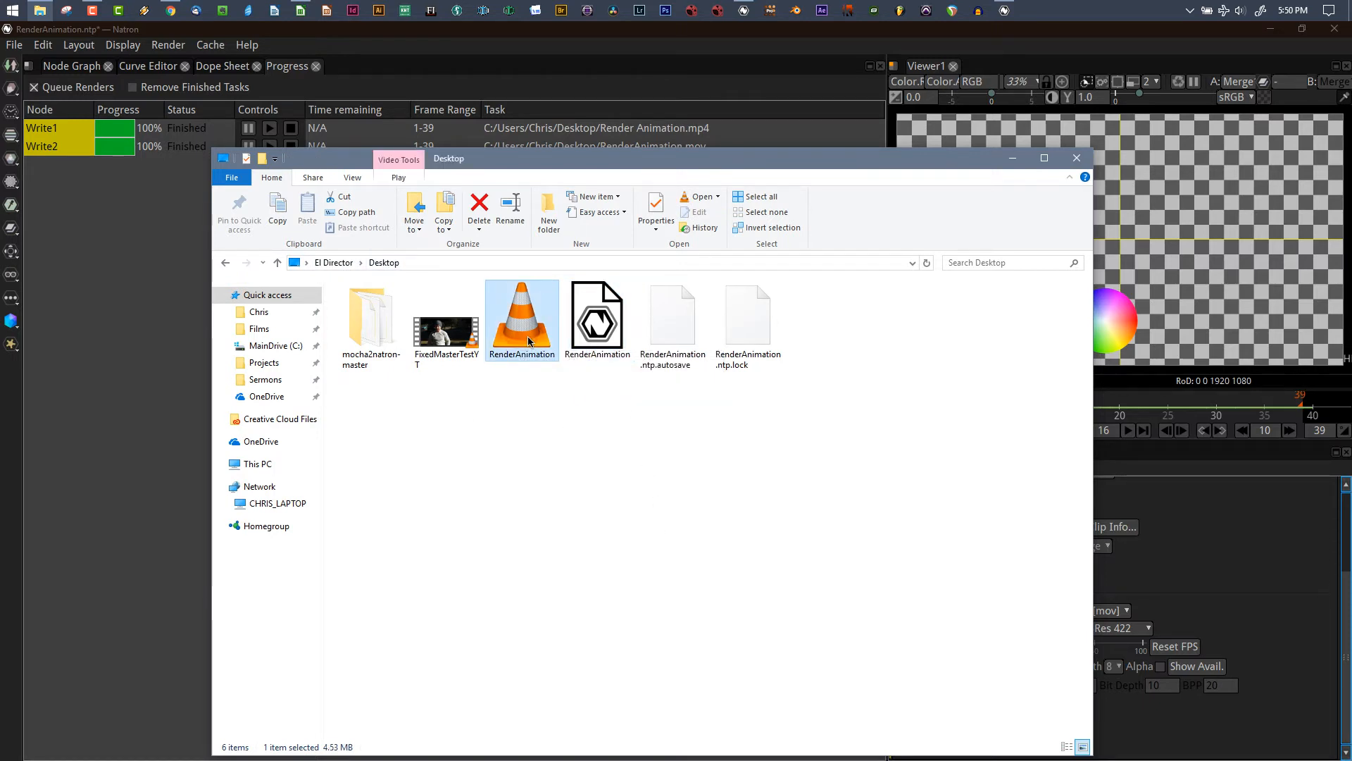
mouse_move(122, 45)
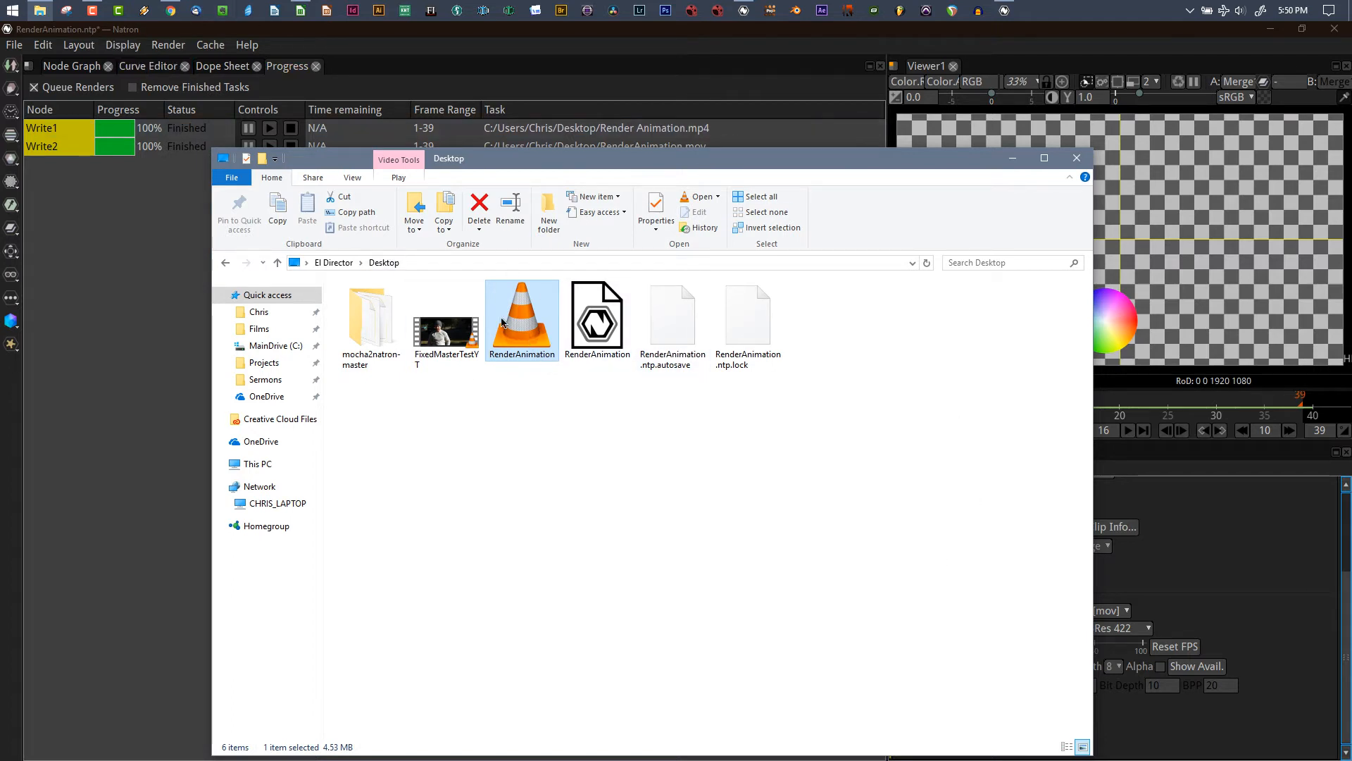
left_click(596, 314)
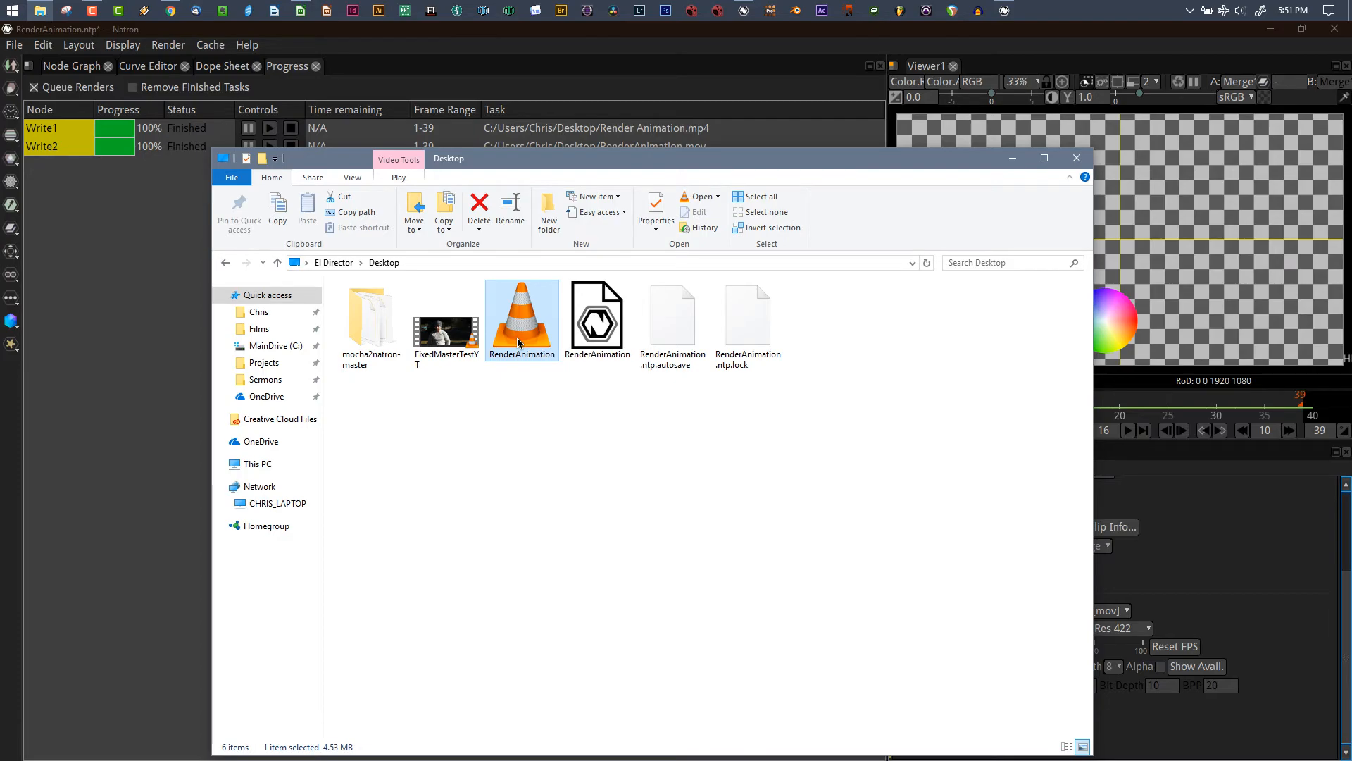
double_click(521, 319)
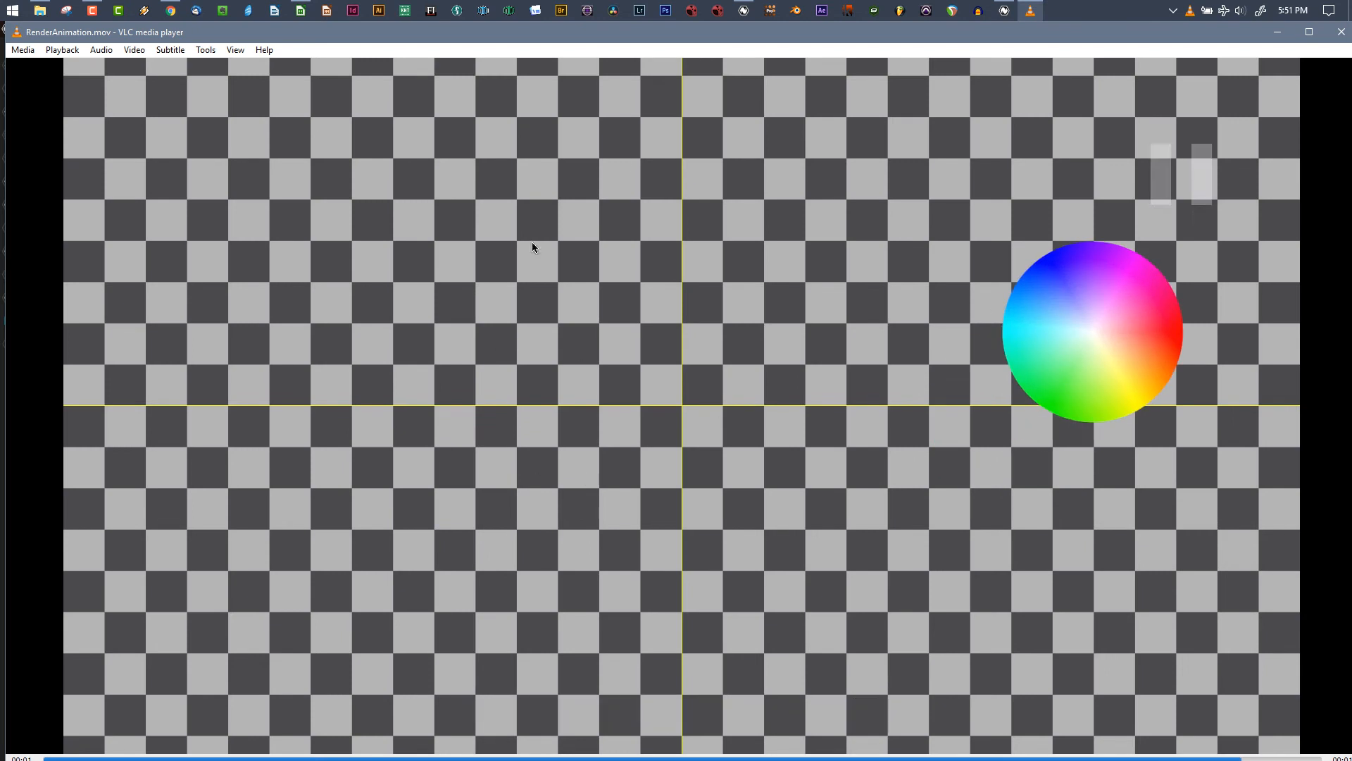
mouse_move(1342, 31)
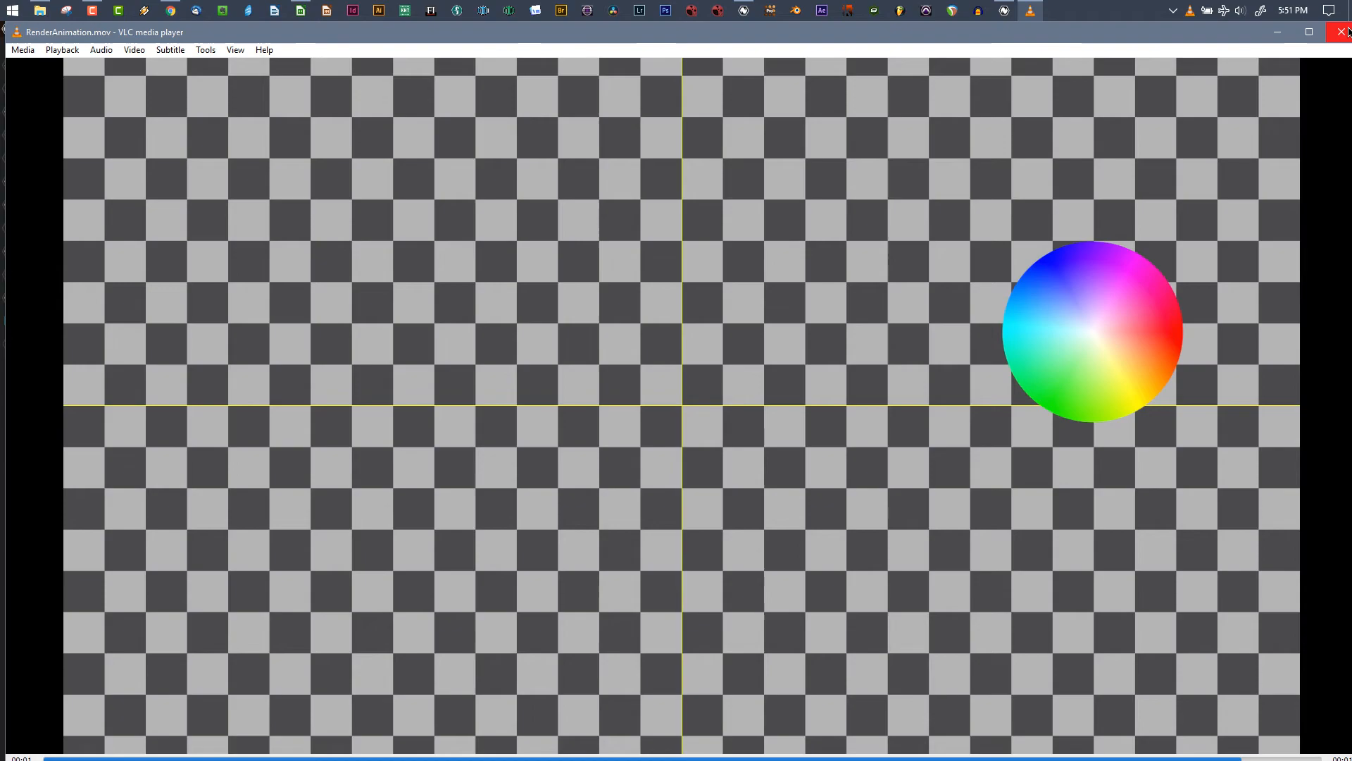
Close VLC after reviewing the RenderAnimation.mov playback.
left_click(1343, 32)
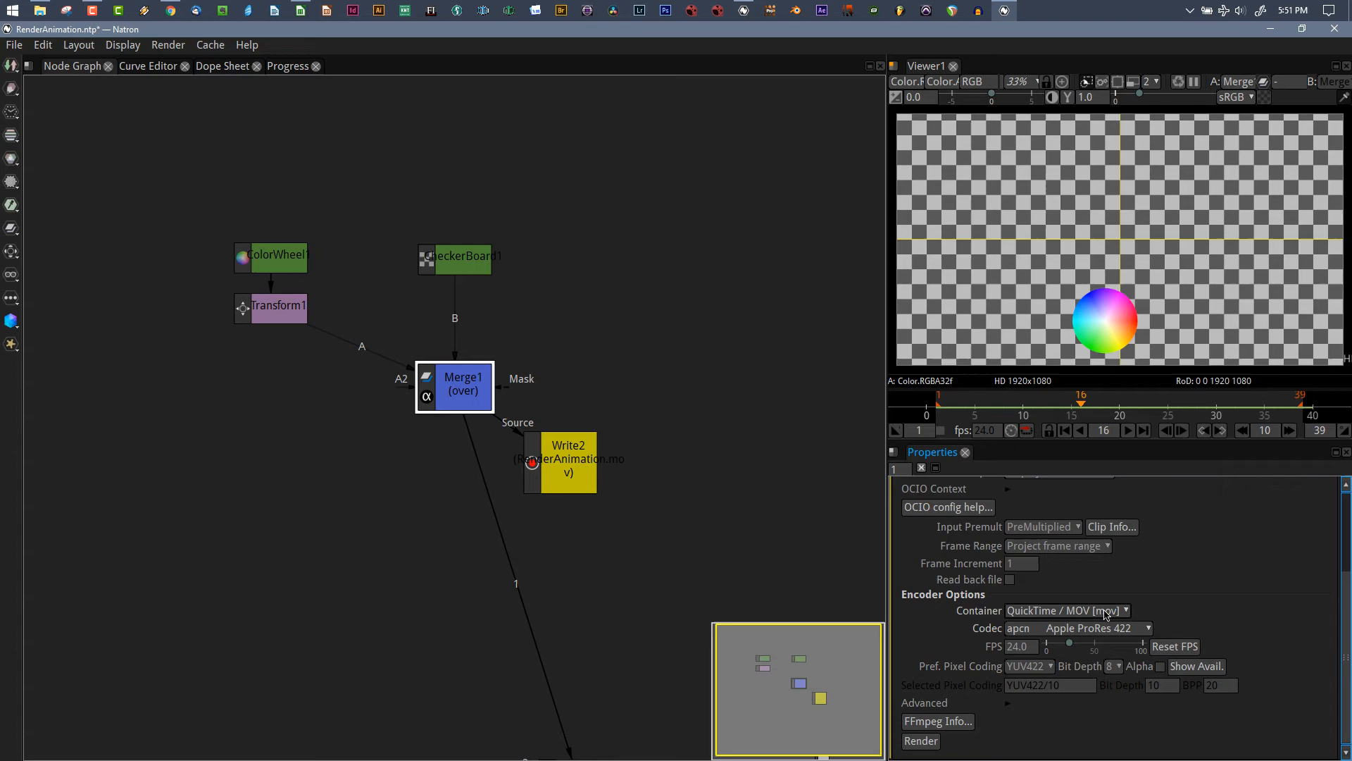
mouse_move(1043, 617)
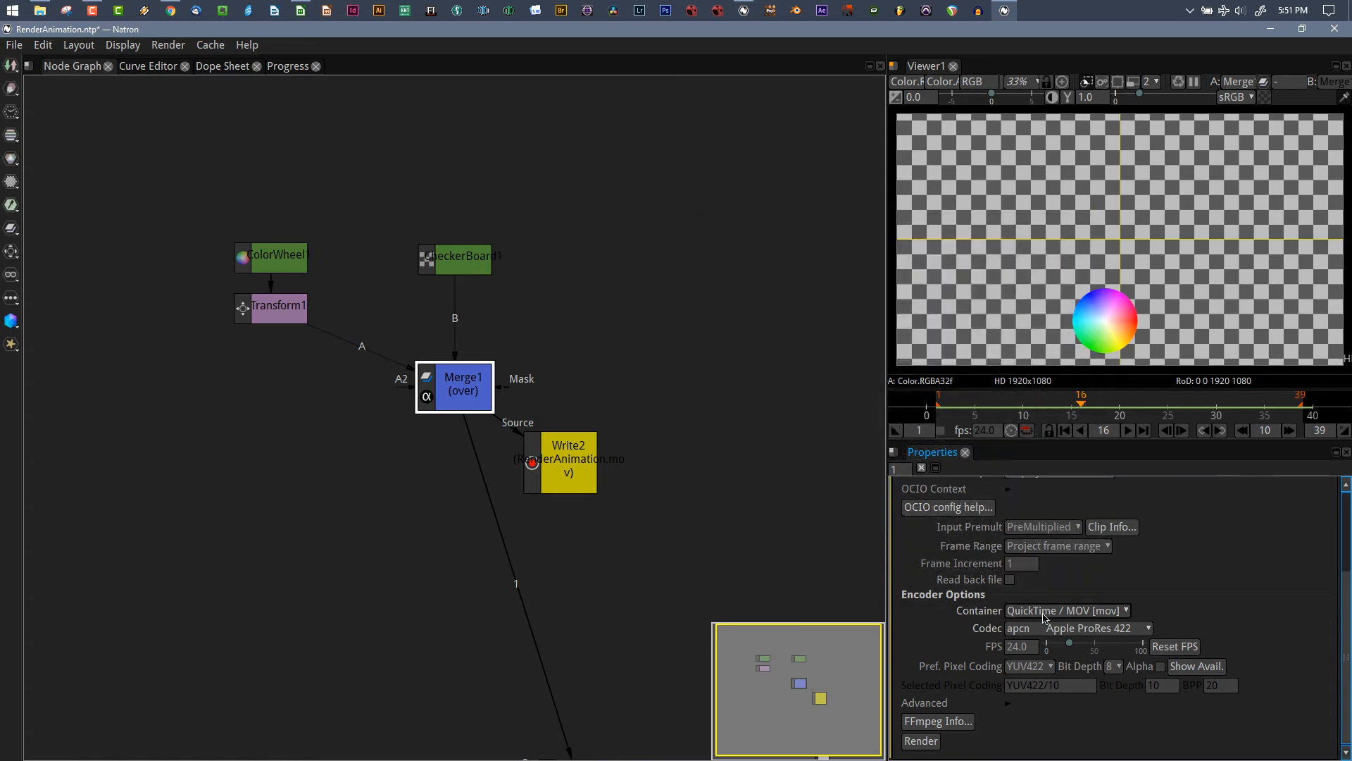
Set Write2's container to MP4 (MPEG-4 Part 14) and reopen the codec list.
left_click(1067, 611)
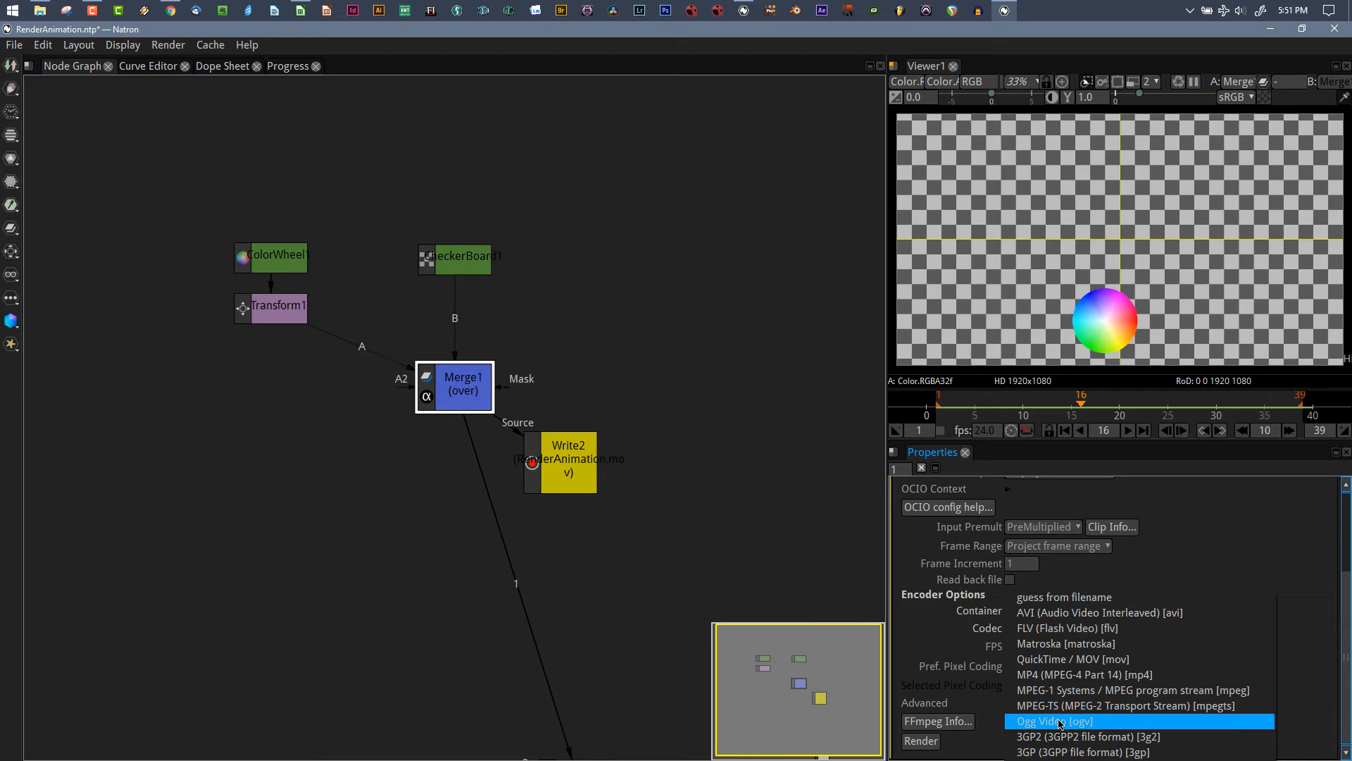
left_click(1084, 675)
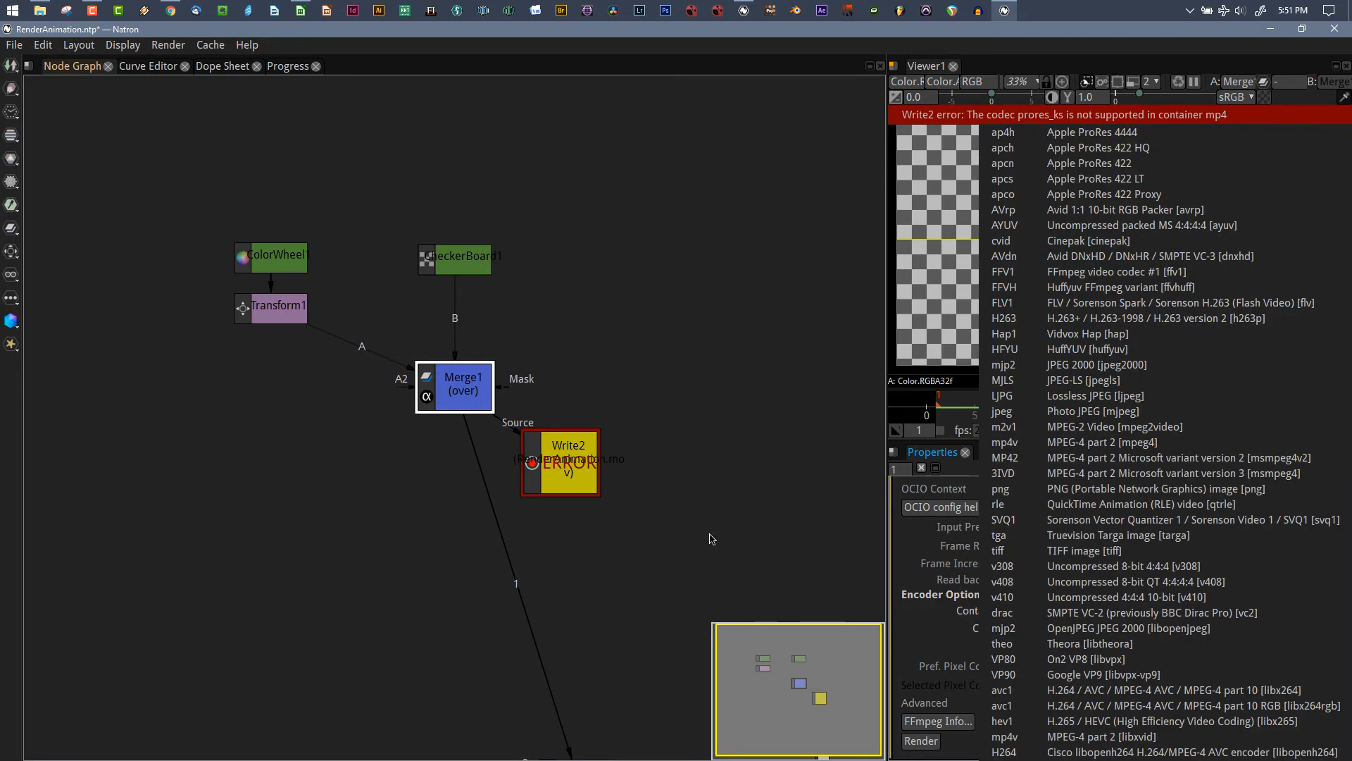
left_click(1098, 163)
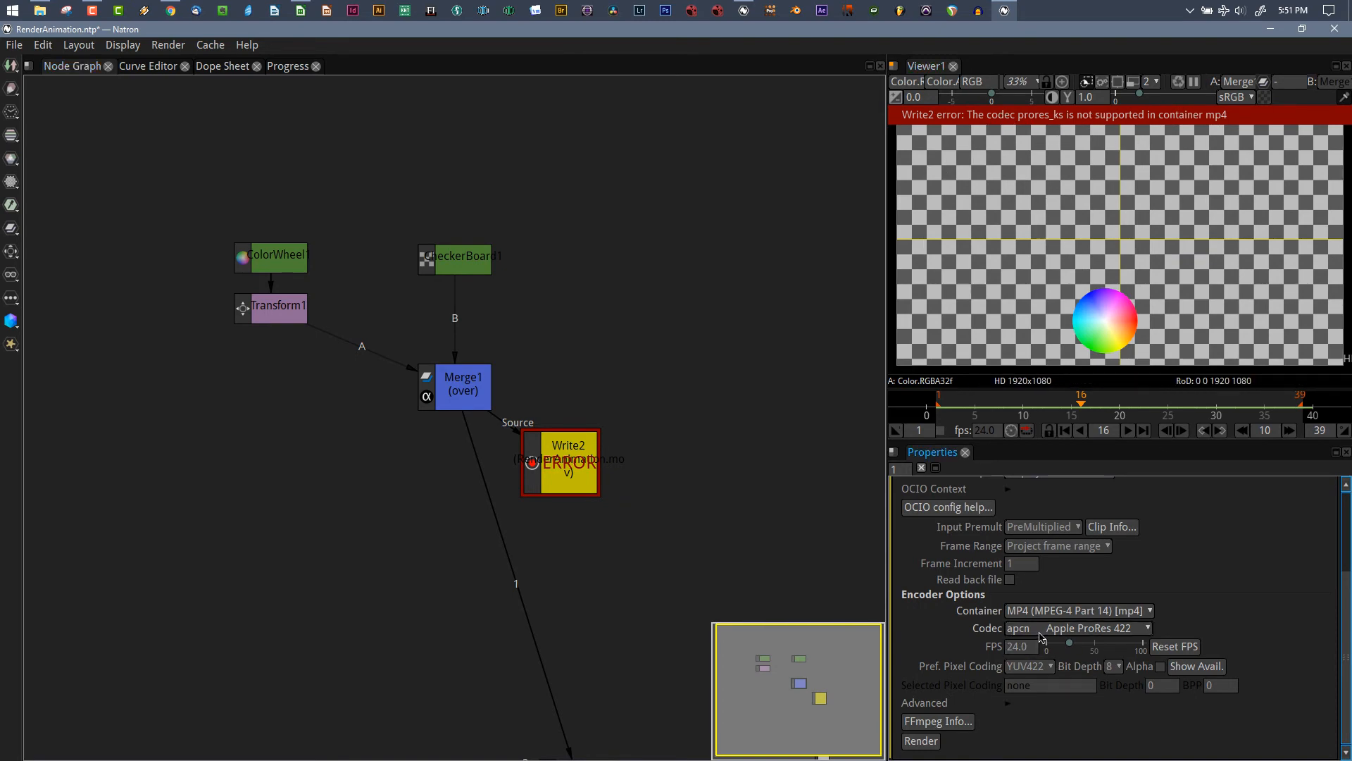
left_click(1095, 627)
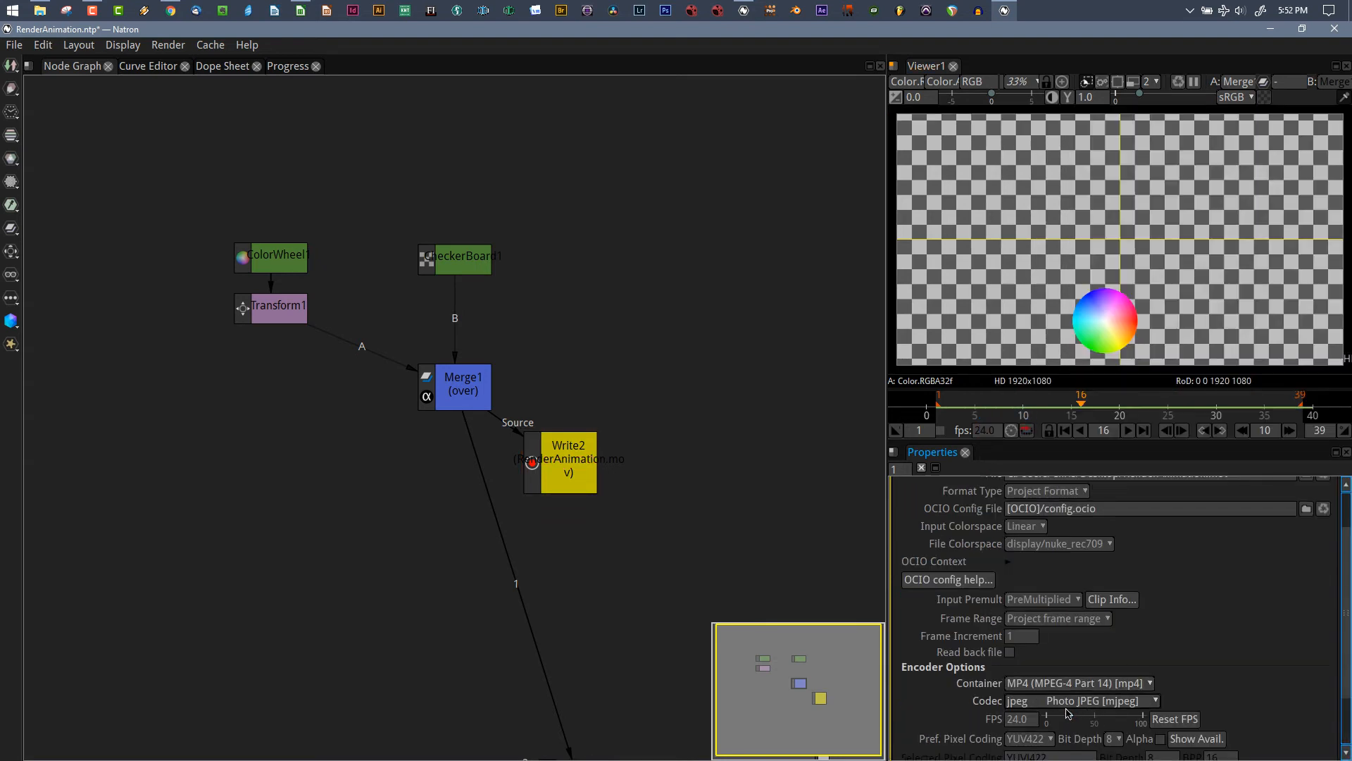
Check the MP4 output file path and render it with the Photo JPEG codec.
scroll("down", 3)
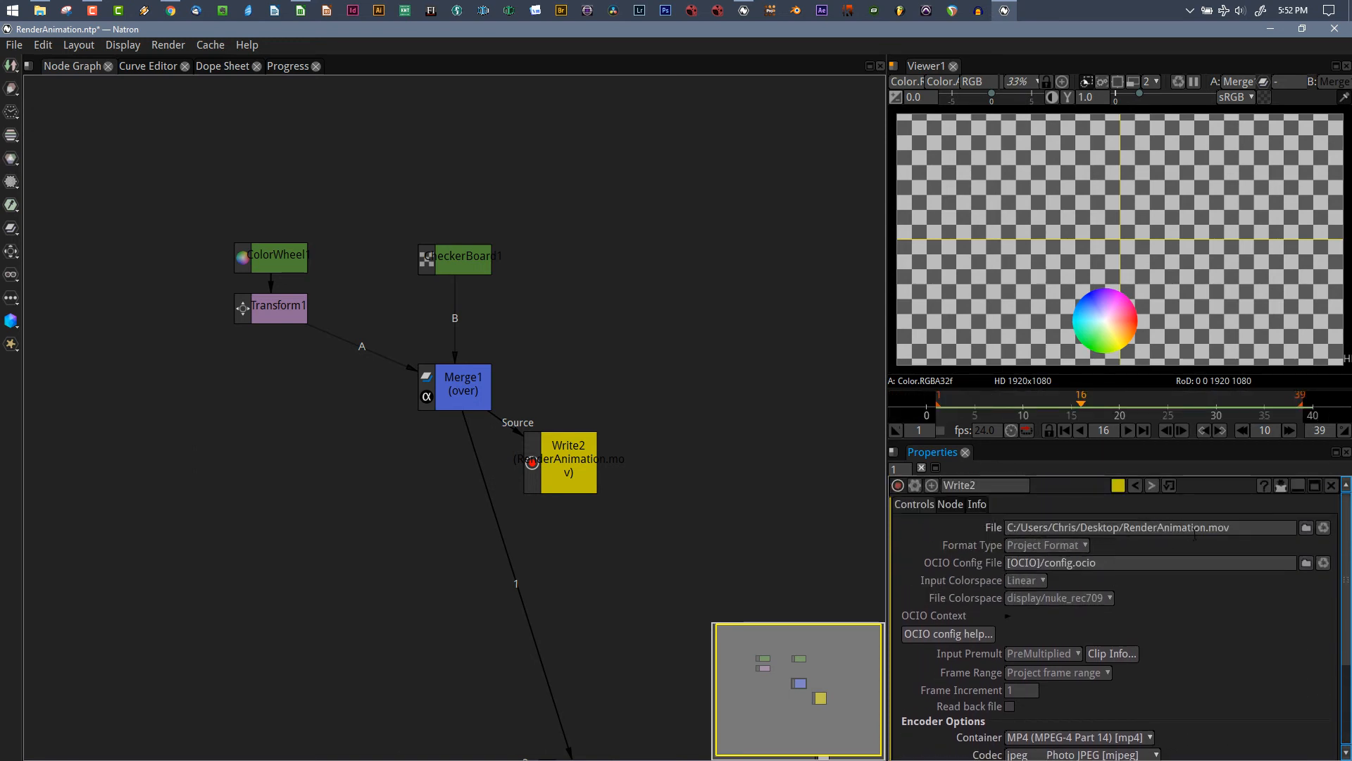
left_click(1147, 527)
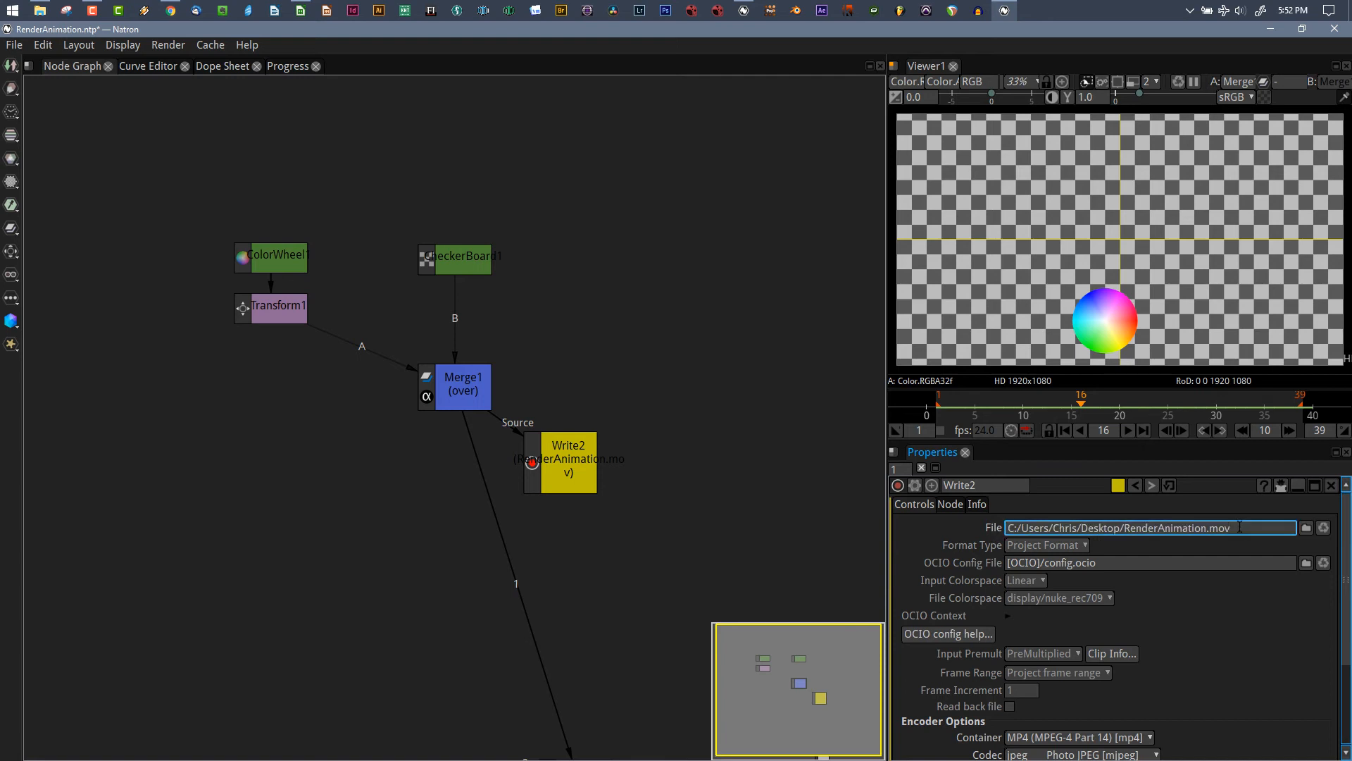
scroll("down", 3)
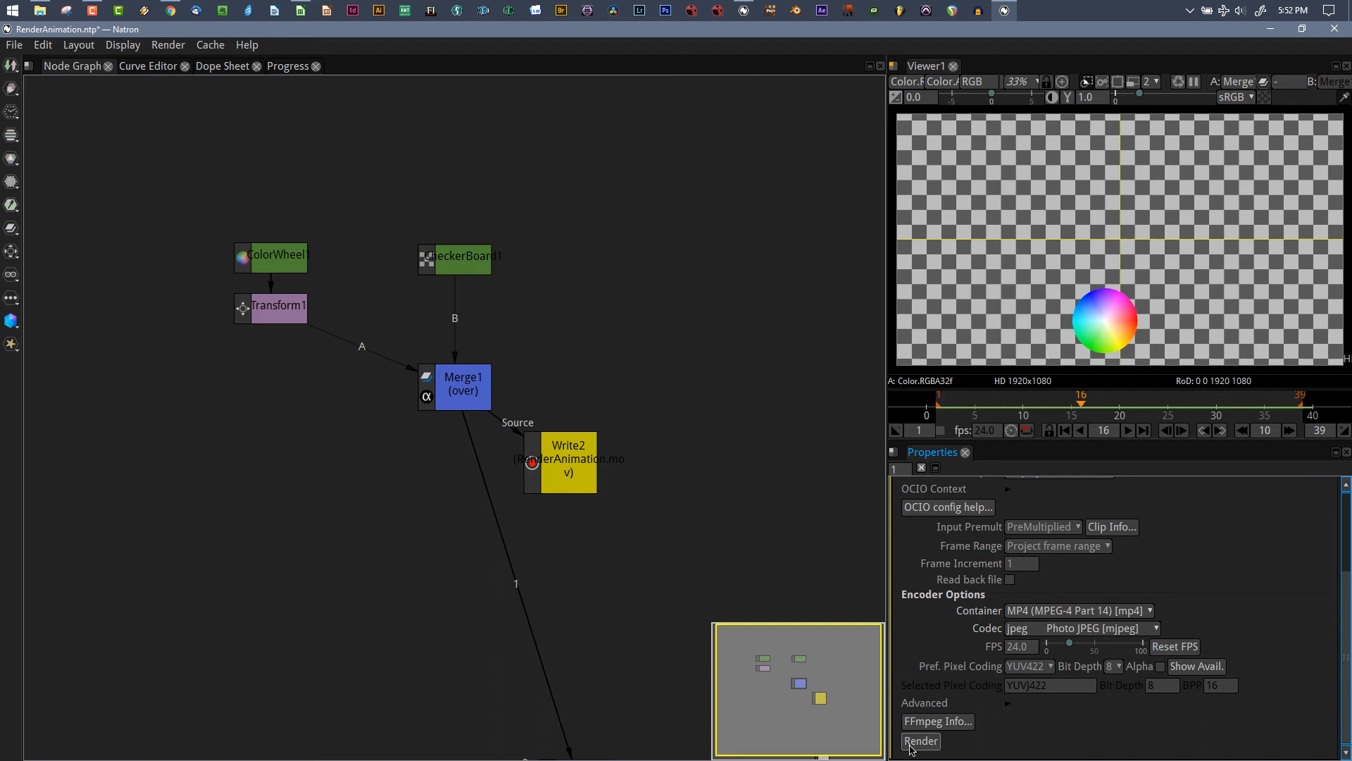
left_click(919, 741)
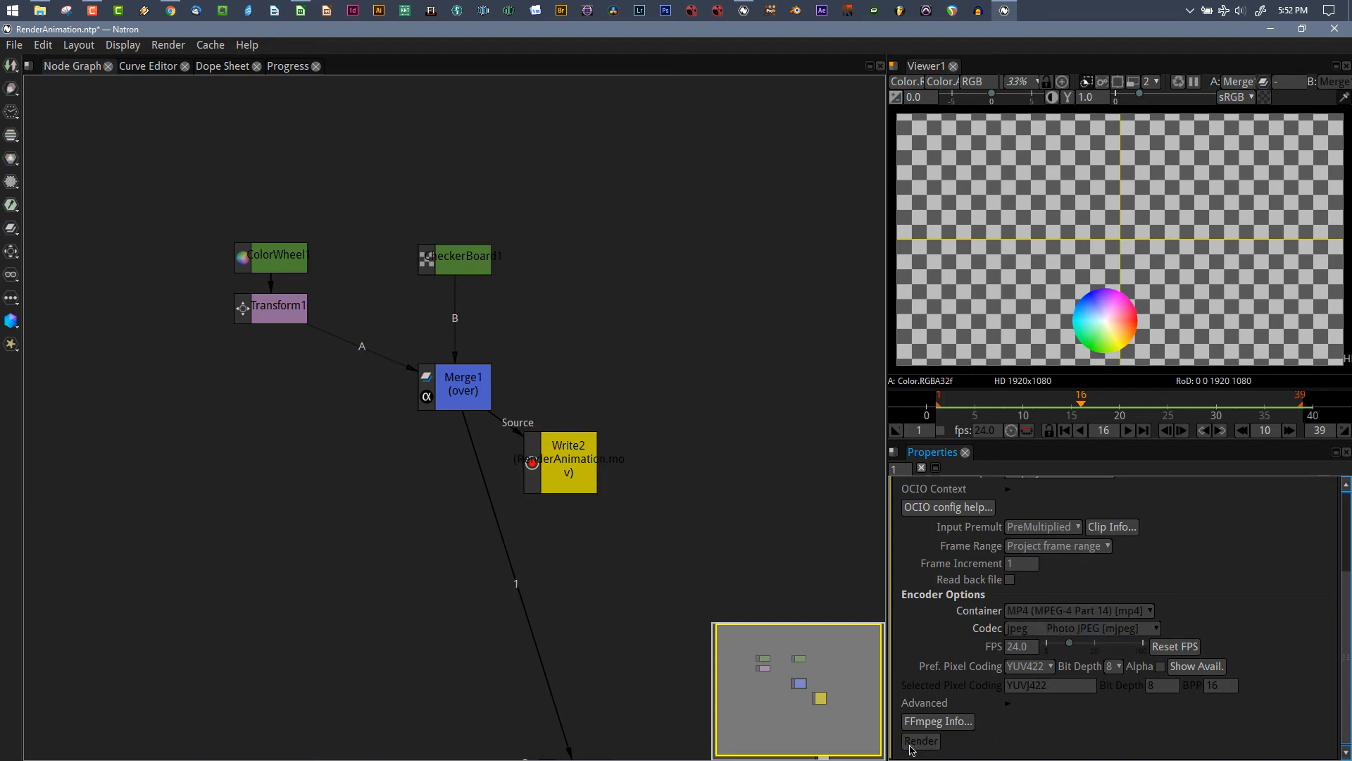
left_click(921, 740)
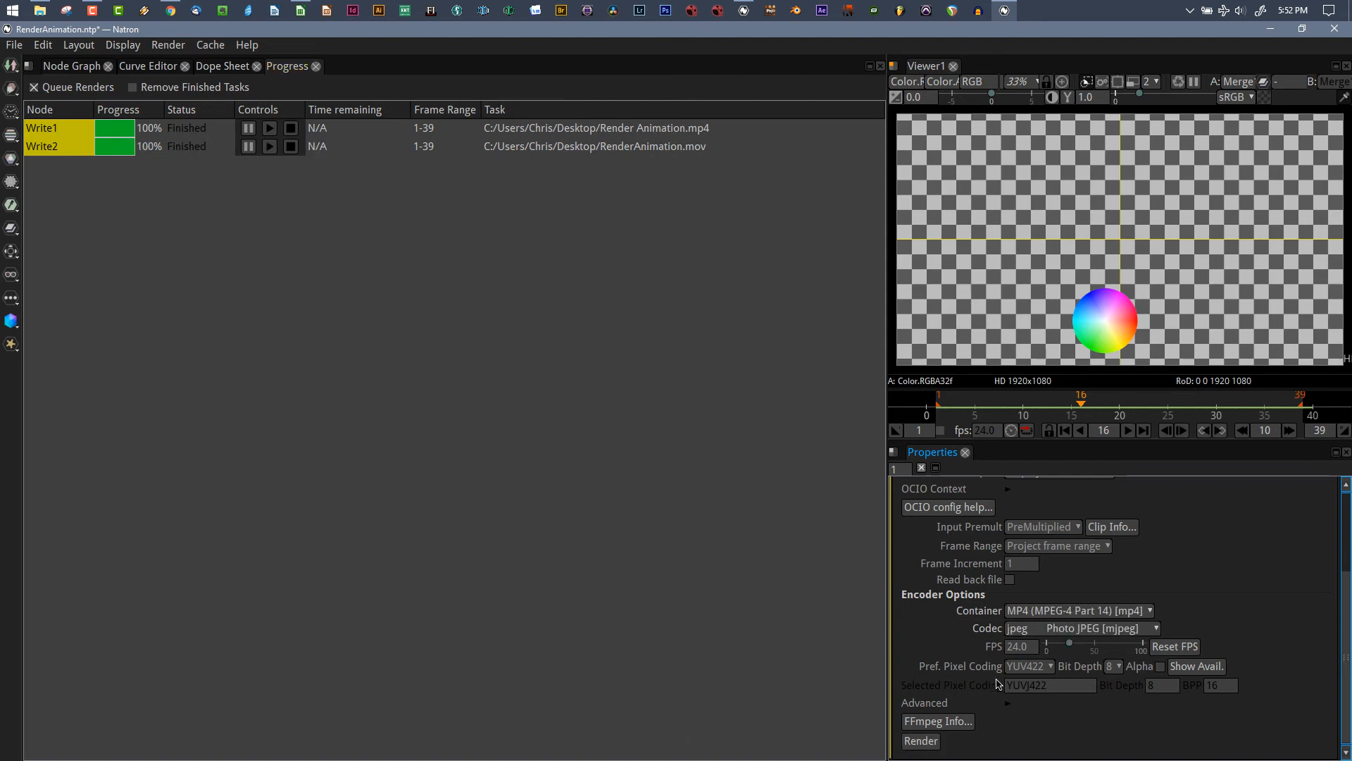
mouse_move(1056, 584)
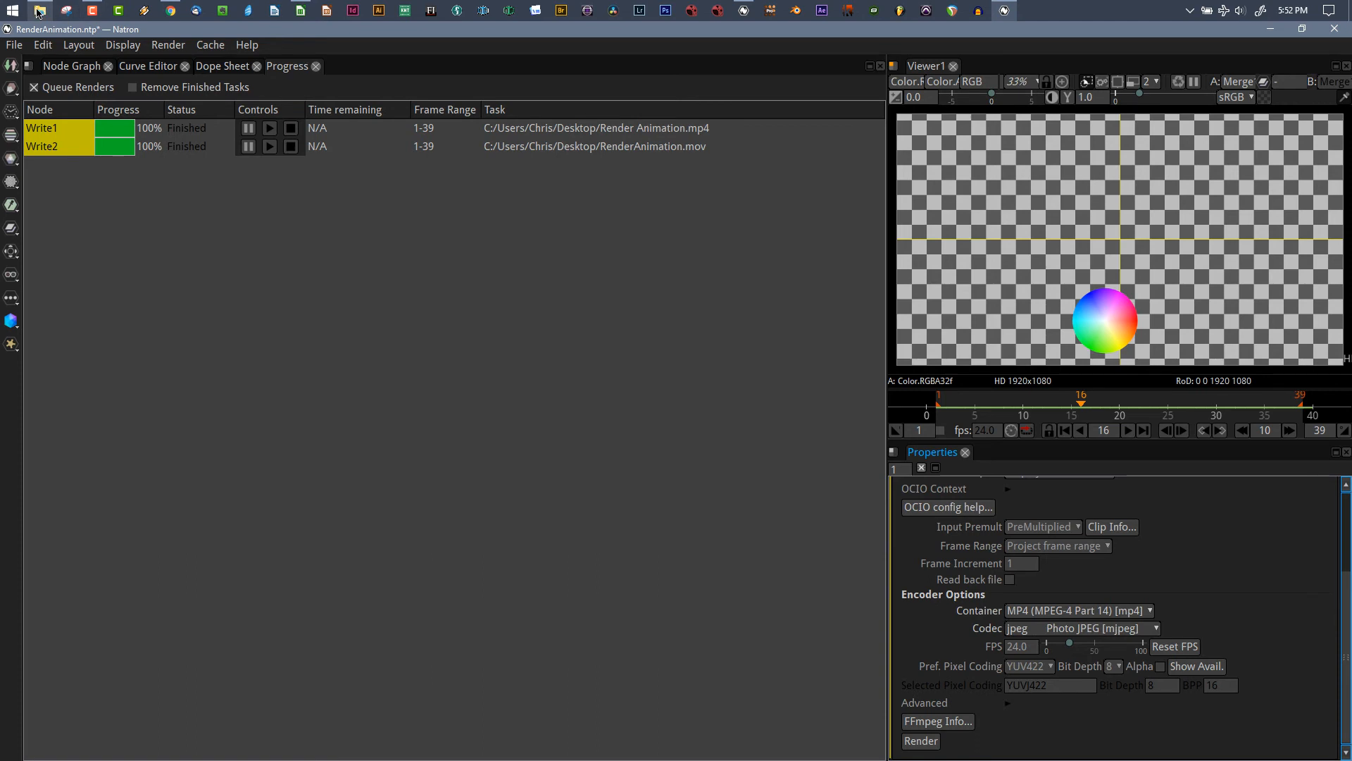
Point Write2's output file to RenderAnimation.mp4 and confirm the Photo JPEG codec.
left_click(39, 12)
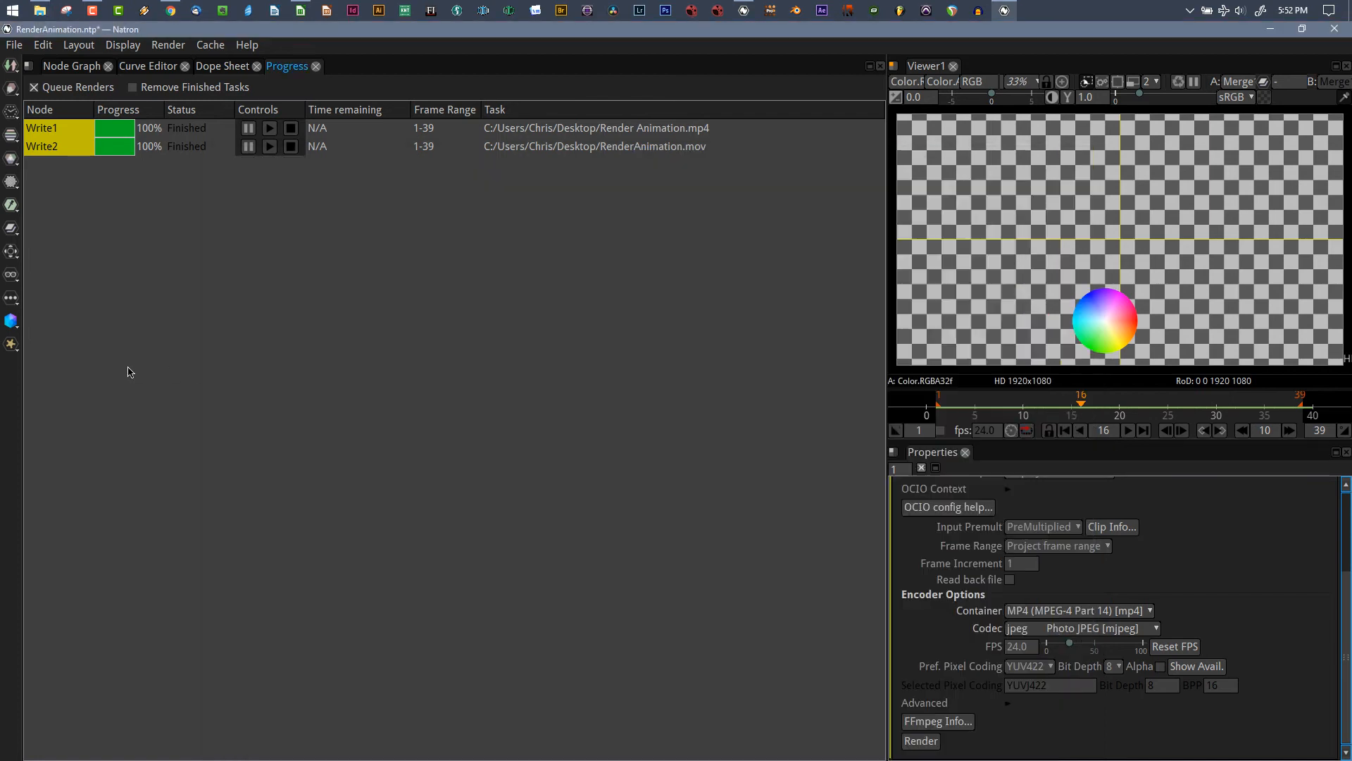
left_click(42, 146)
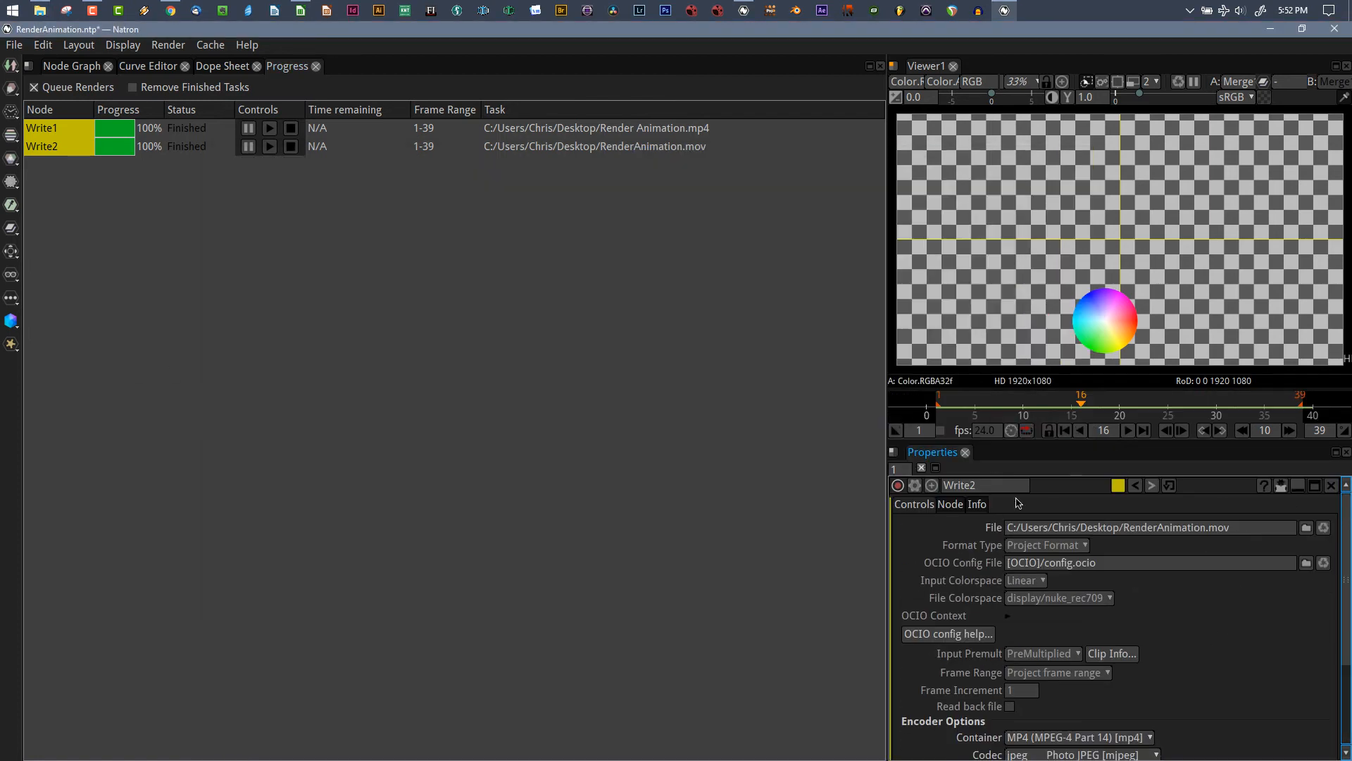
left_click(1113, 527)
type("p")
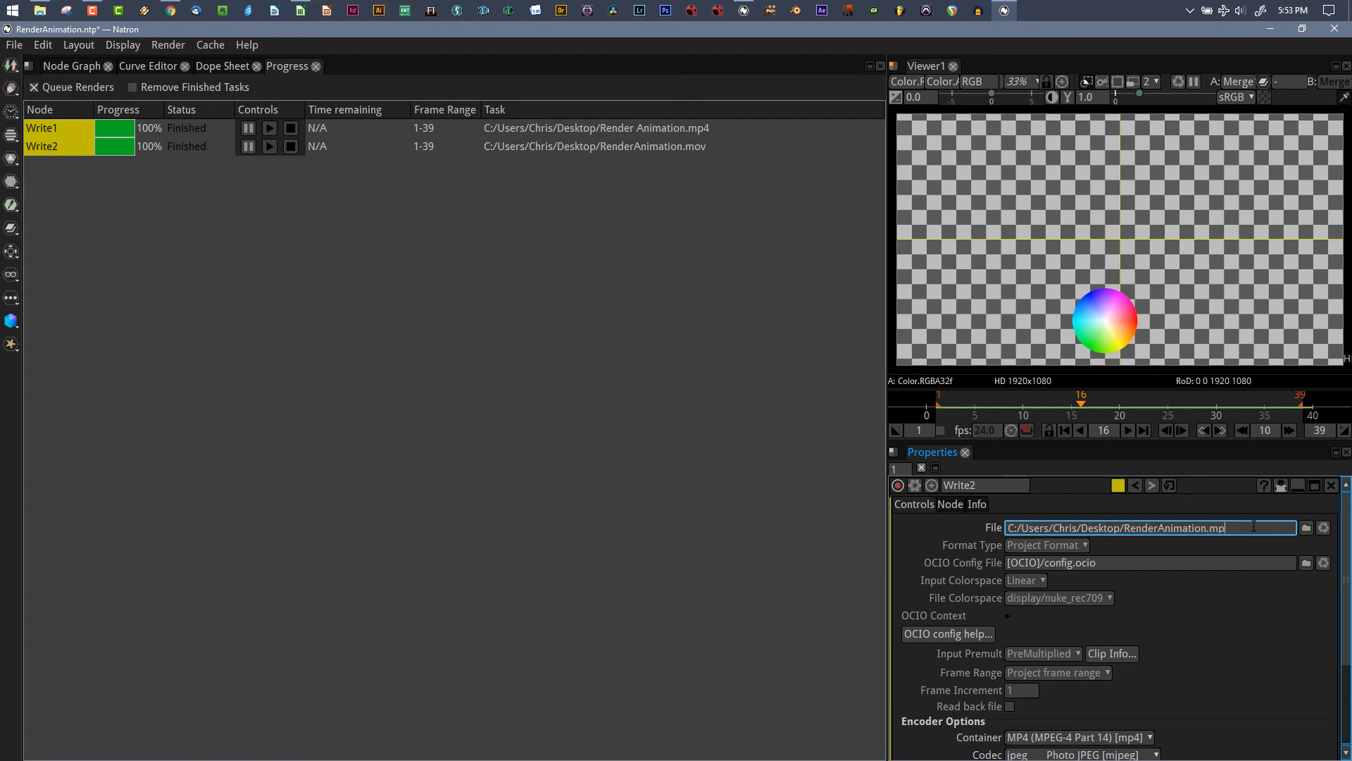
scroll("down", 3)
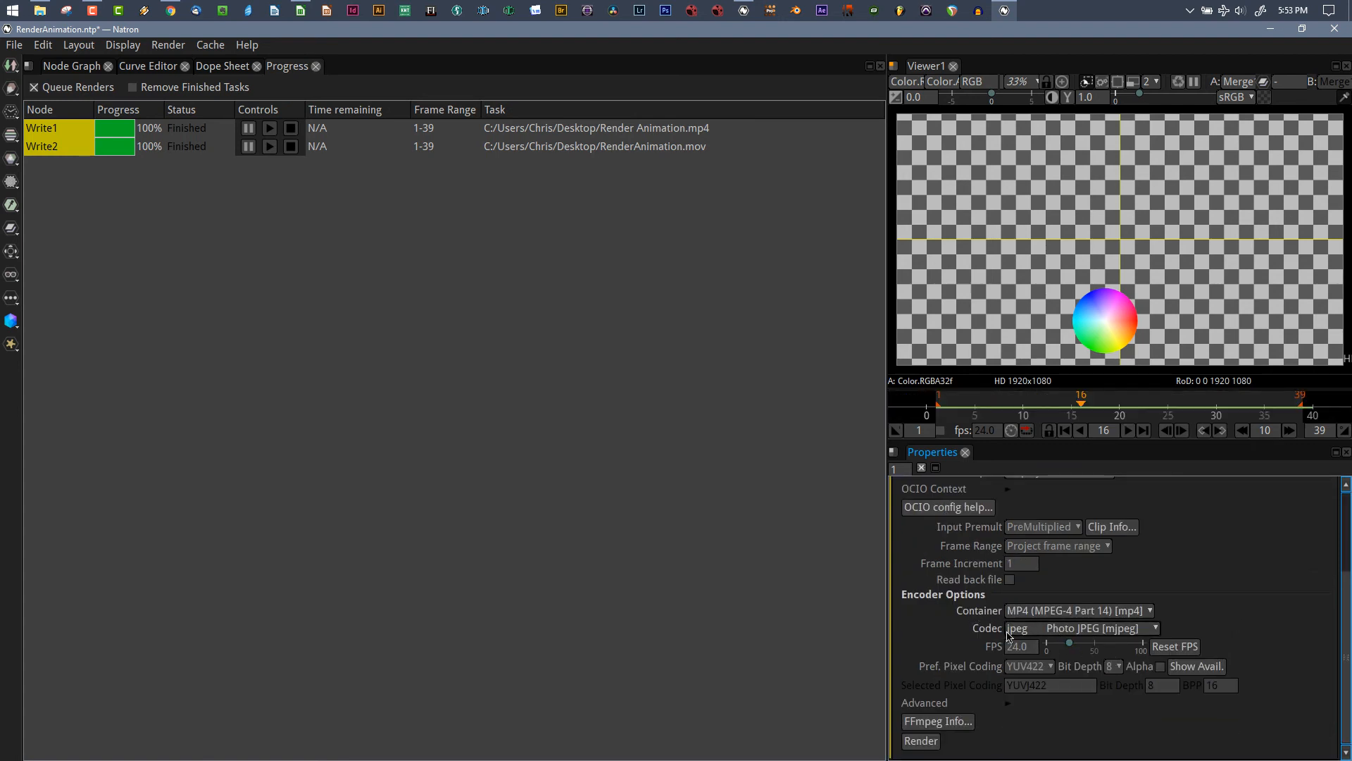
left_click(73, 65)
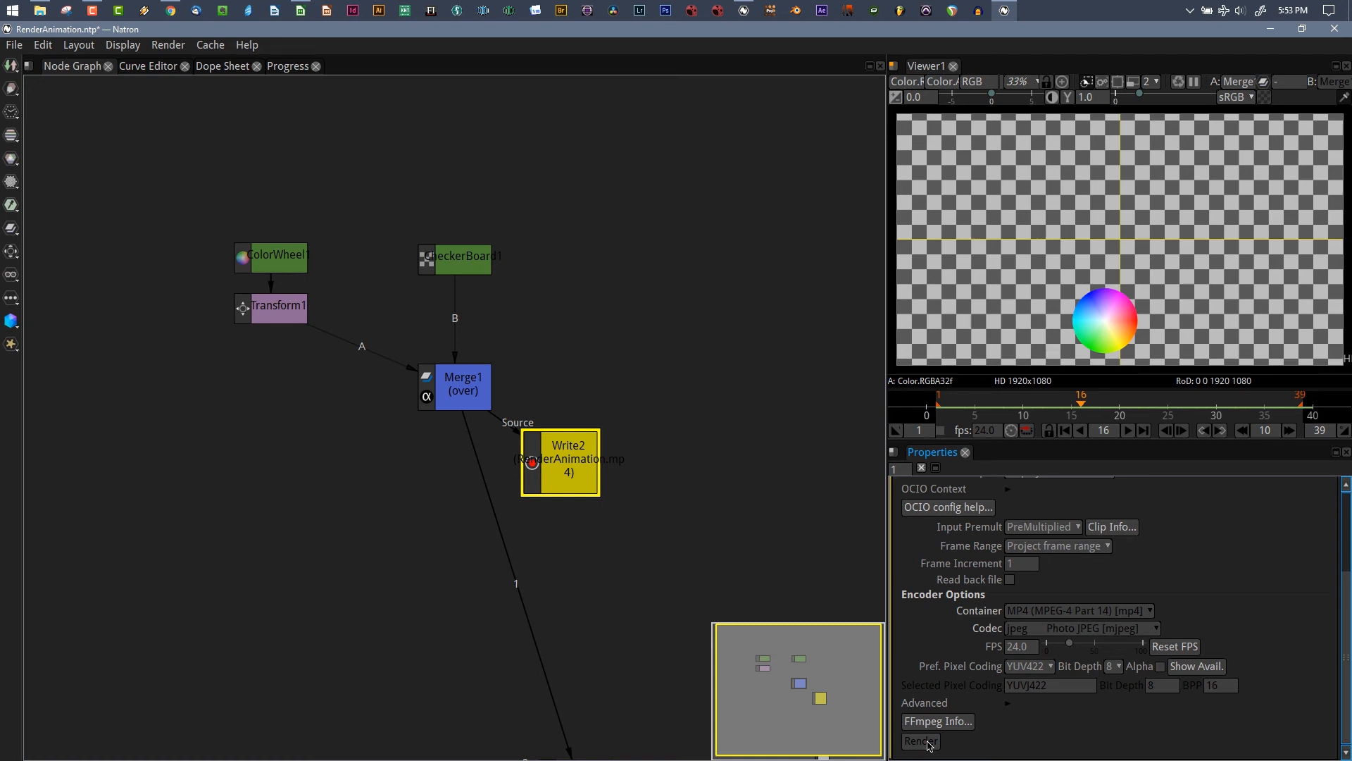
Render the updated Write2 output and open RenderAnimation.mp4 on the Desktop.
left_click(919, 741)
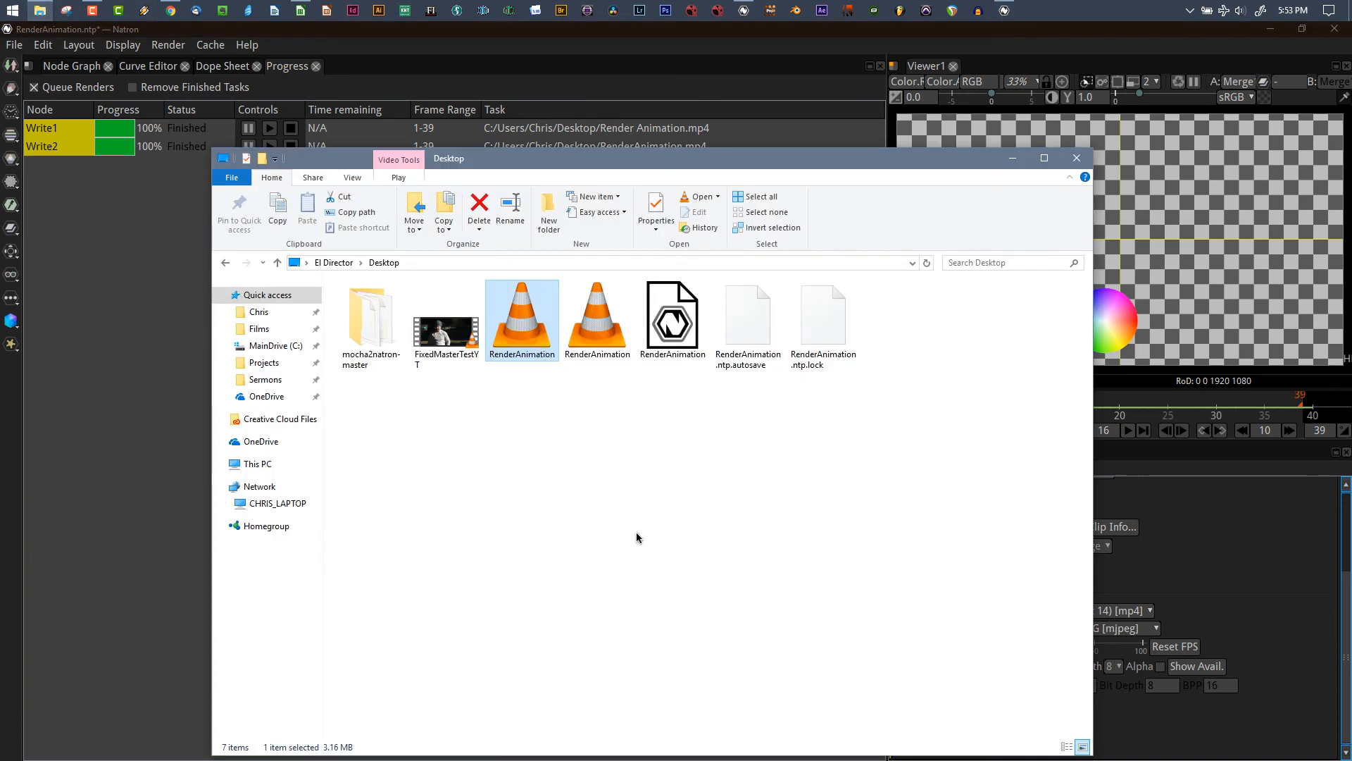
left_click(597, 317)
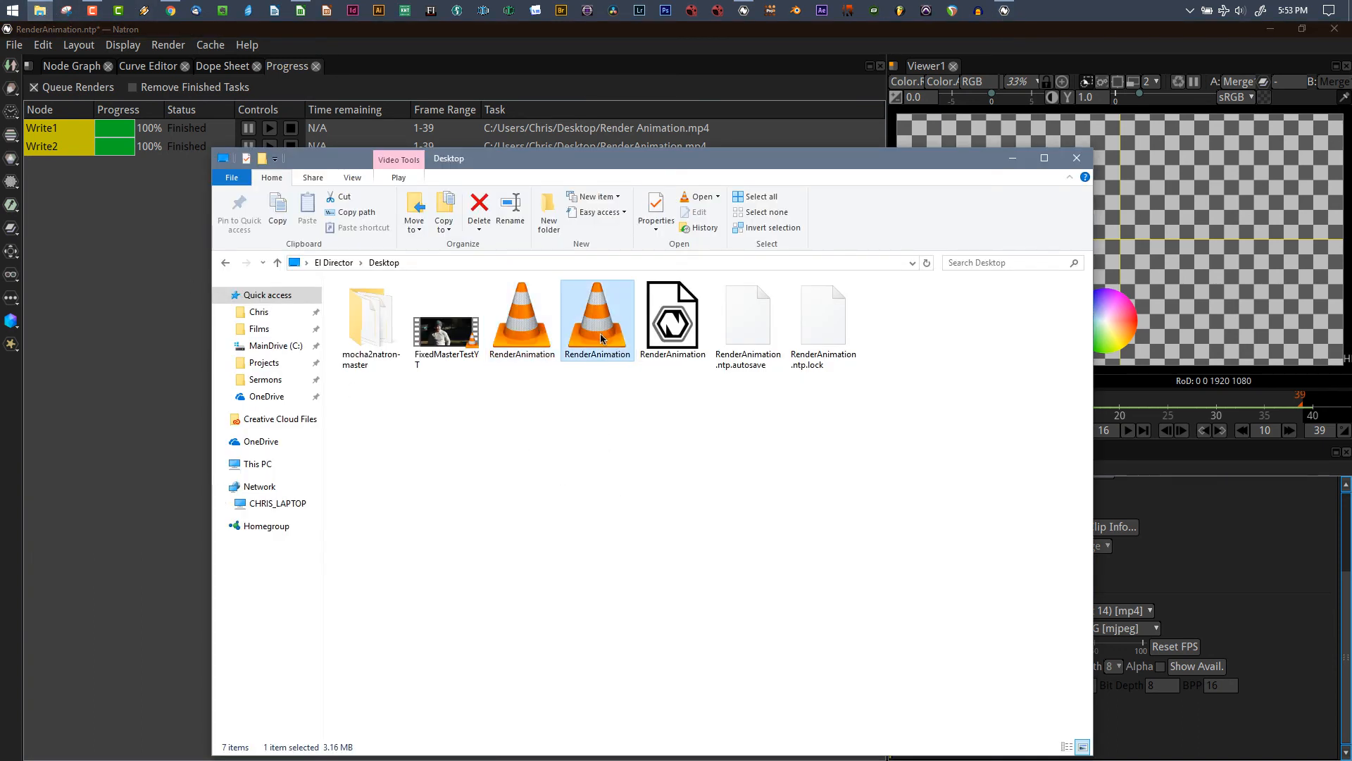
double_click(596, 311)
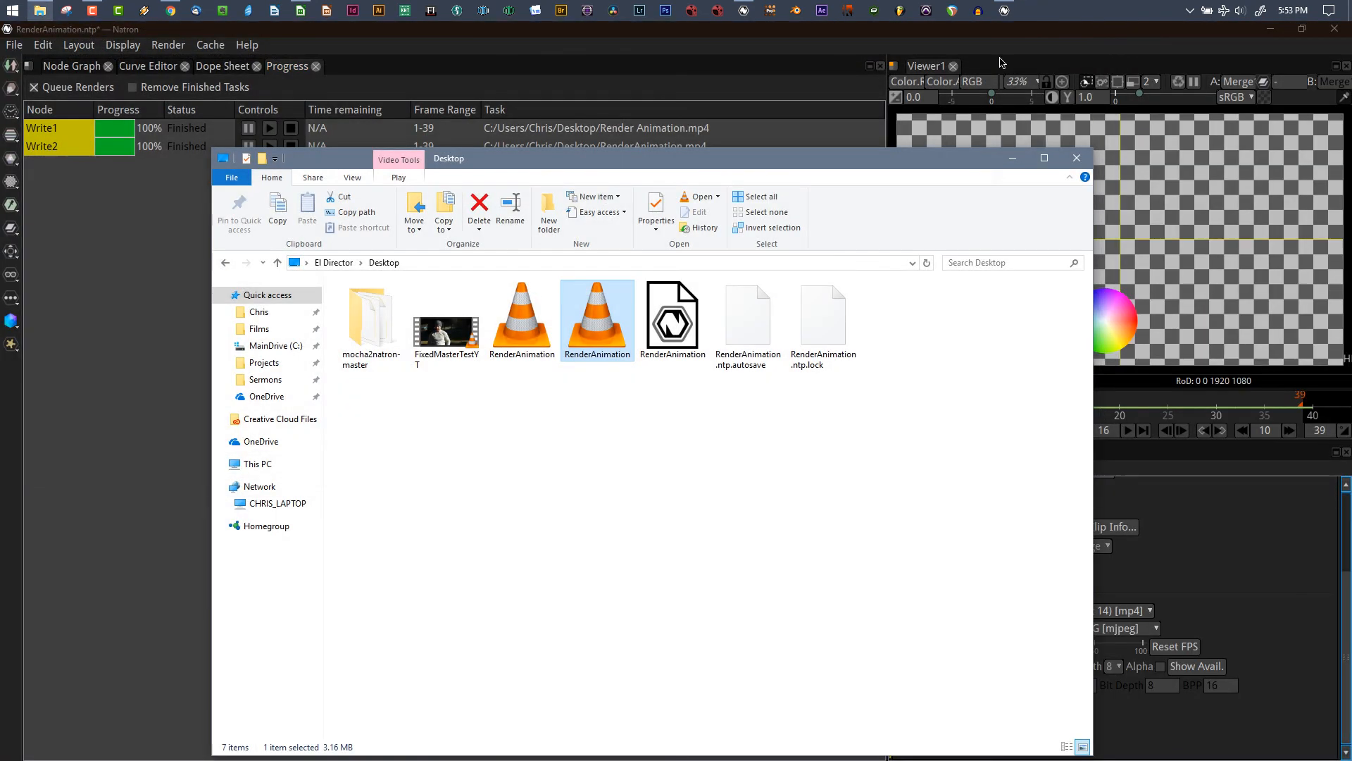
mouse_move(522, 311)
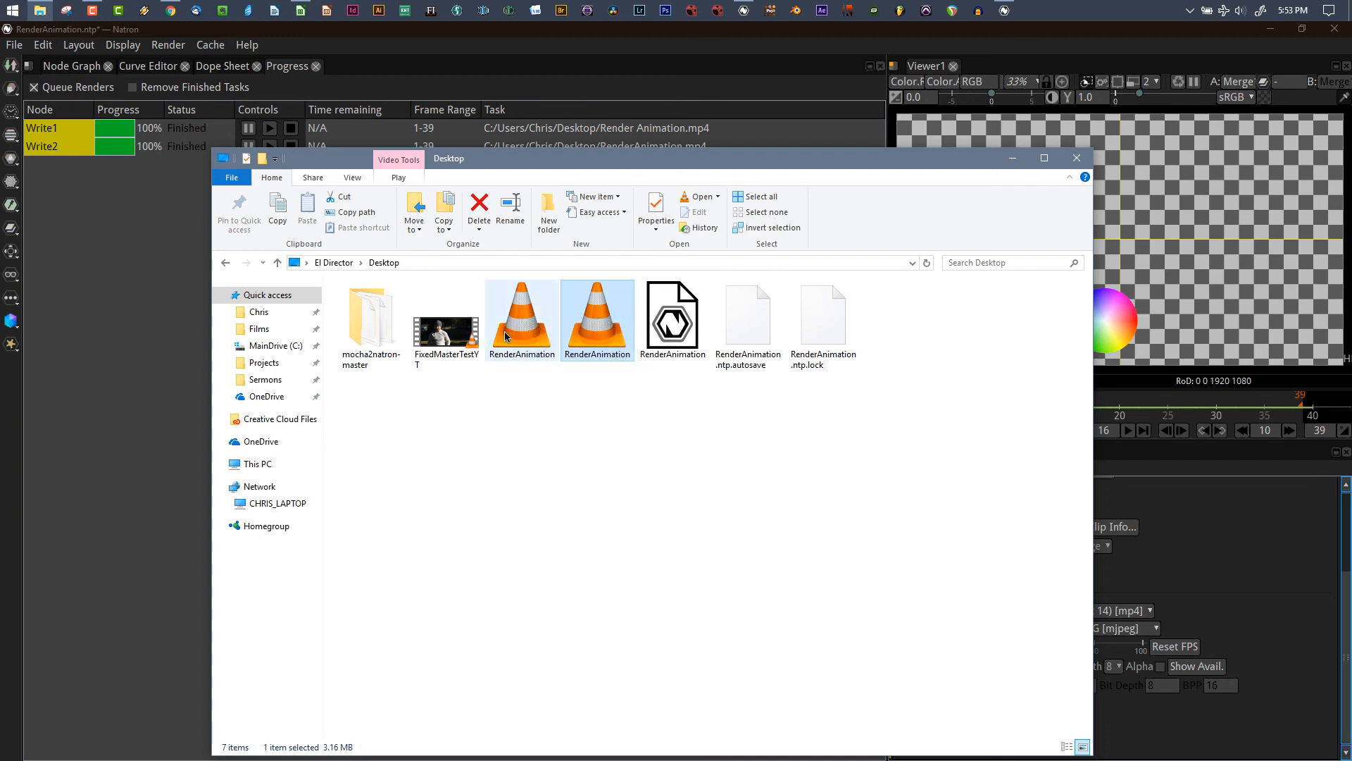
mouse_move(522, 315)
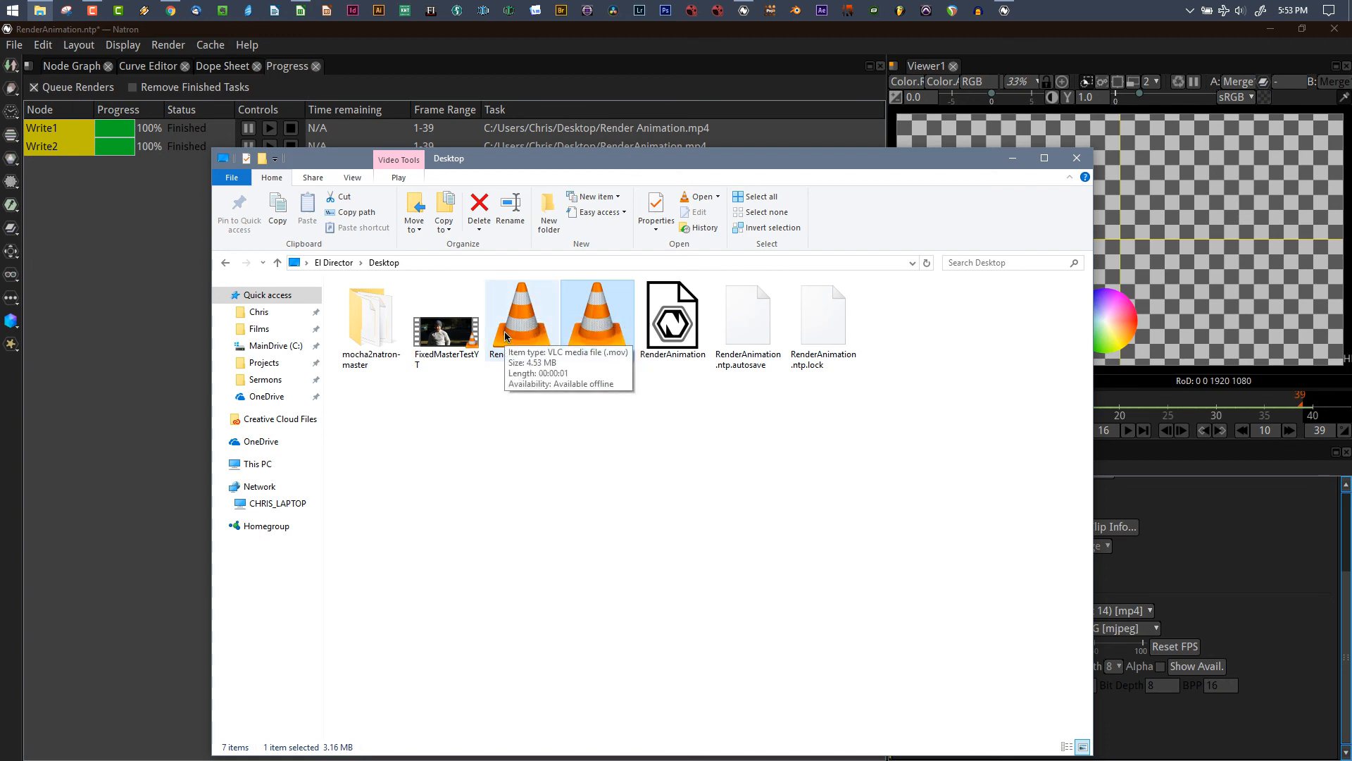
mouse_move(598, 330)
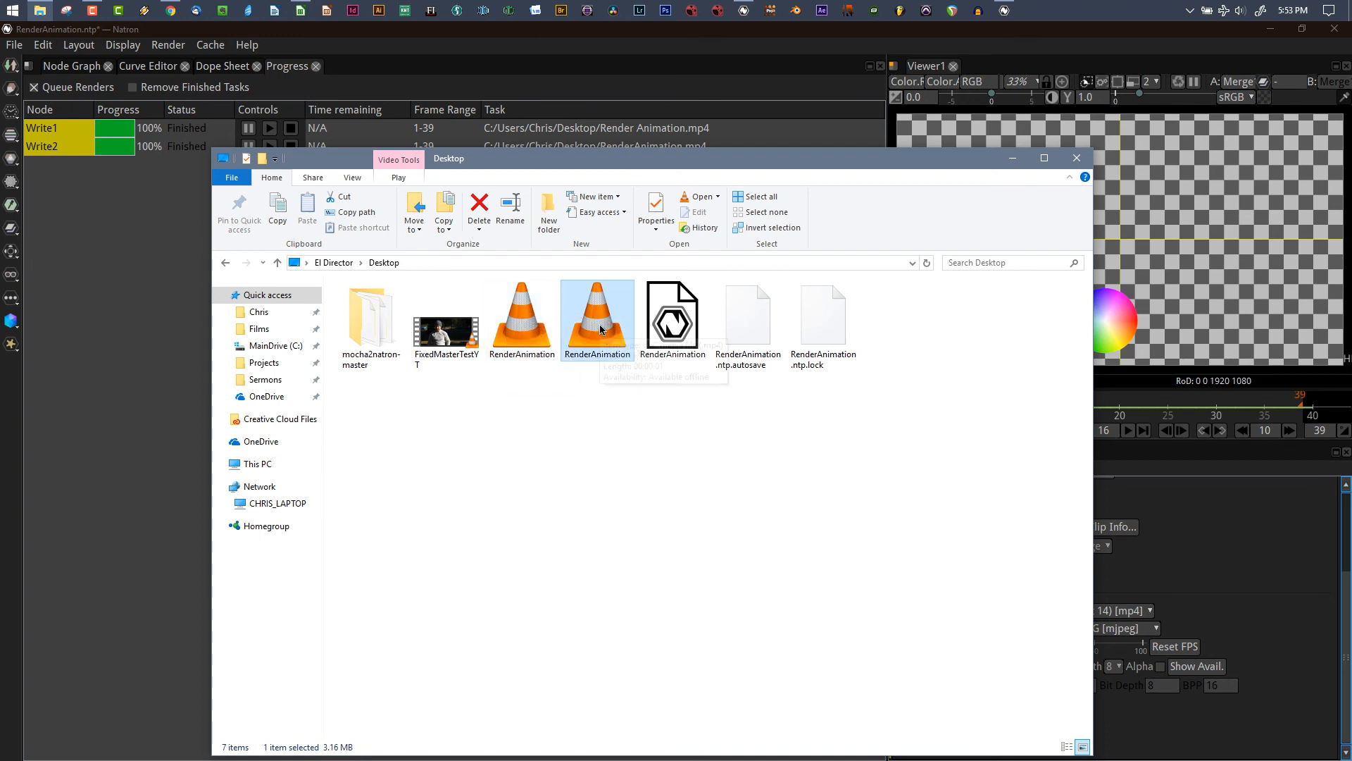
mouse_move(598, 319)
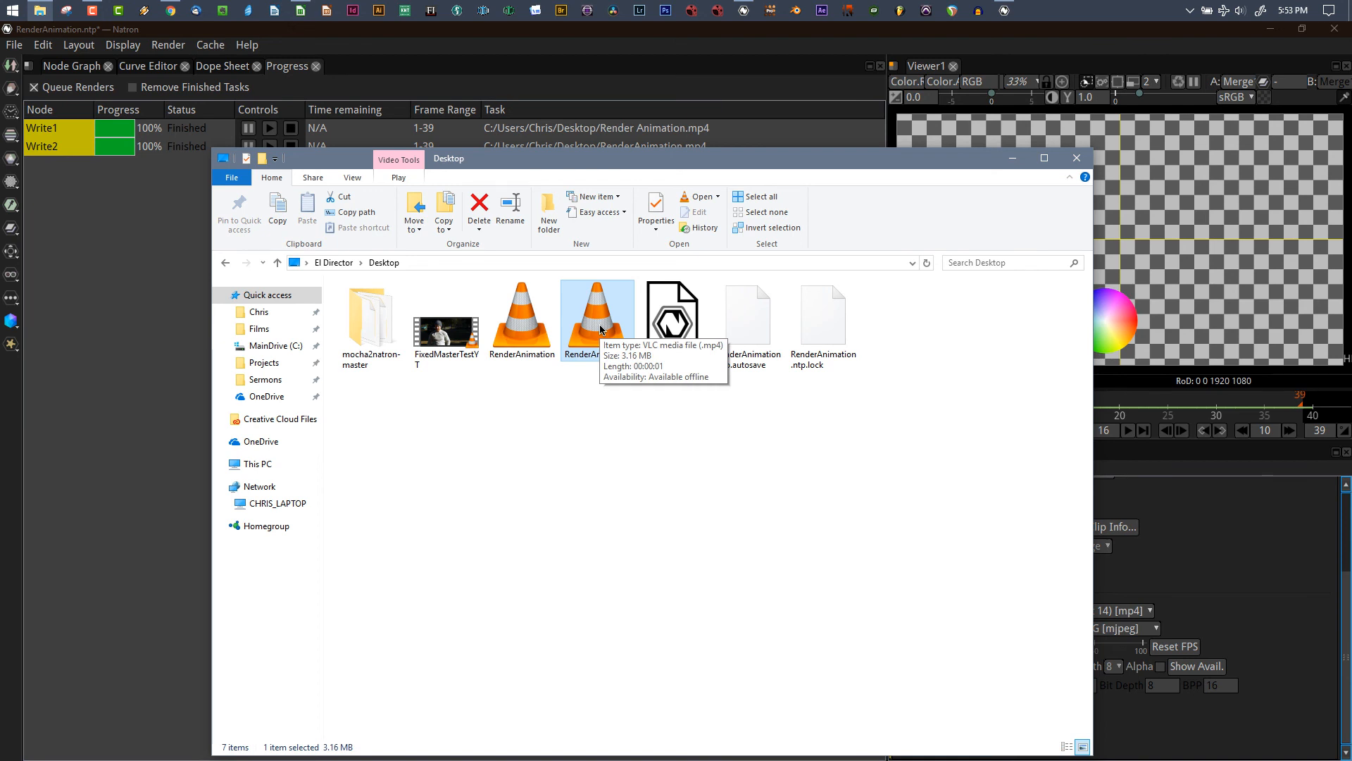
Play RenderAnimation.mov in VLC to check it, then close the player.
left_click(522, 315)
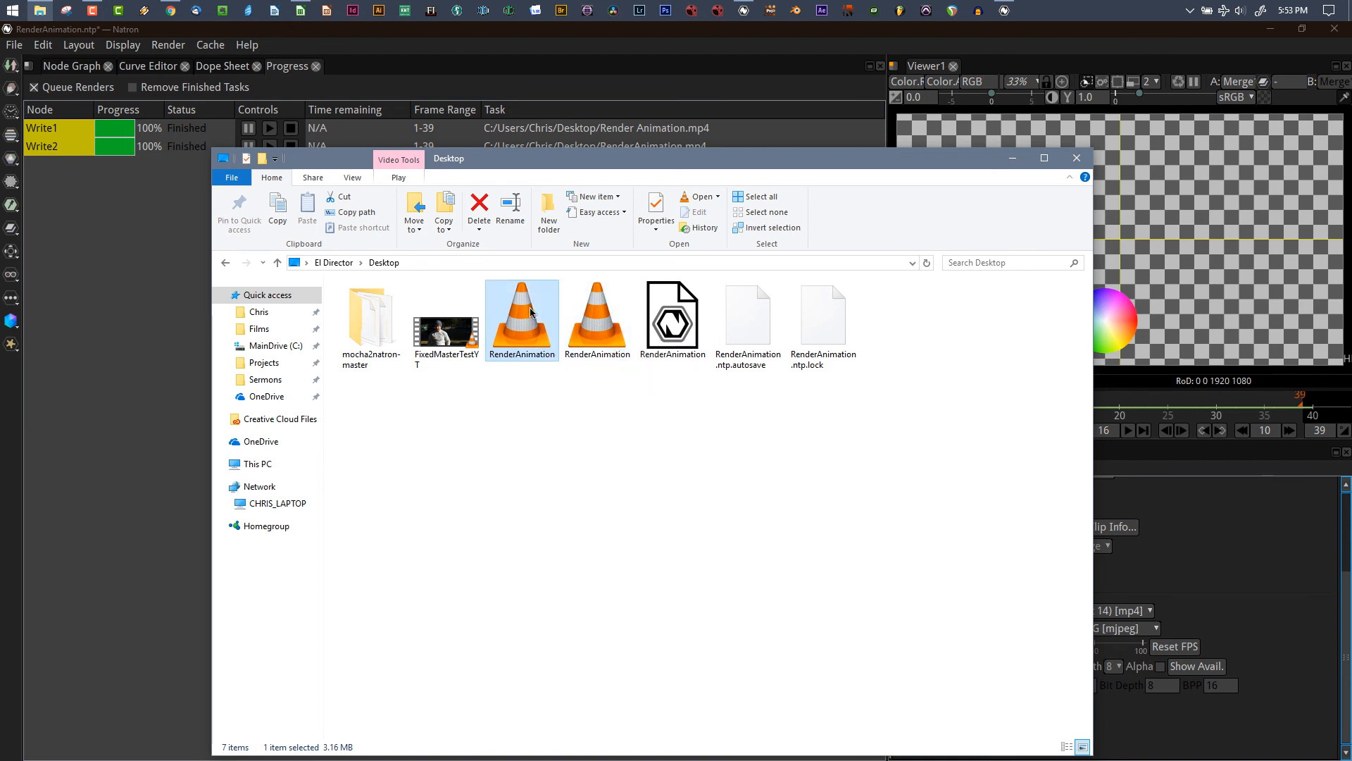
double_click(522, 311)
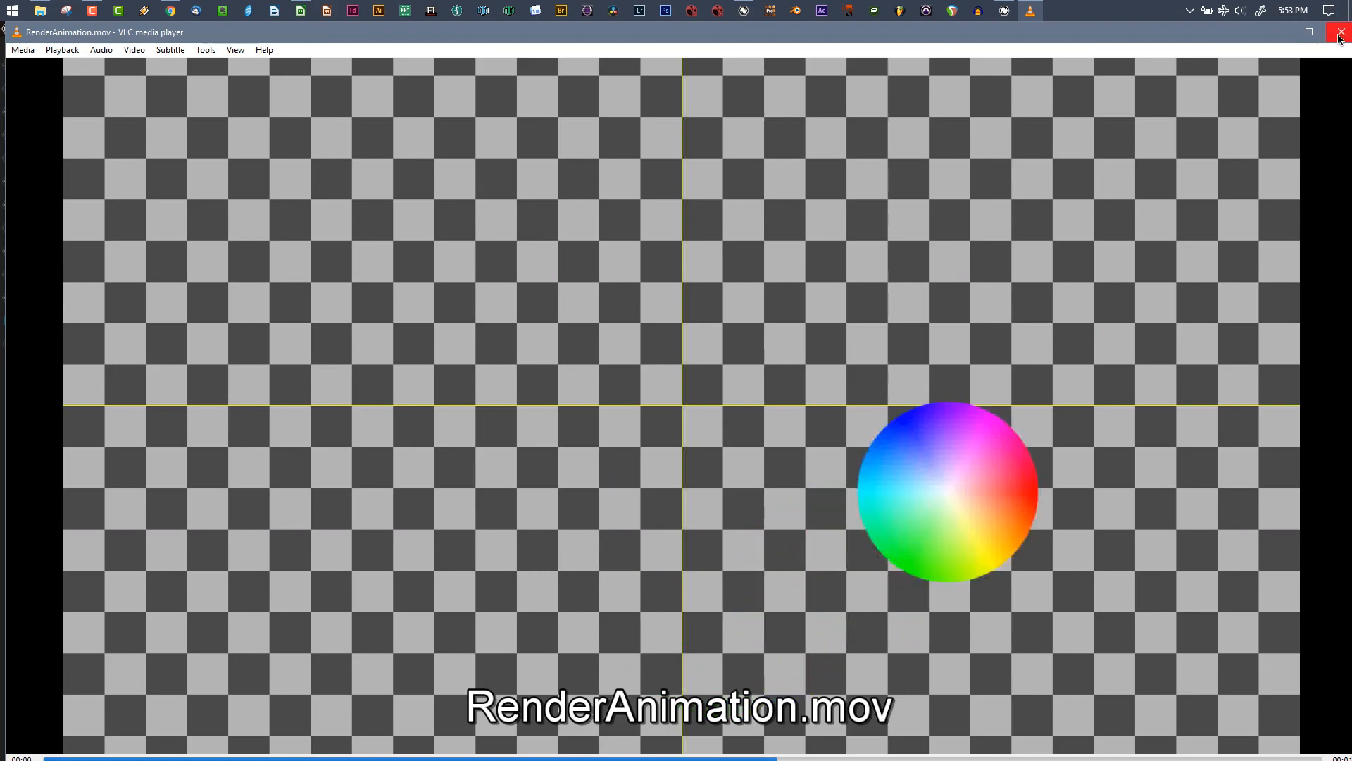
left_click(1340, 32)
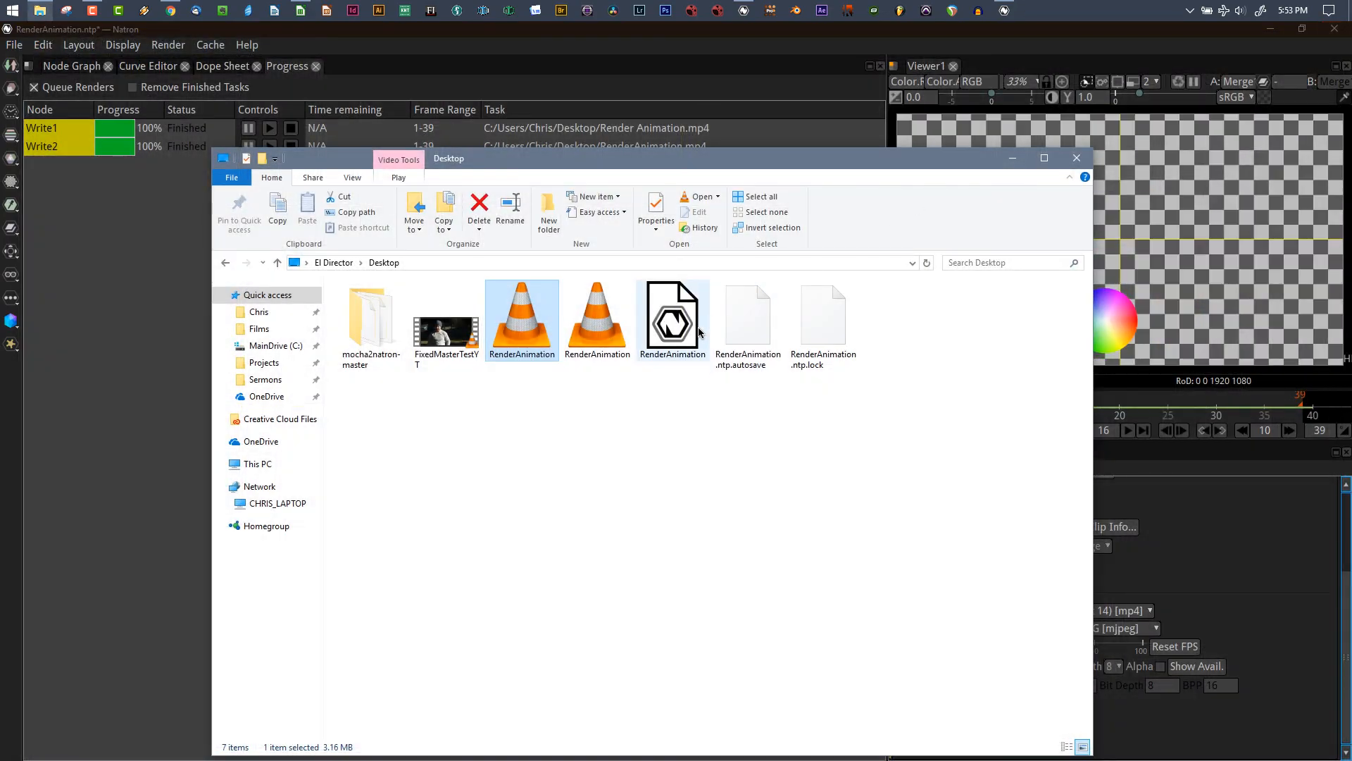
mouse_move(664, 357)
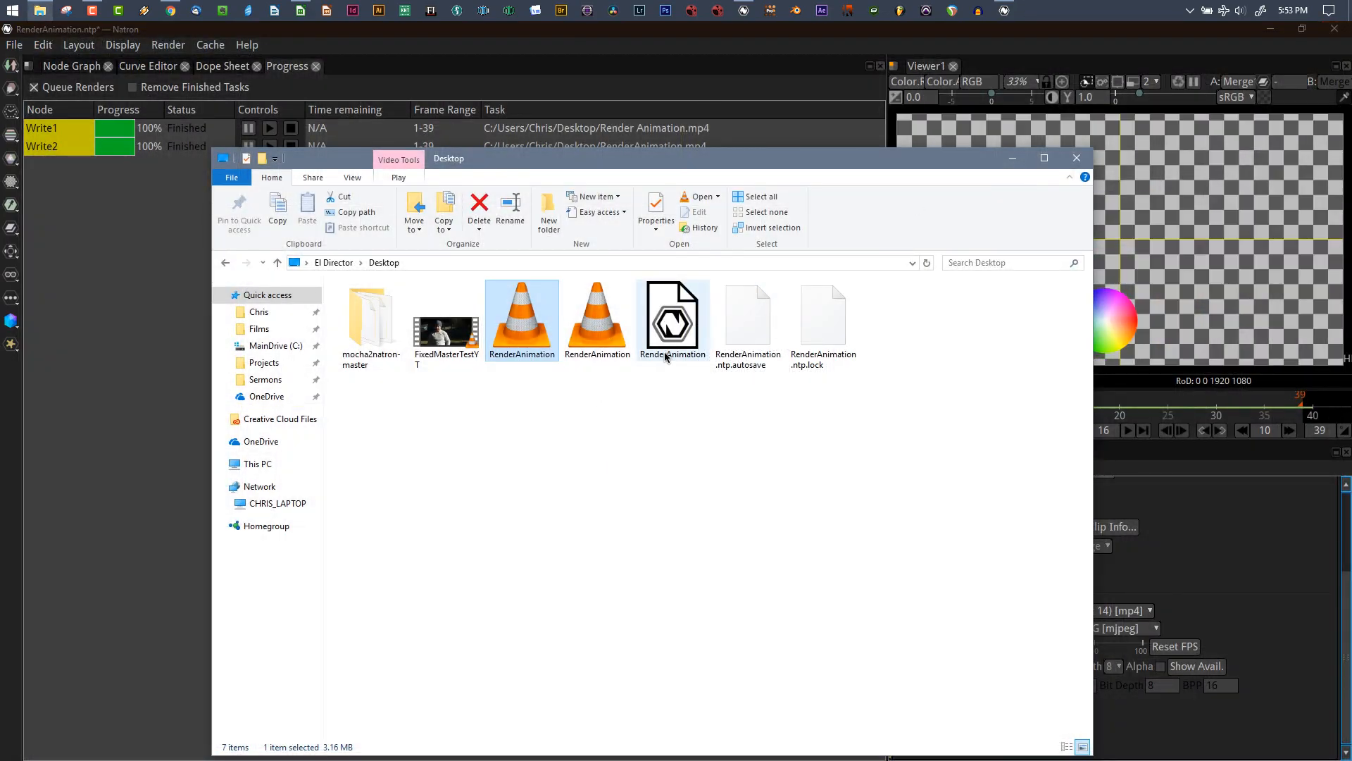
mouse_move(671, 354)
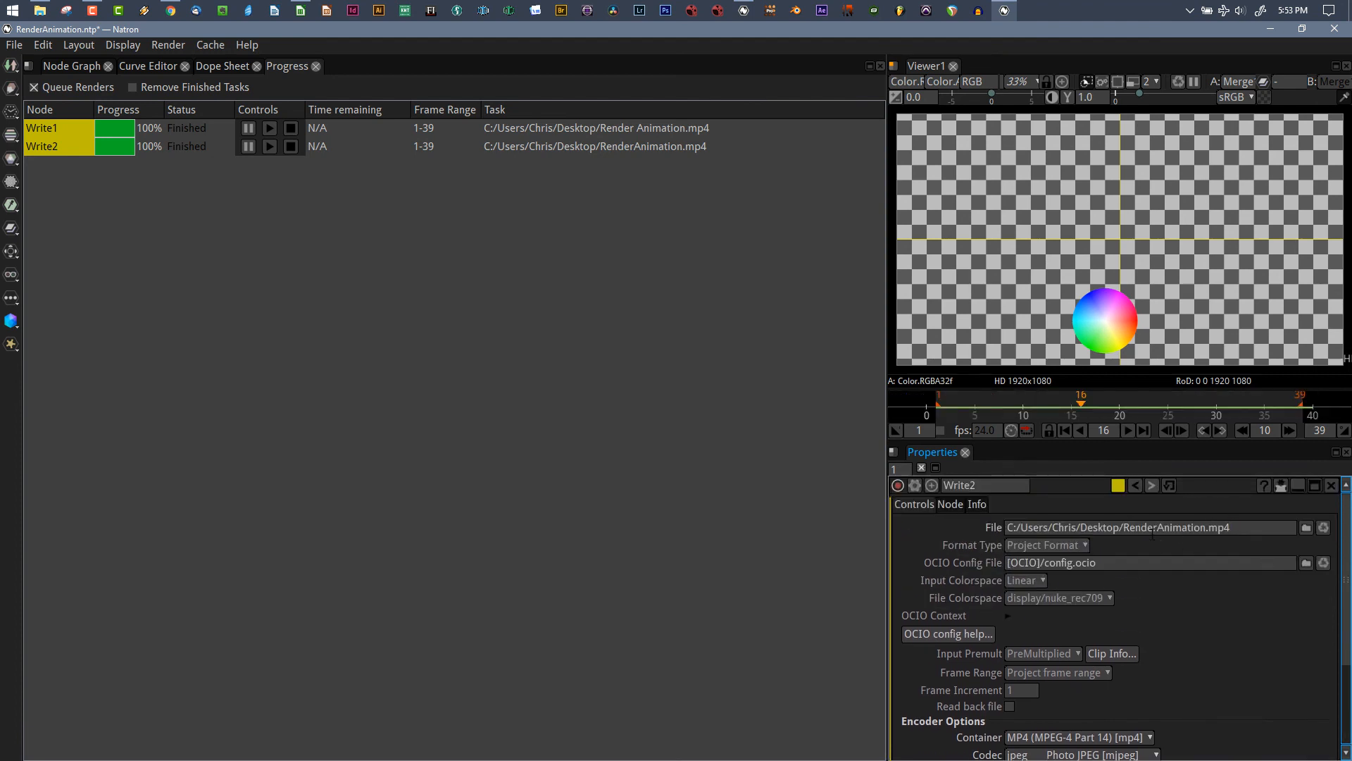
mouse_move(1189, 546)
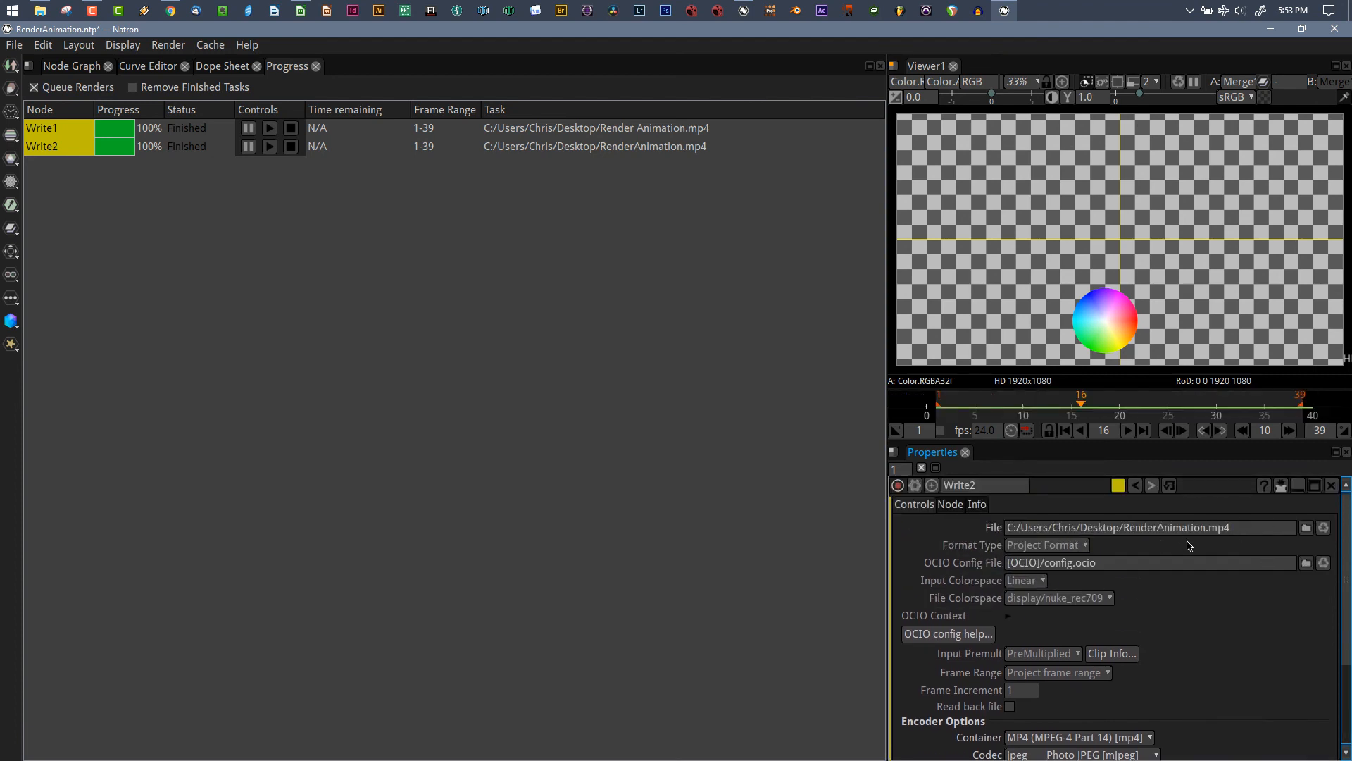
mouse_move(1252, 645)
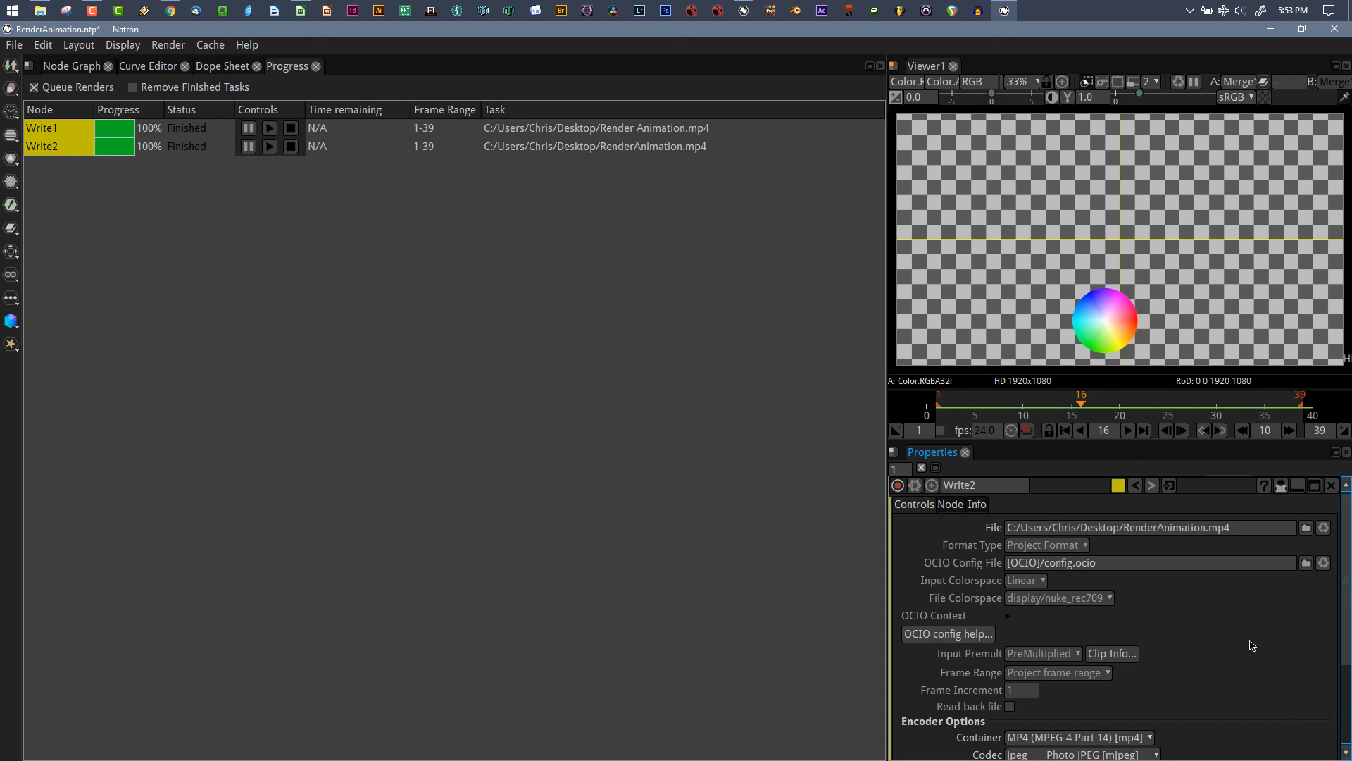
mouse_move(1257, 612)
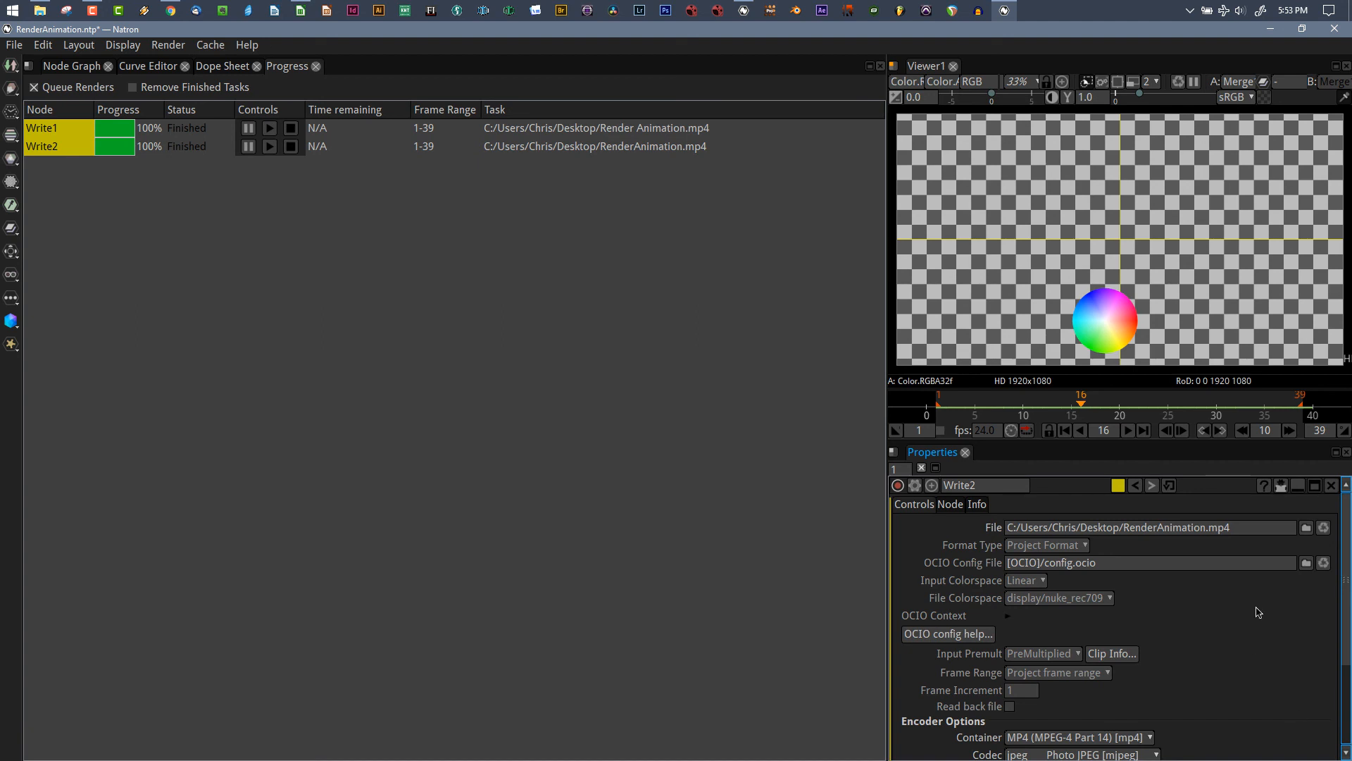
mouse_move(673, 527)
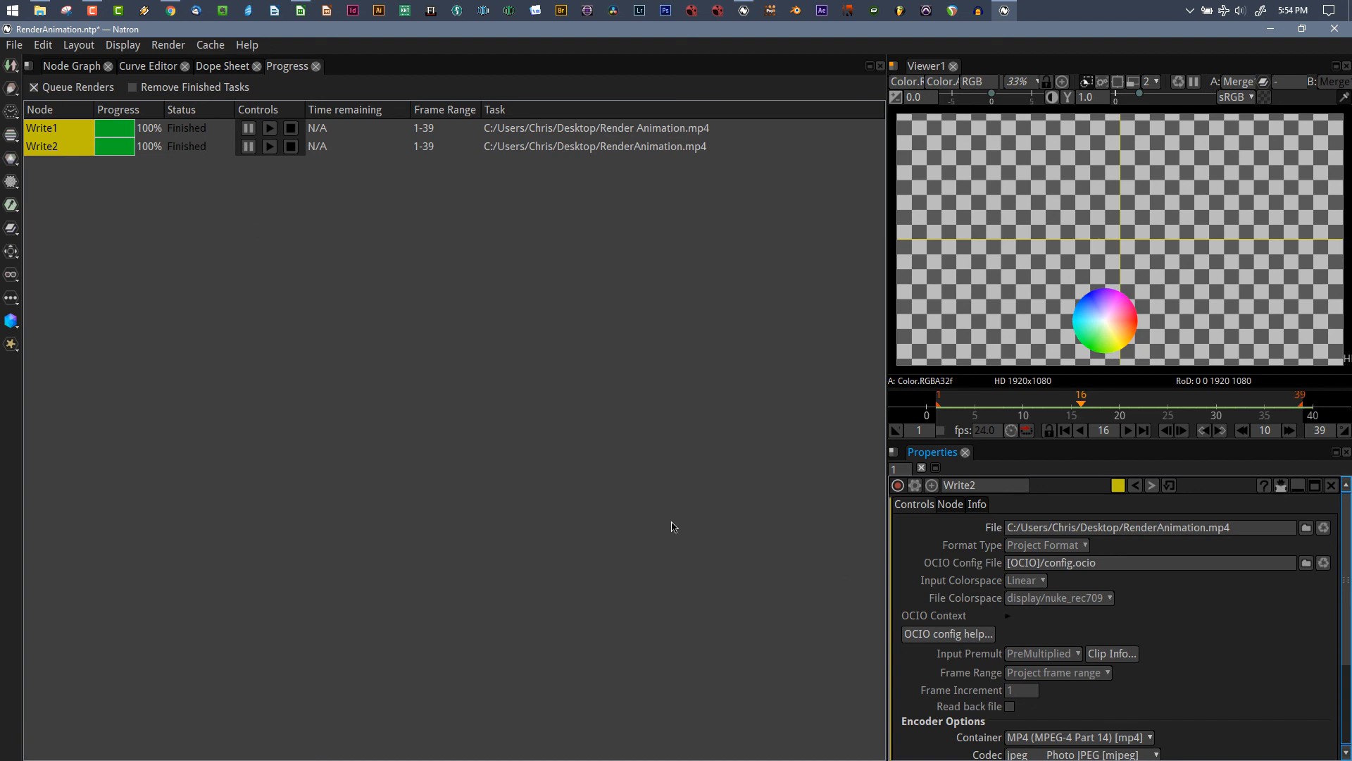